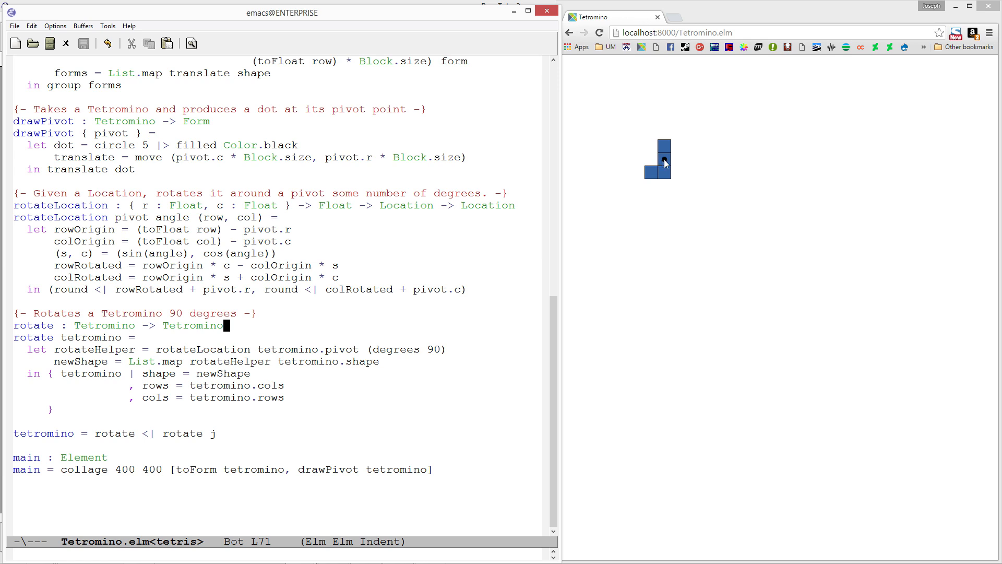
{"action": "mouse_move", "coordinate": [588, 185]}
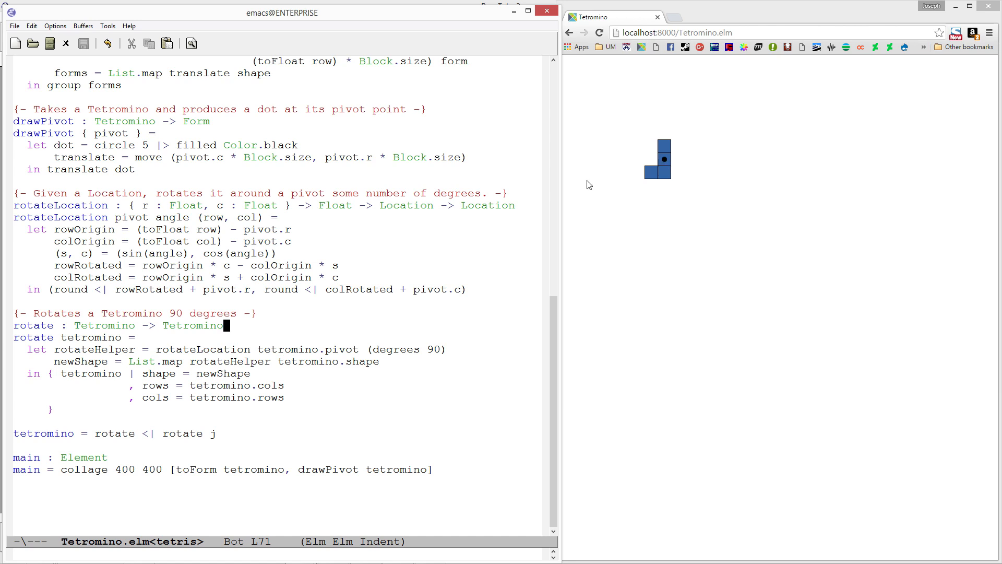
- Add the 'l : Tetromino' signature and 'l = i' placeholder below the j piece
{"action": "left_click", "coordinate": [171, 242]}
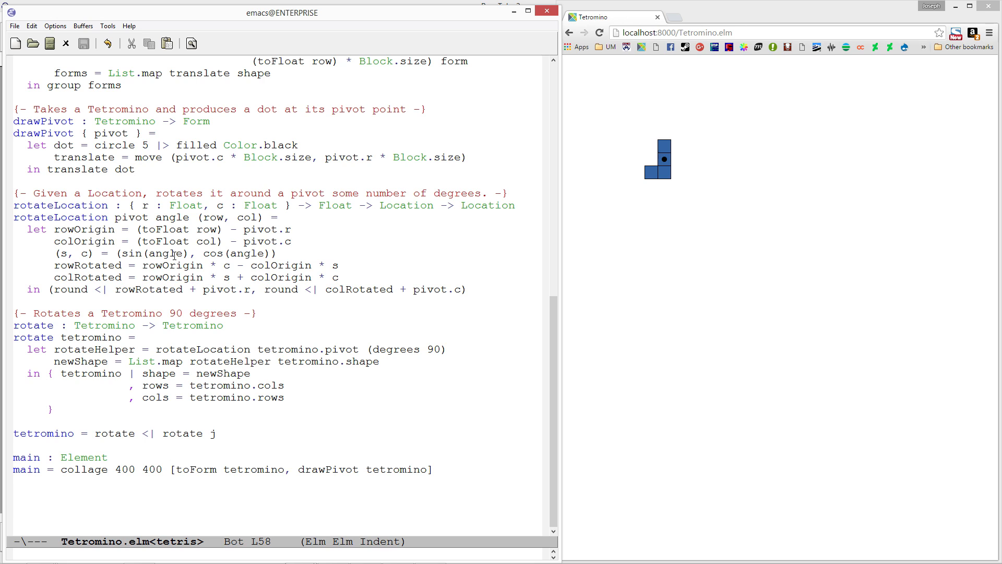
{"action": "scroll", "scroll_direction": "up", "scroll_amount": 3}
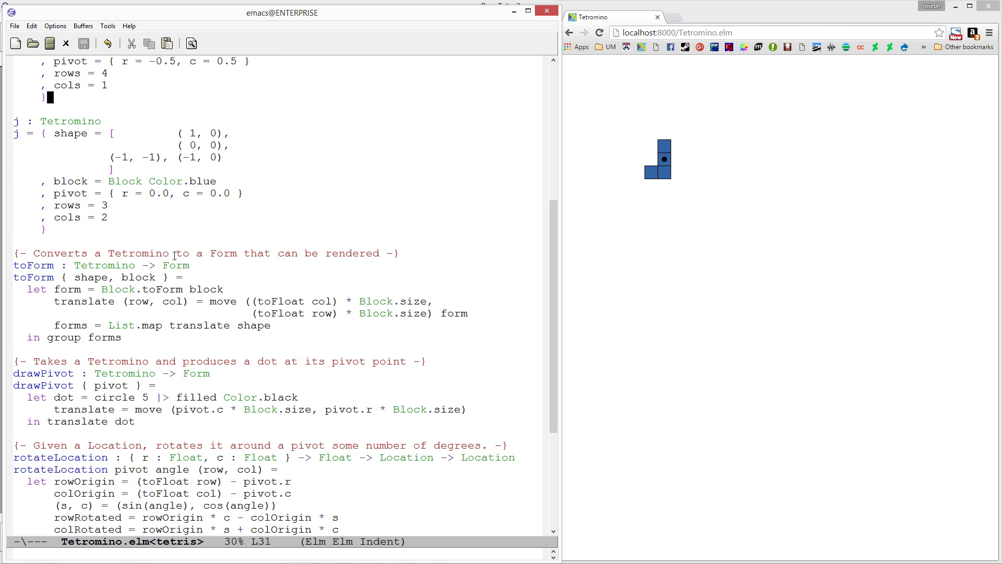
{"action": "scroll", "scroll_direction": "up", "scroll_amount": 3}
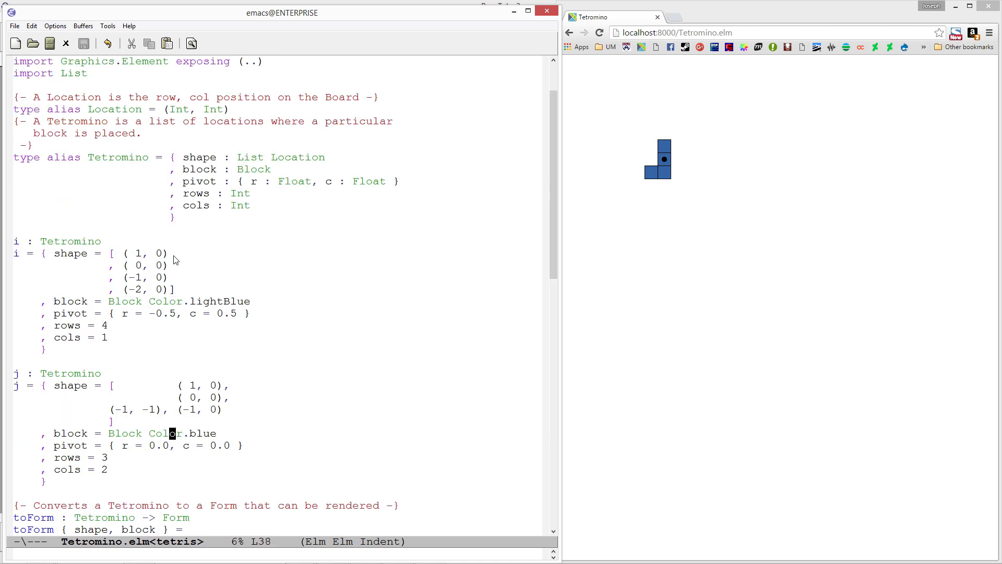
{"action": "scroll", "scroll_direction": "down", "scroll_amount": 3}
{"action": "type", "text": "j"}
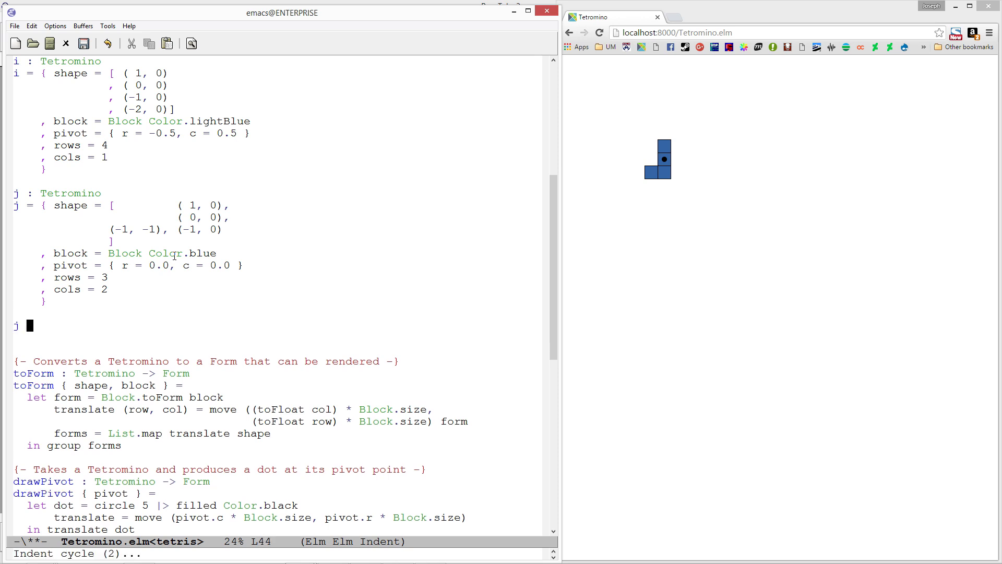
{"action": "type", "text": ";"}
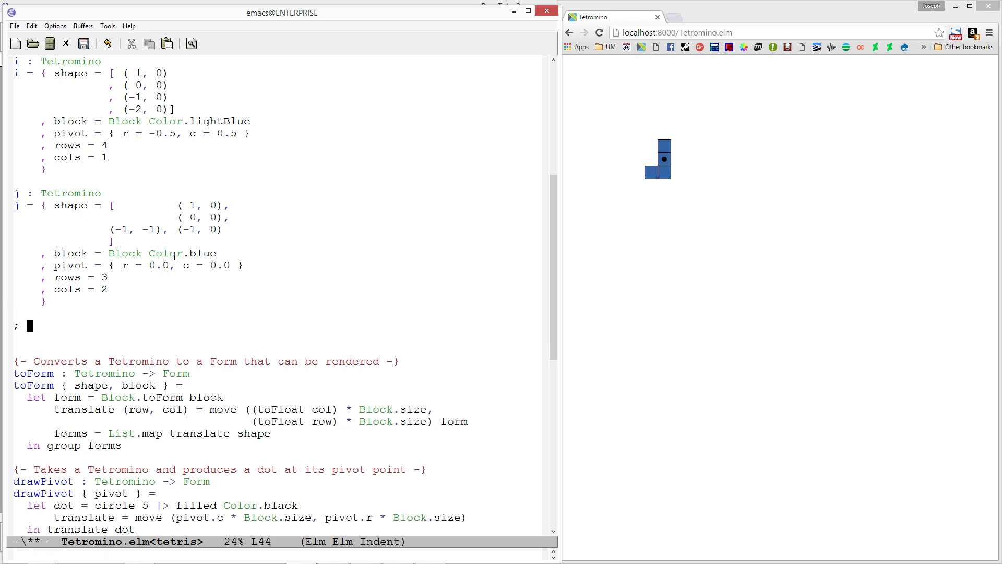
{"action": "type", "text": "l : Tetromino"}
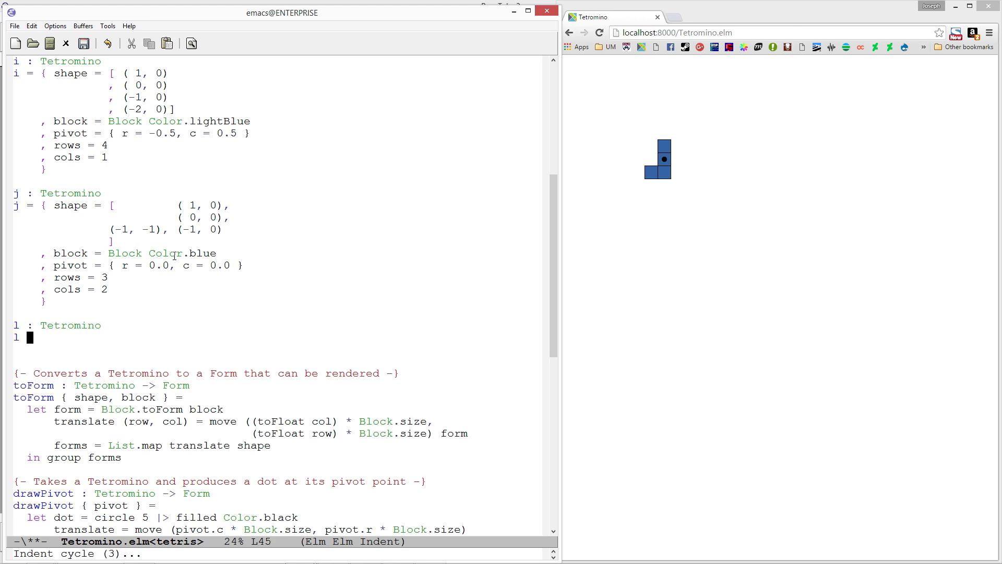
{"action": "type", "text": "="}
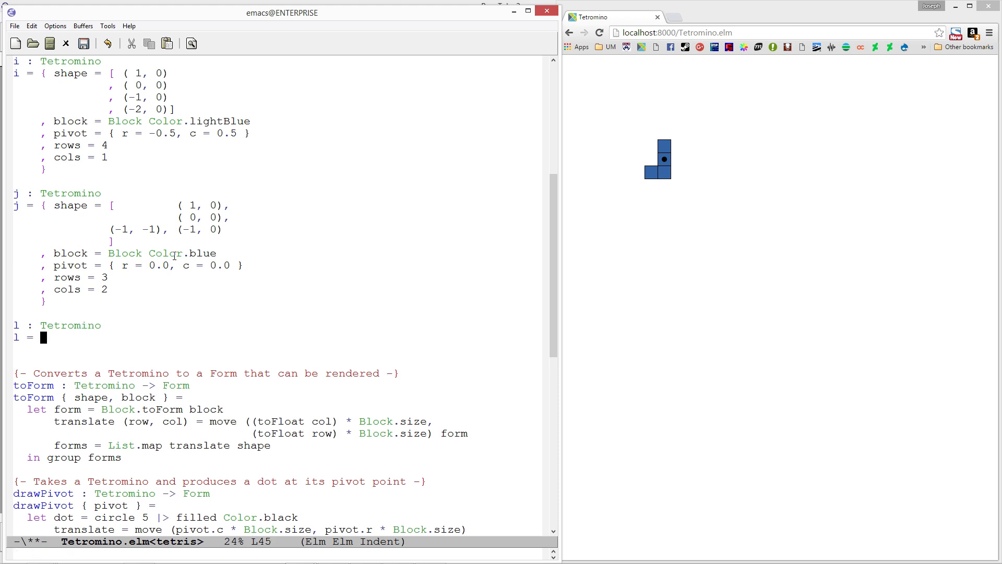
{"action": "type", "text": "i"}
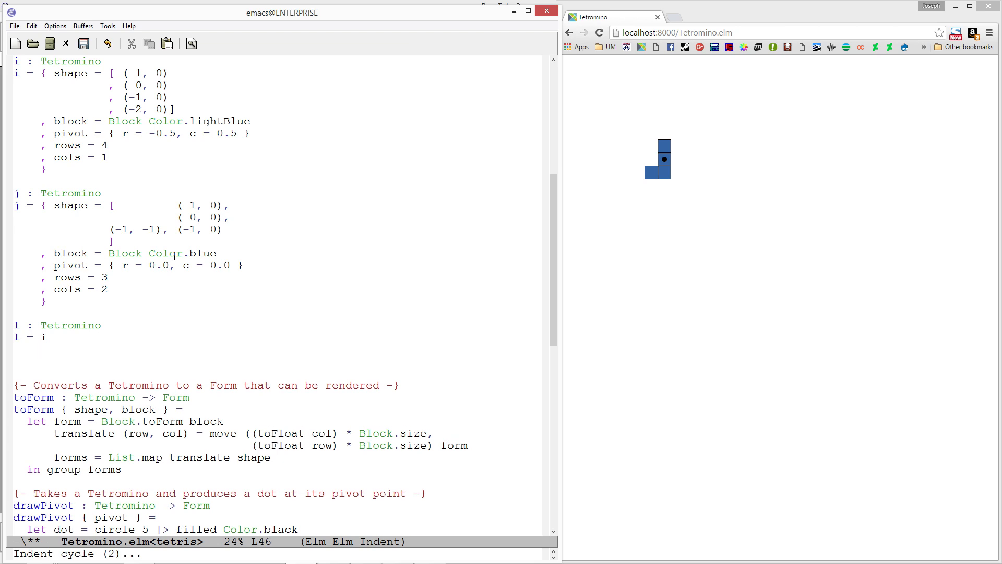
- Add placeholder definitions z = i, s = i, t = i and o = i on separate lines
{"action": "key", "text": "Return"}
{"action": "type", "text": "z ="}
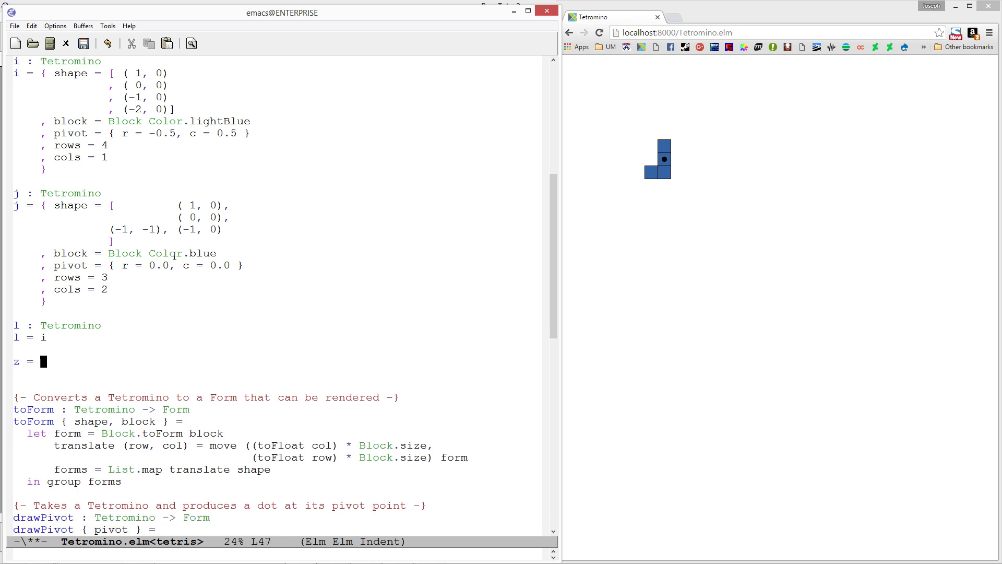
{"action": "type", "text": "i"}
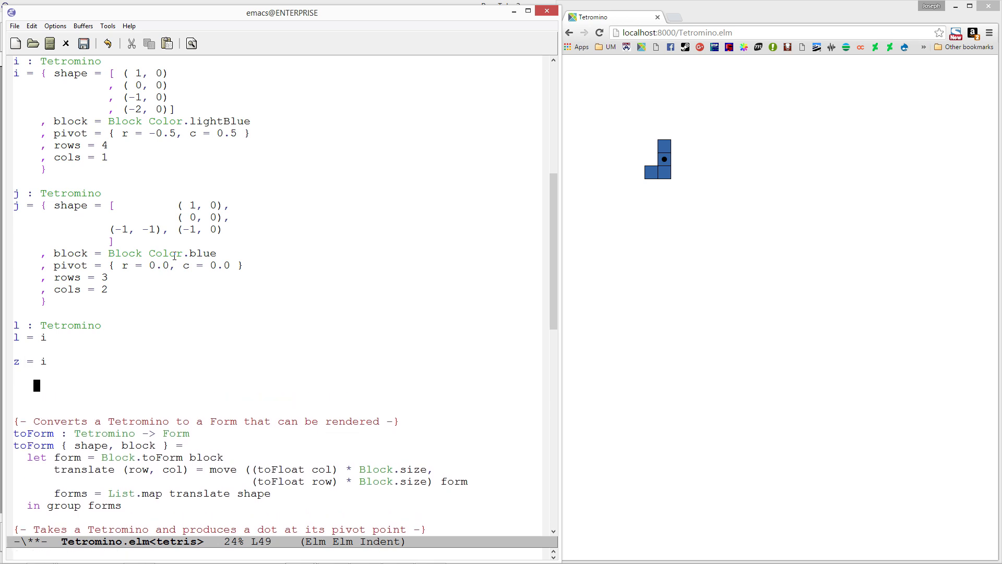
{"action": "type", "text": "s = i"}
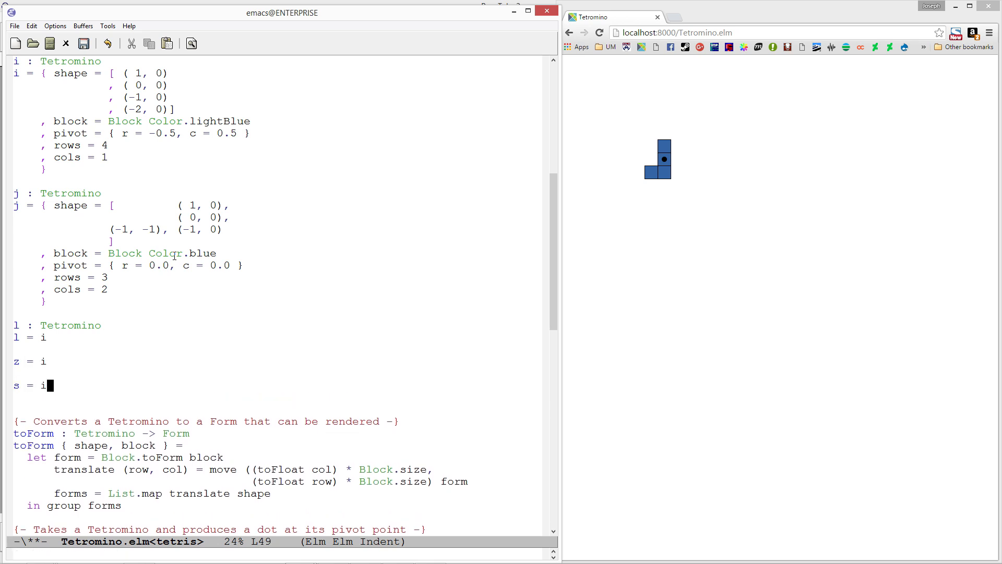
{"action": "type", "text": "t"}
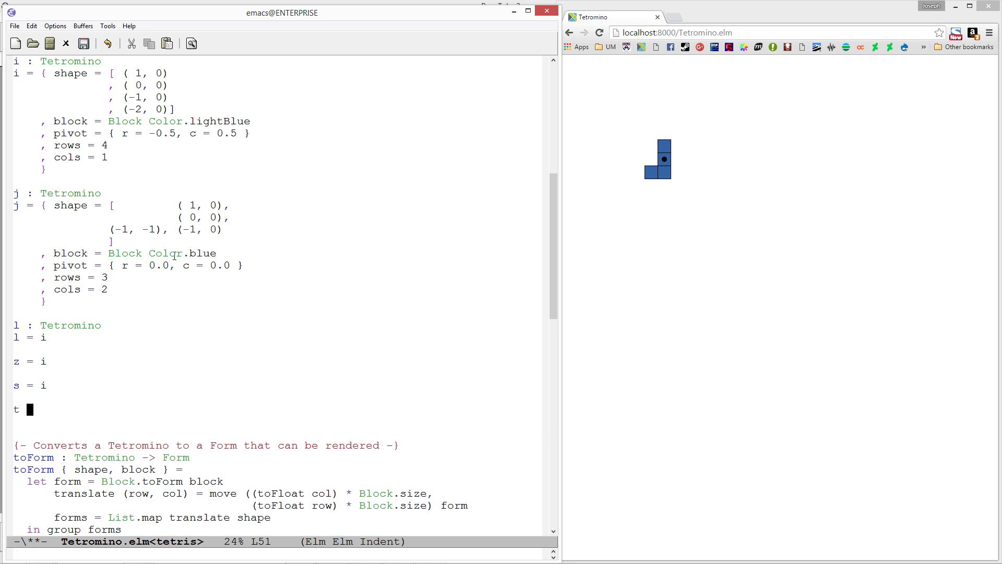
{"action": "type", "text": "i"}
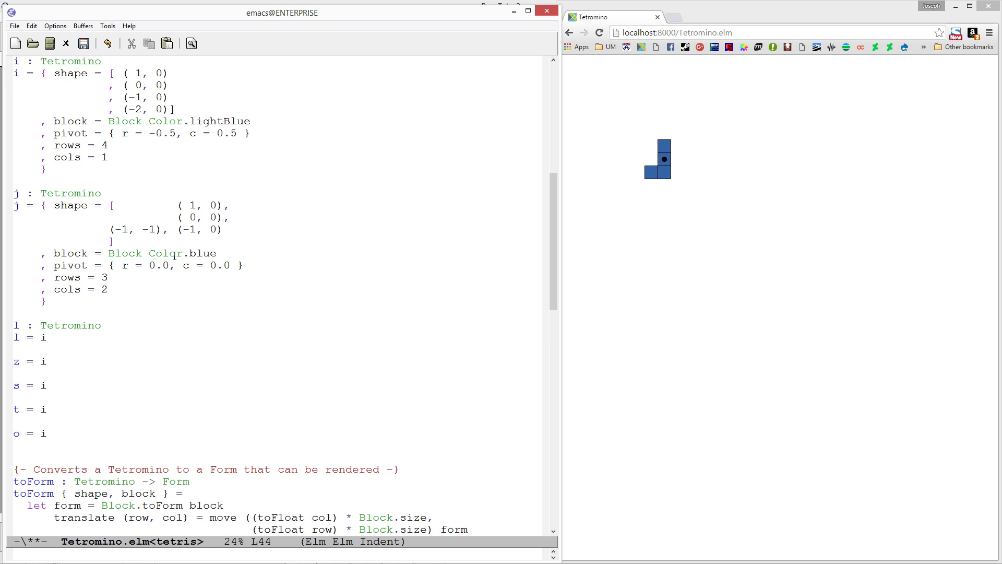
{"action": "key", "text": "down"}
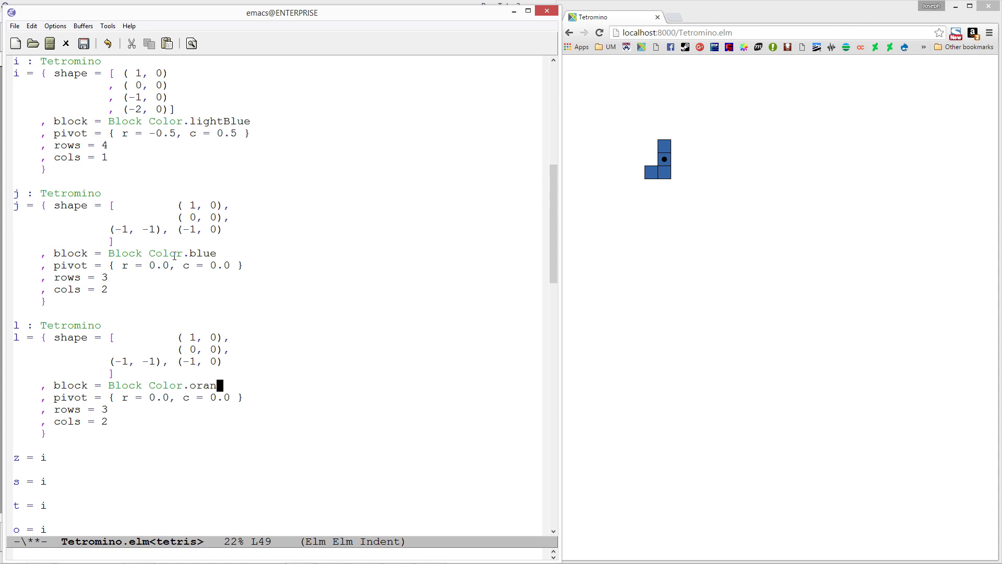
- Make l Color.orange with shape (1,0), (0,0), (-1,0), (-1,1) and save
{"action": "type", "text": "ge"}
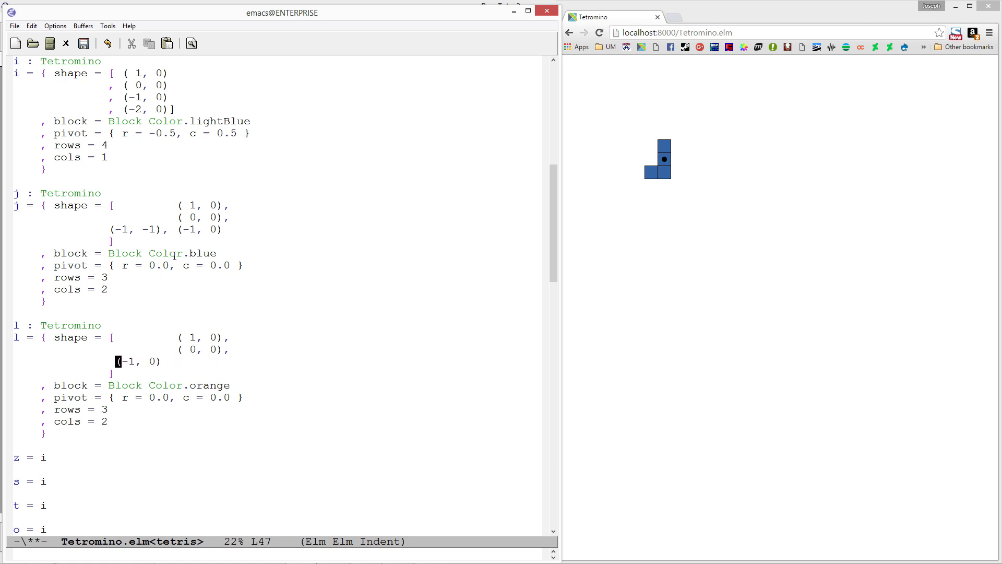
{"action": "key", "text": "up"}
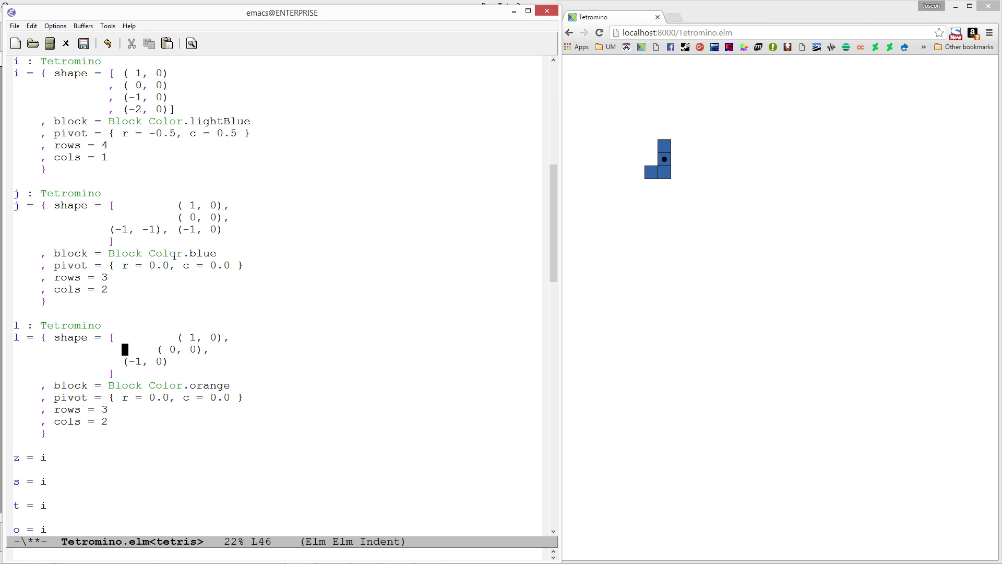
{"action": "key", "text": "up"}
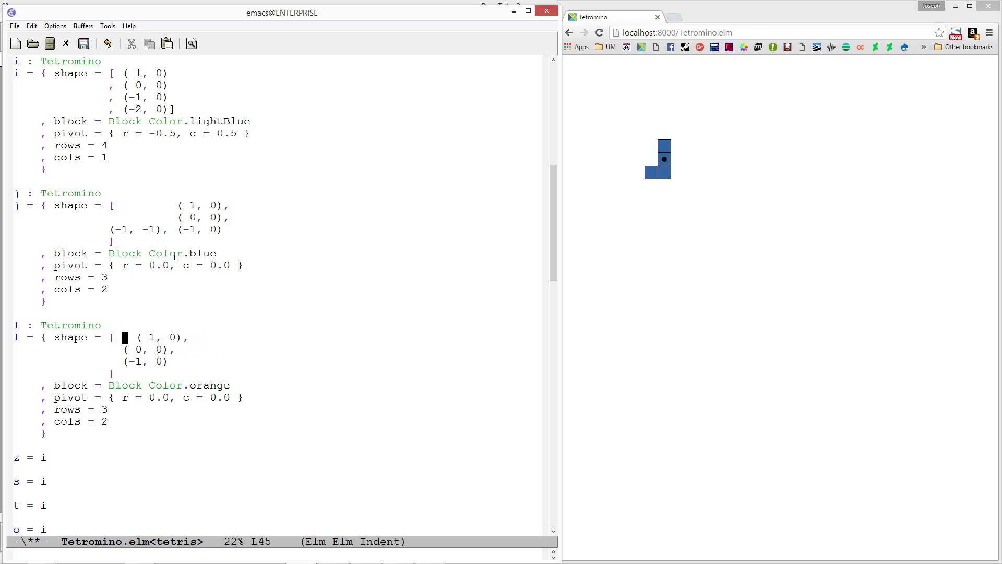
{"action": "key", "text": "down"}
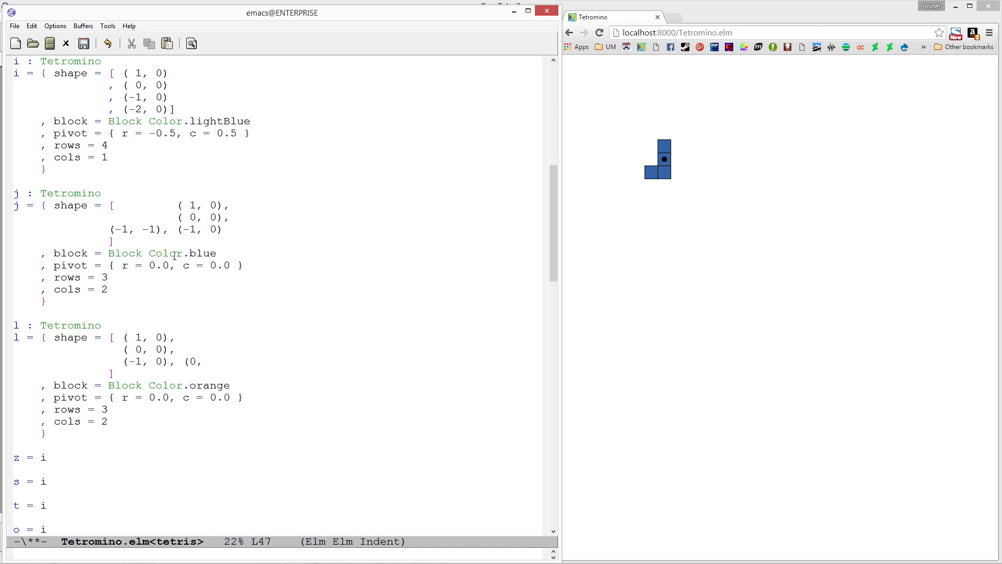
{"action": "key", "text": "BackSpace"}
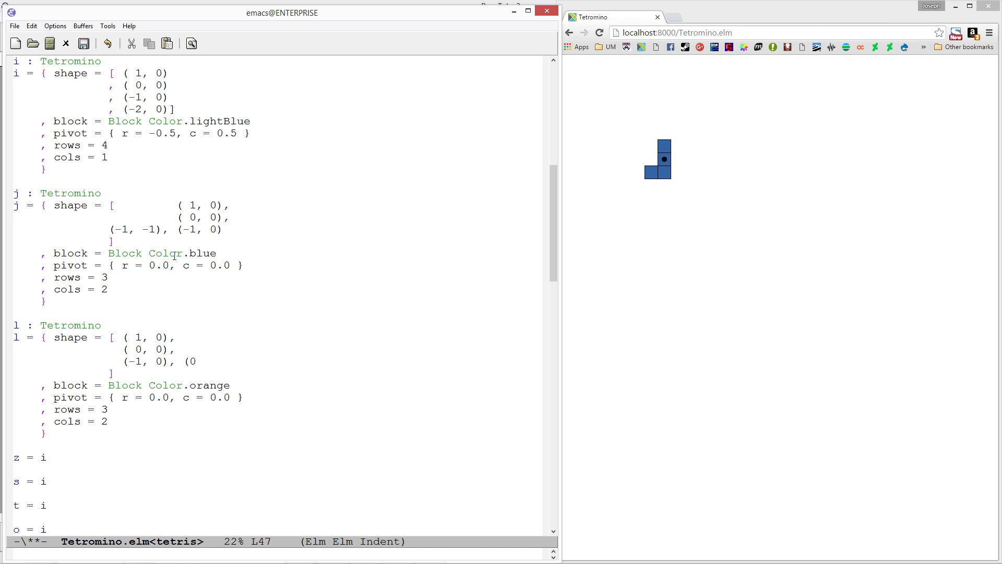
{"action": "type", "text": "-1, 1)"}
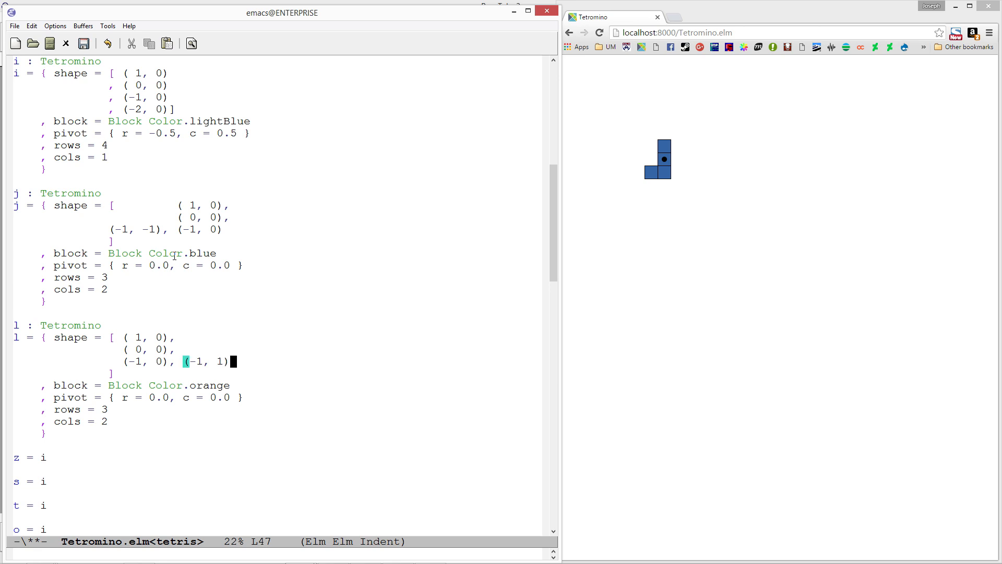
{"action": "key", "text": "ctrl+s"}
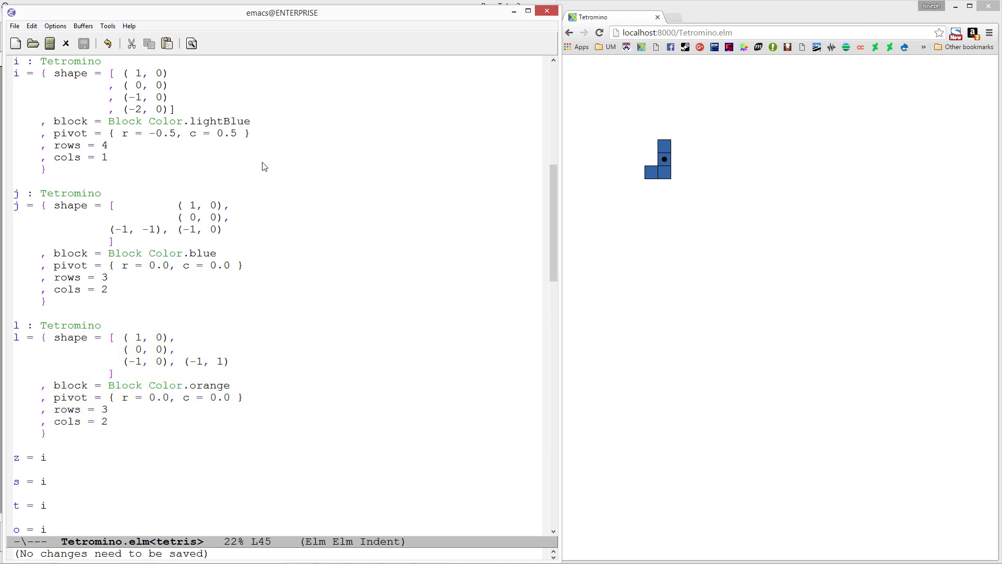
- Reload the Chrome preview to show the l piece's stacked blocks with an upper-right block
{"action": "left_click", "coordinate": [599, 32]}
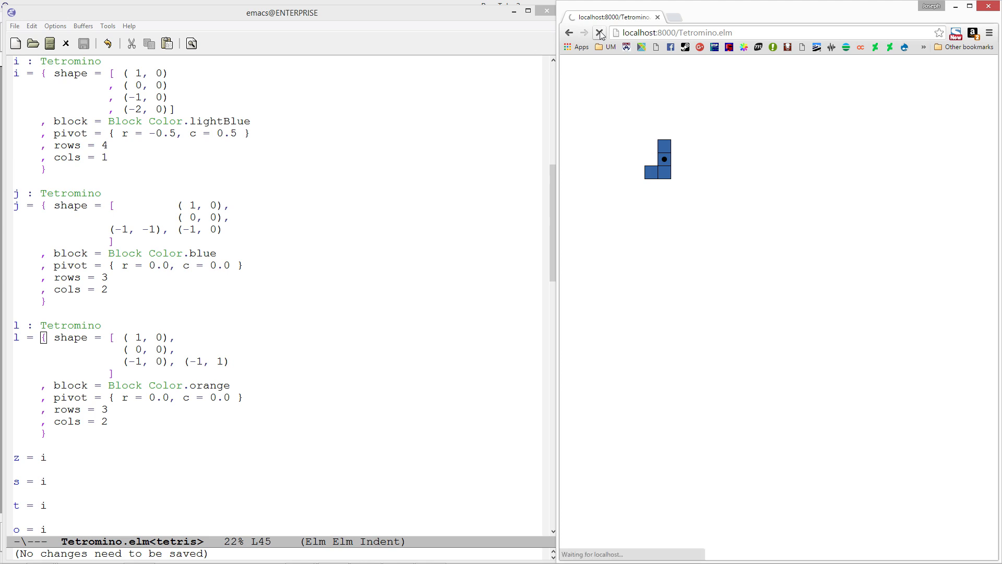
{"action": "left_click", "coordinate": [583, 32]}
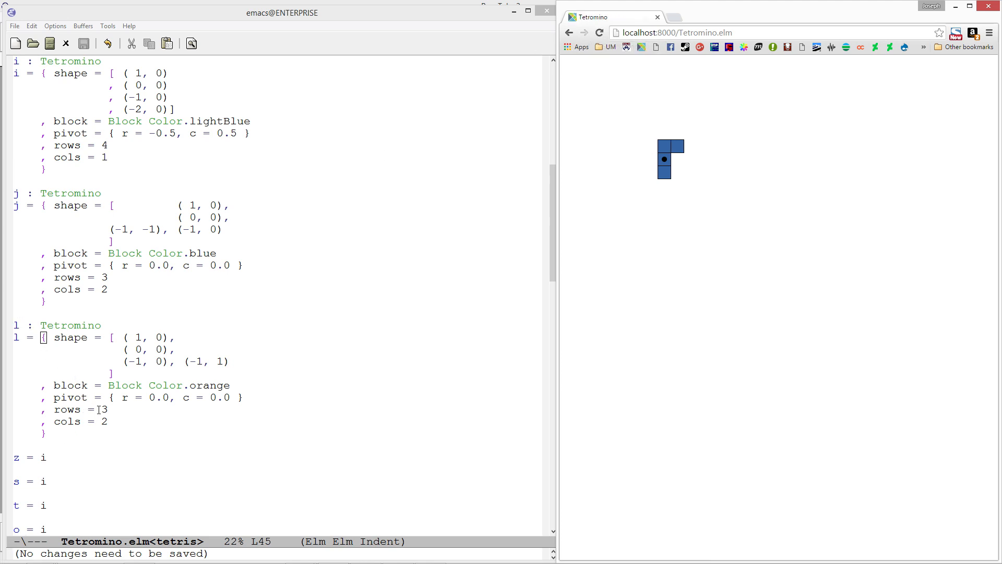
{"action": "scroll", "scroll_direction": "down", "scroll_amount": 3}
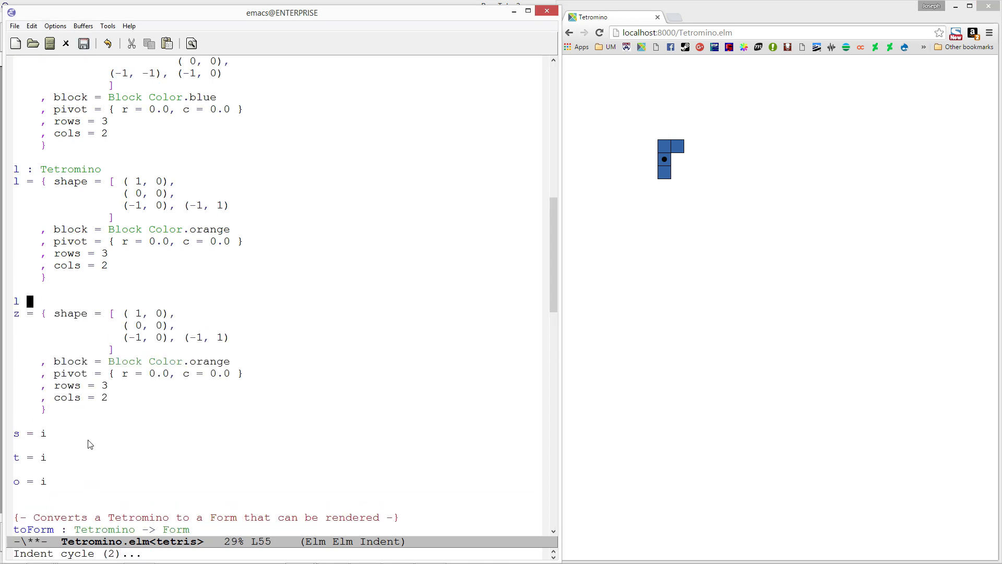
- Define z with shape (1,-1), (1,0), (0,0), (0,1), Color.red, 2 rows, 3 cols, and save
{"action": "type", "text": "z : Tetromino"}
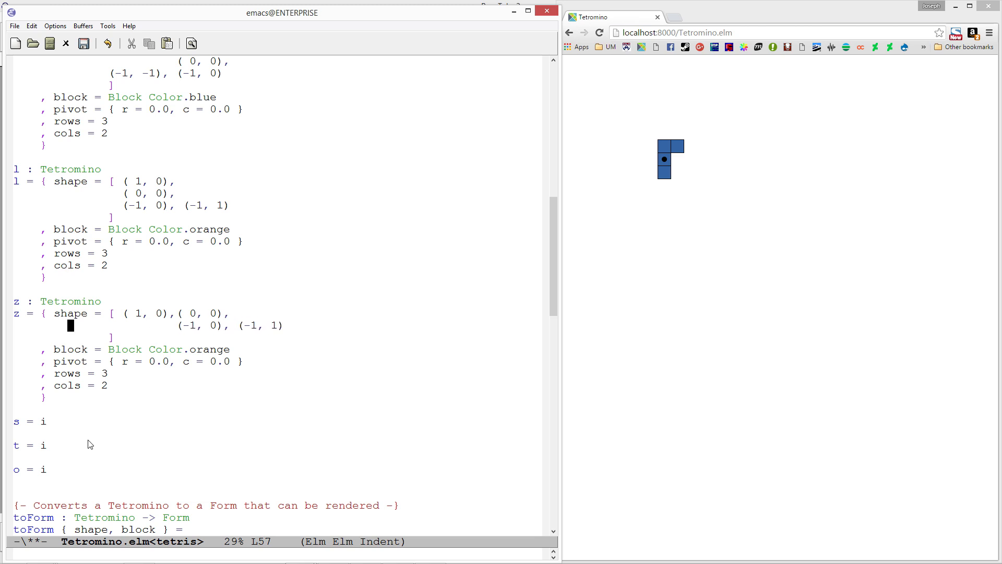
{"action": "key", "text": "up"}
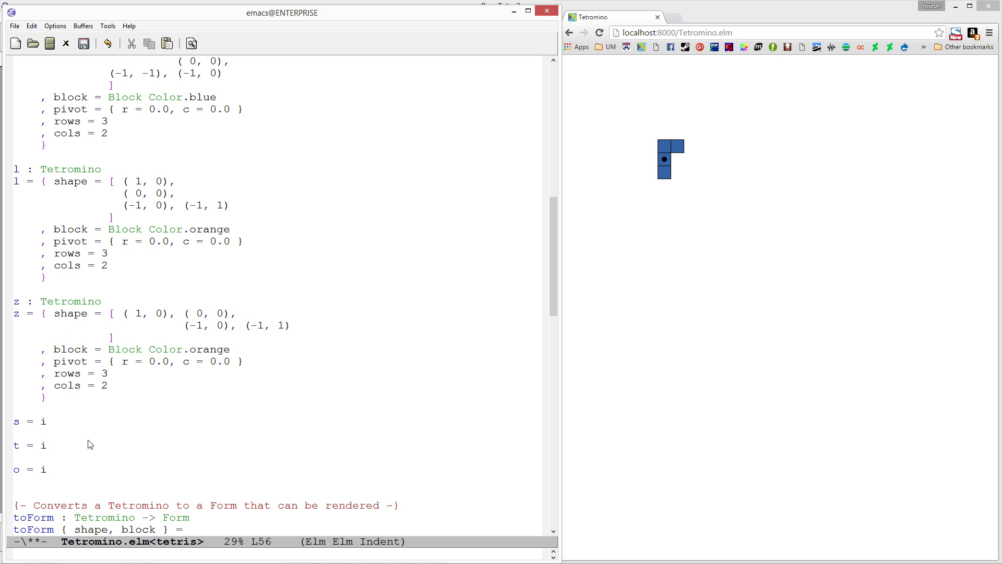
{"action": "left_click", "coordinate": [159, 313]}
{"action": "type", "text": "1"}
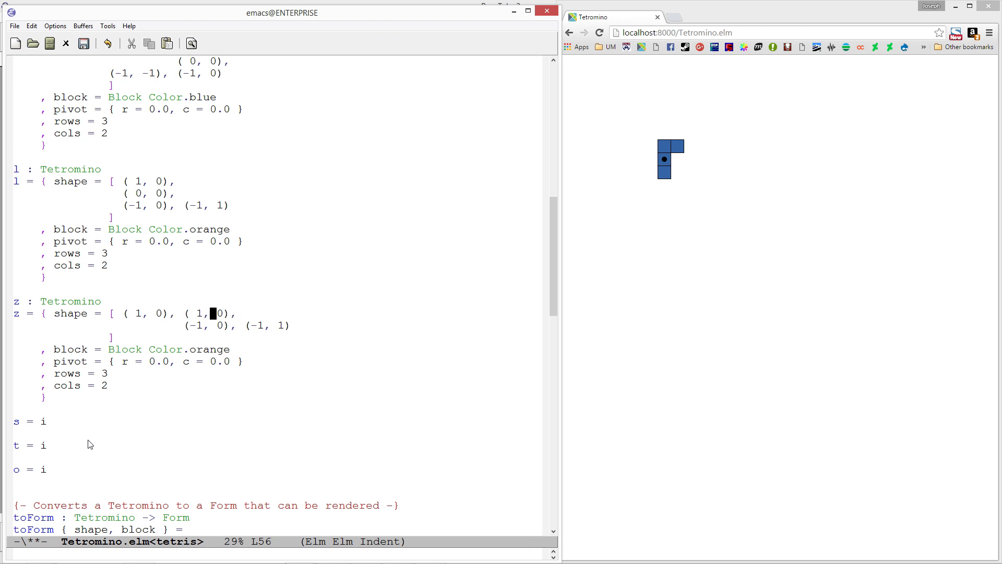
{"action": "key", "text": "Left"}
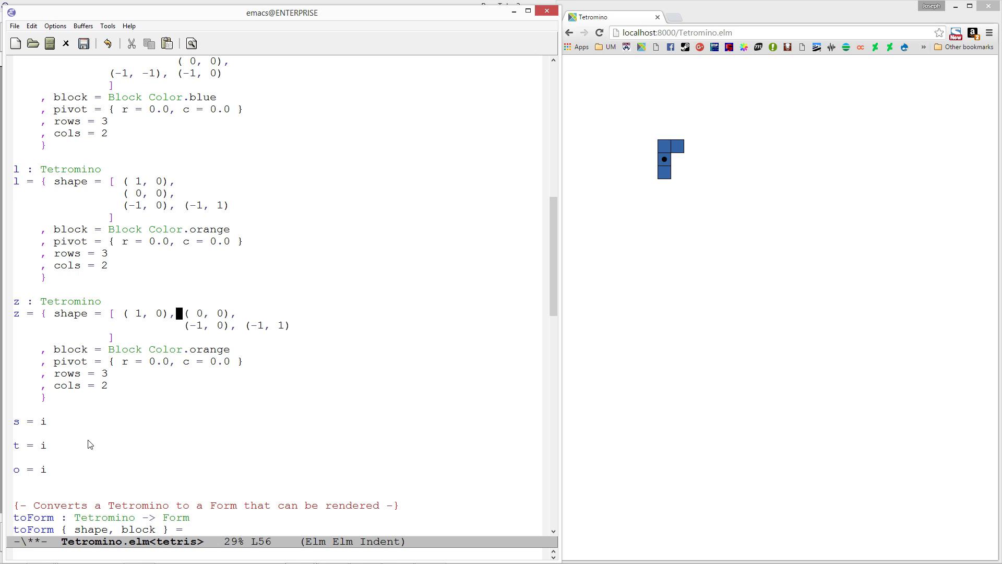
{"action": "type", "text": "-1"}
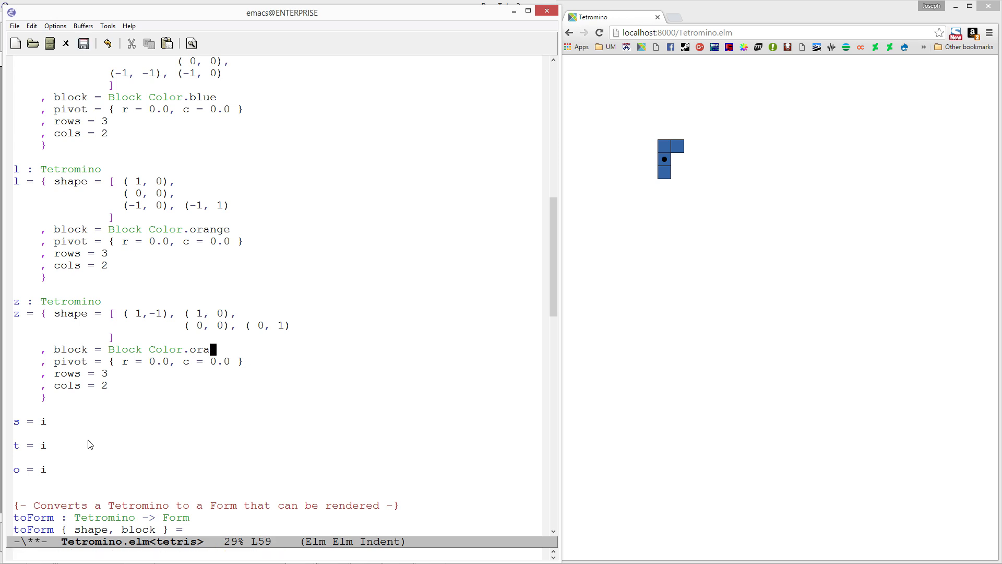
{"action": "type", "text": "red"}
{"action": "left_click", "coordinate": [163, 386]}
{"action": "type", "text": "3"}
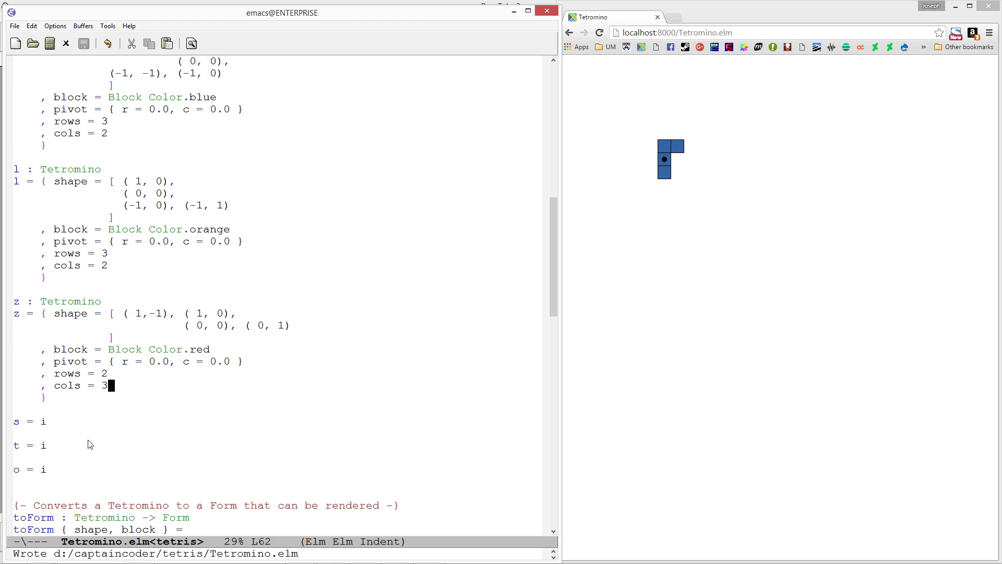
{"action": "mouse_move", "coordinate": [578, 46]}
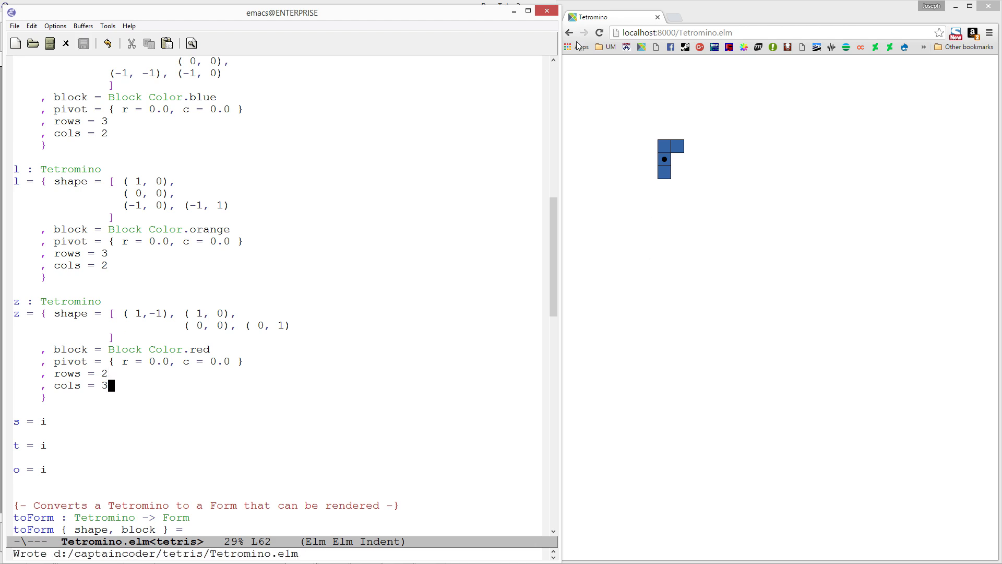
{"action": "left_click", "coordinate": [598, 33]}
{"action": "type", "text": "s : T"}
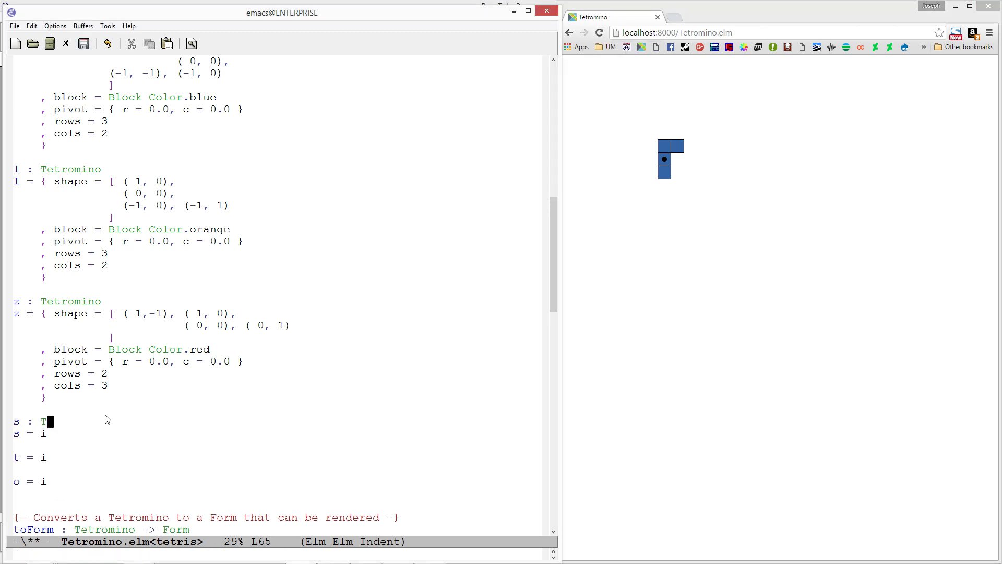
- Make s green with shape (0,0), (0,1), (-1,-1), (-1,0), save, and copy it for t
{"action": "type", "text": "etromino"}
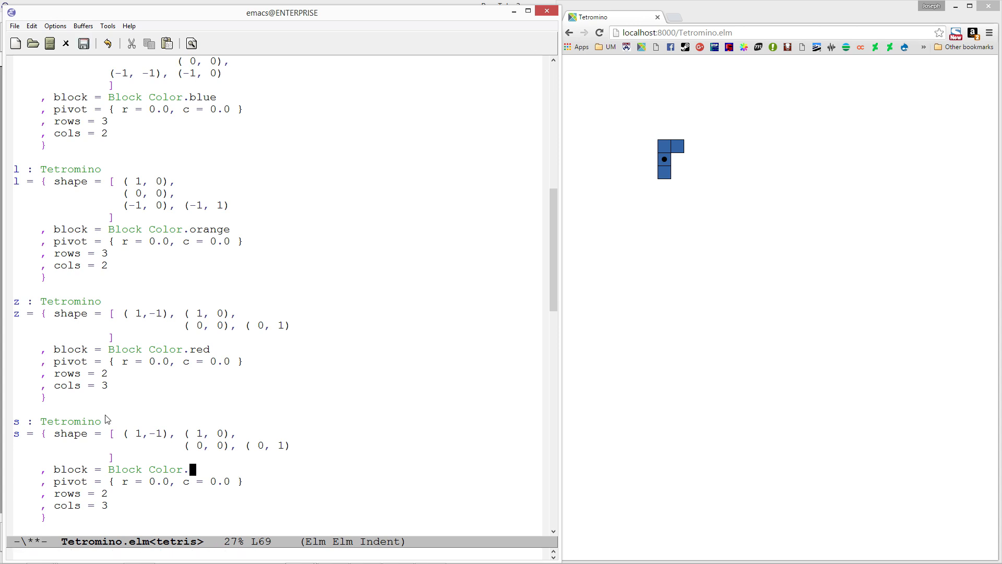
{"action": "type", "text": "green"}
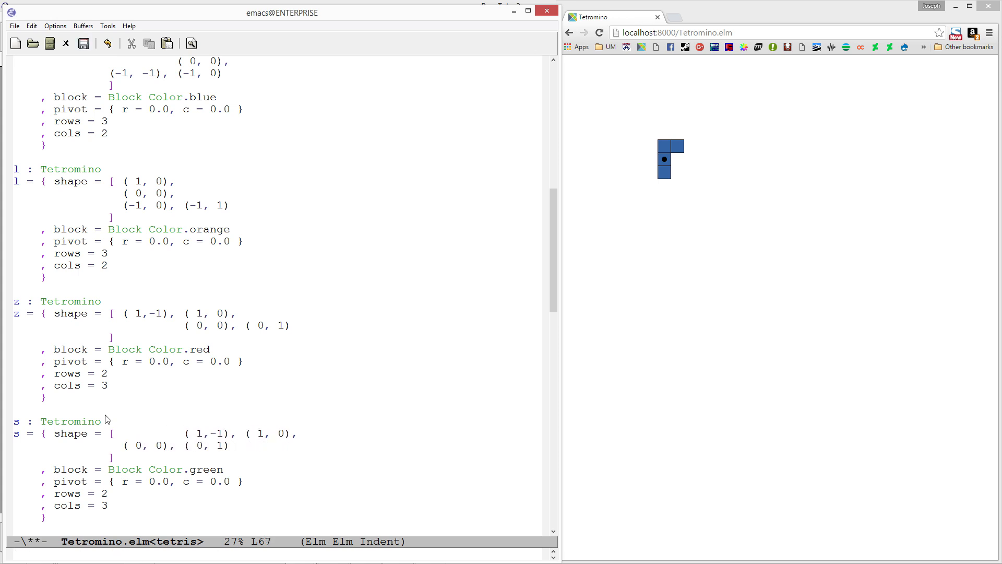
{"action": "left_click", "coordinate": [199, 433]}
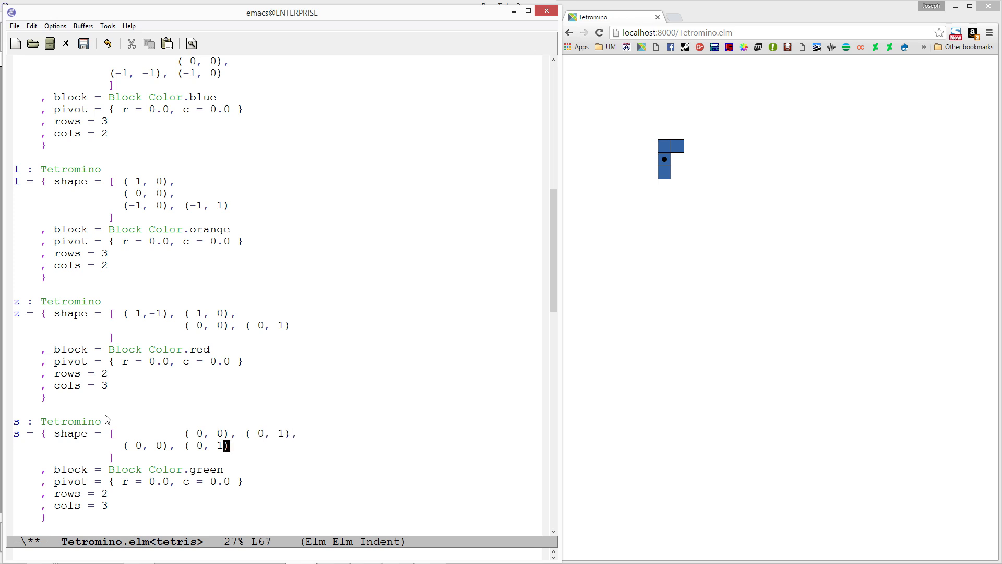
{"action": "type", "text": "(-1,"}
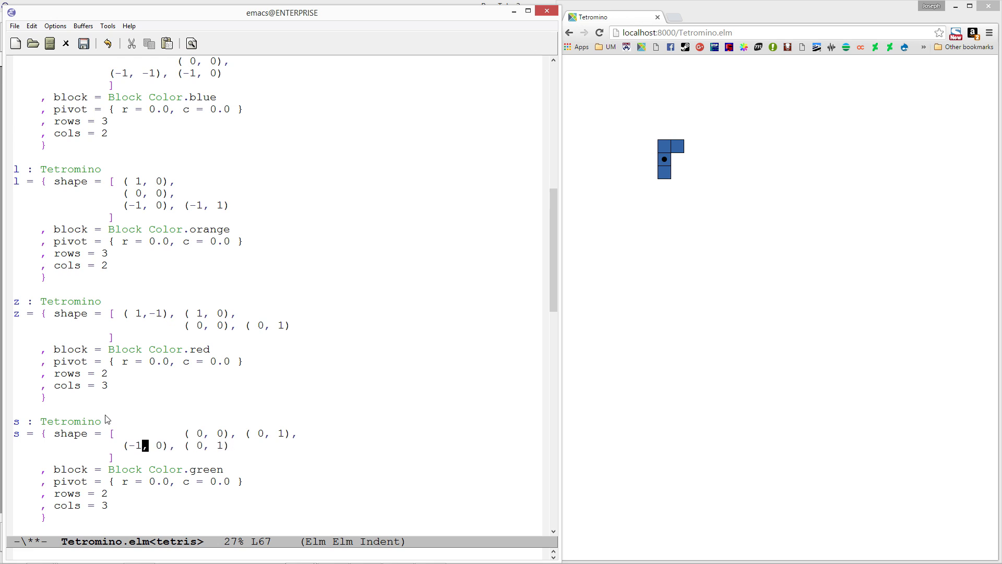
{"action": "key", "text": "Backspace"}
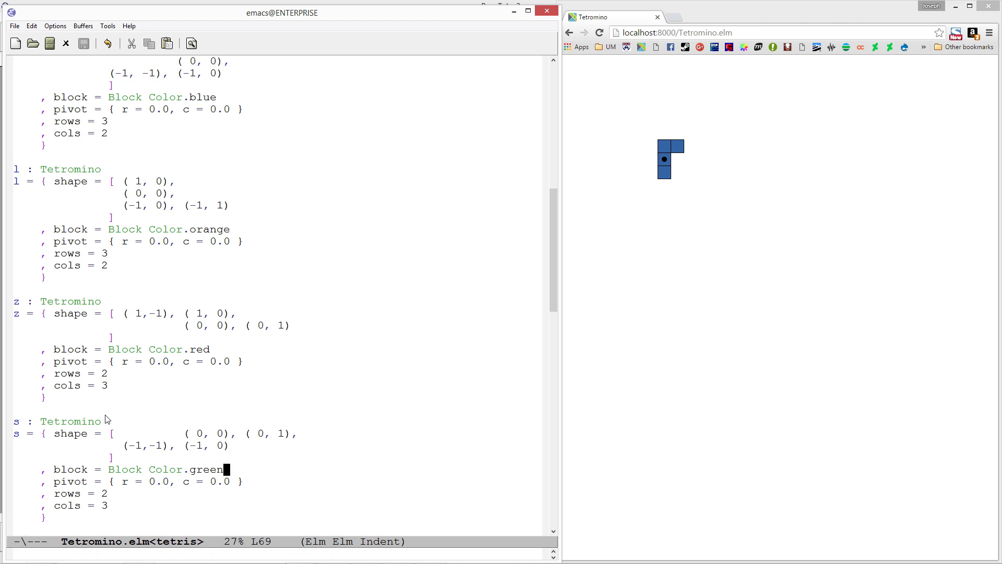
{"action": "key", "text": "down"}
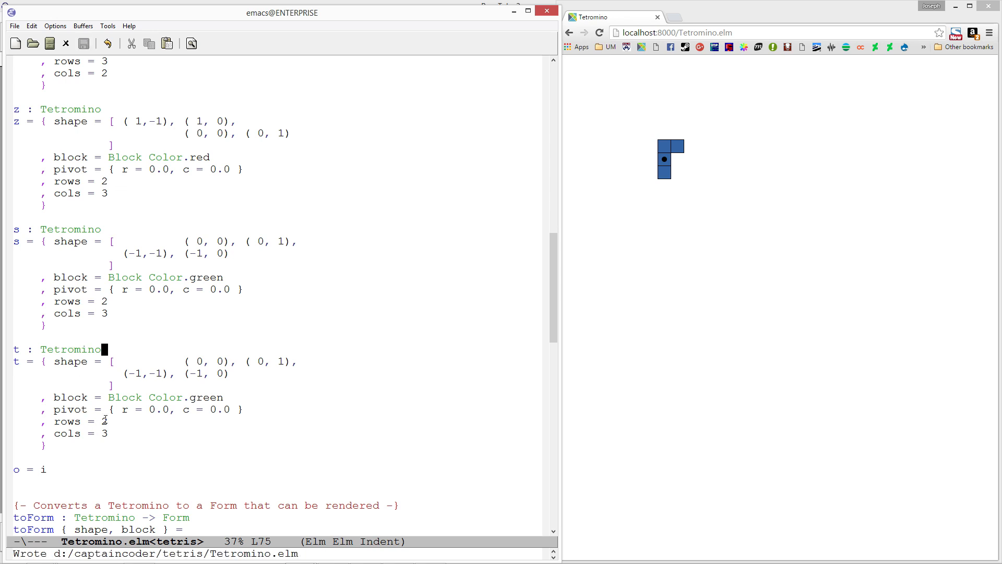
- Change t's shape to (0,-1), (0,0), (0,1), (-1,0) and save
{"action": "left_click", "coordinate": [185, 361]}
{"action": "type", "text": " ( 0, 0)"}
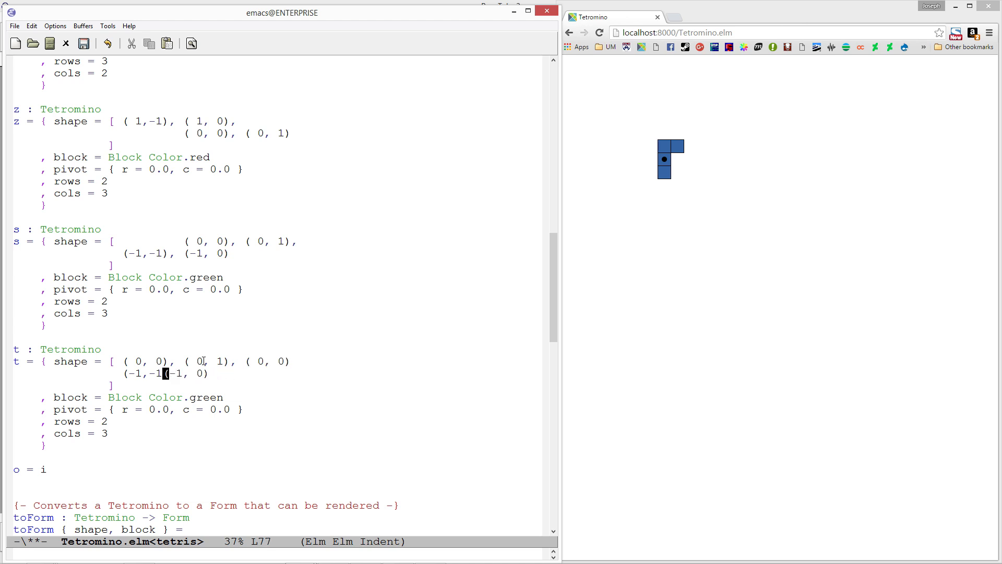
{"action": "key", "text": "BackSpace"}
{"action": "type", "text": "0"}
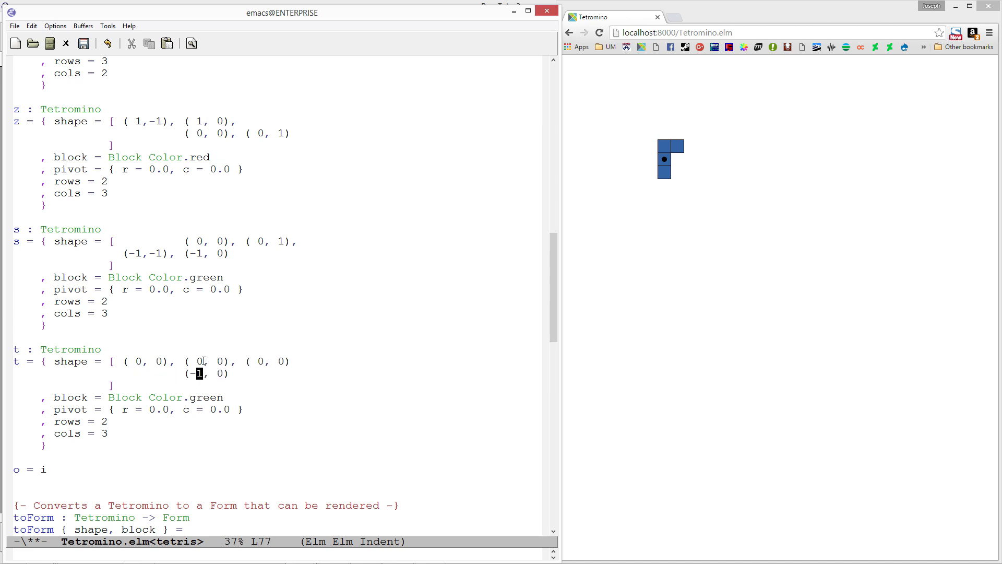
{"action": "key", "text": "up"}
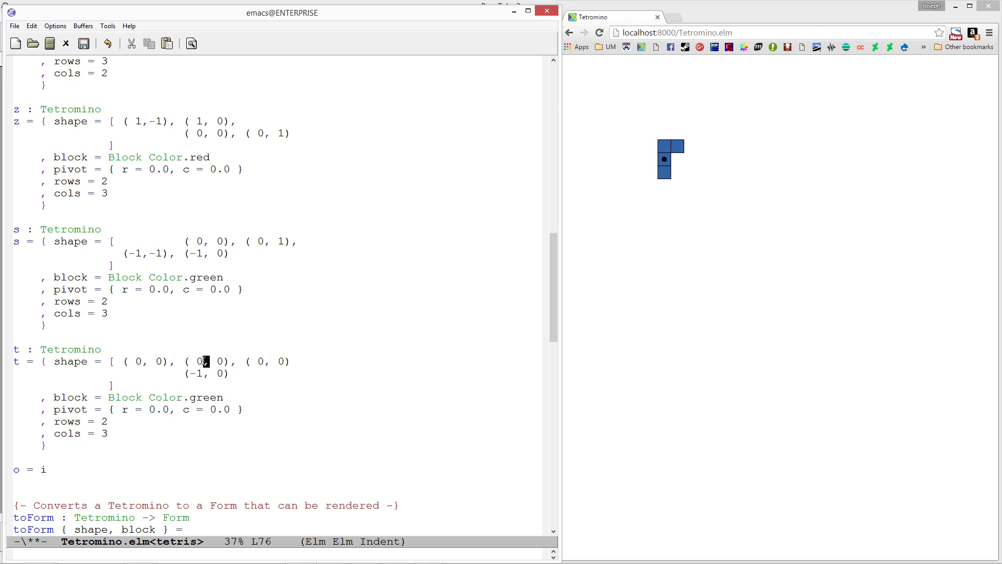
{"action": "type", "text": "-1"}
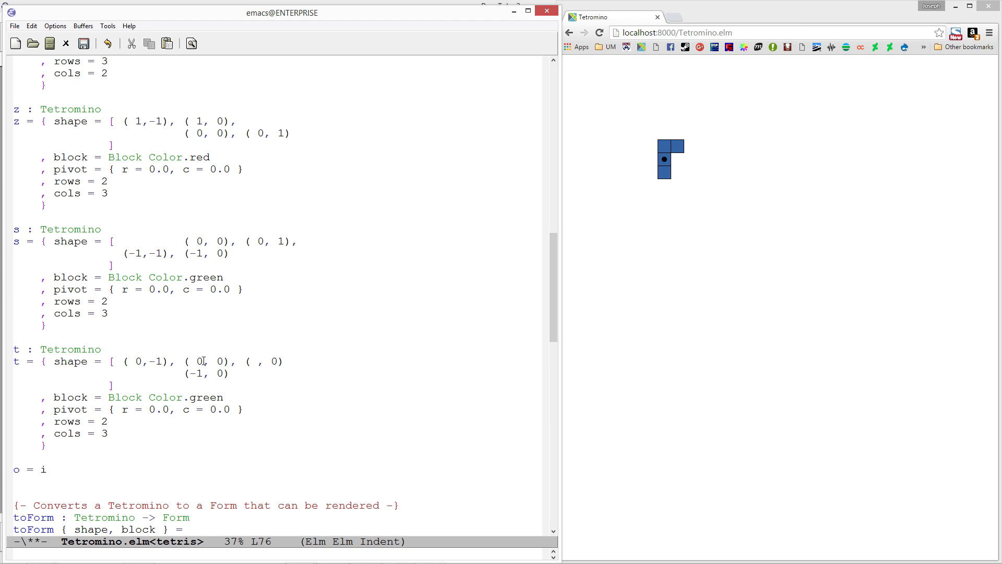
{"action": "type", "text": "0, 1"}
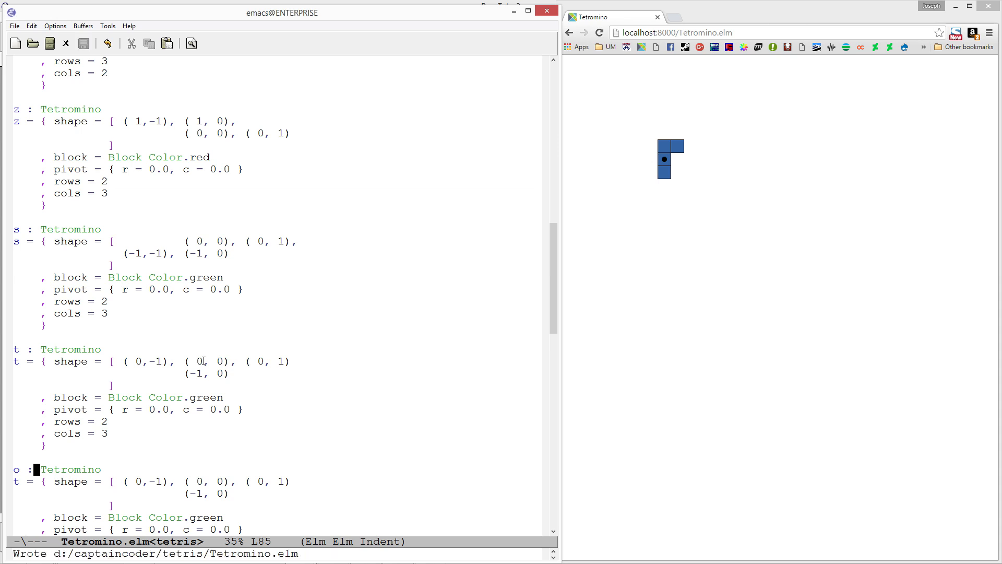
- Fix the TYPE MISMATCH by adding commas after (0, 1) in t and o, reloading the preview
{"action": "scroll", "scroll_direction": "down", "scroll_amount": 3}
{"action": "type", "text": "o"}
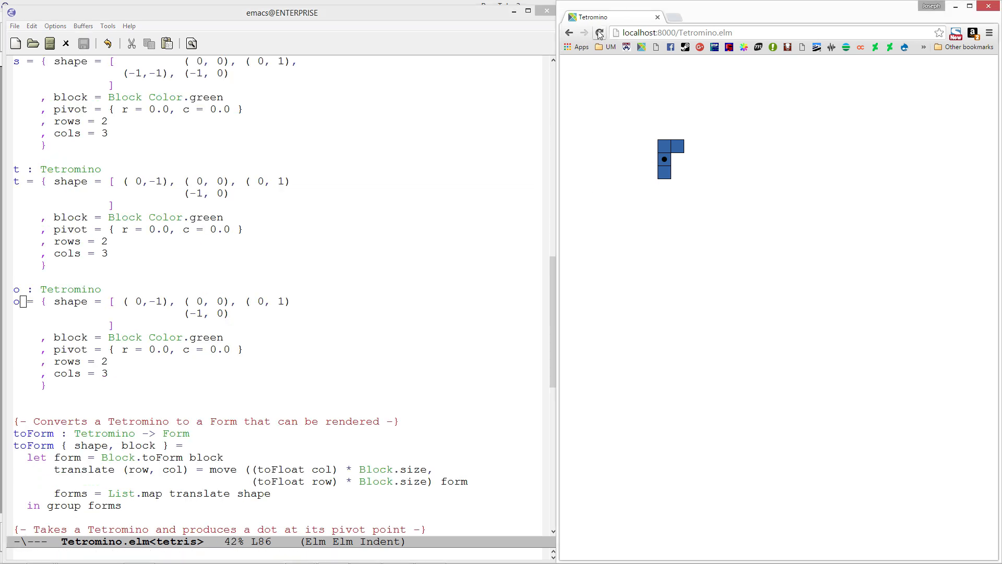
{"action": "left_click", "coordinate": [599, 32]}
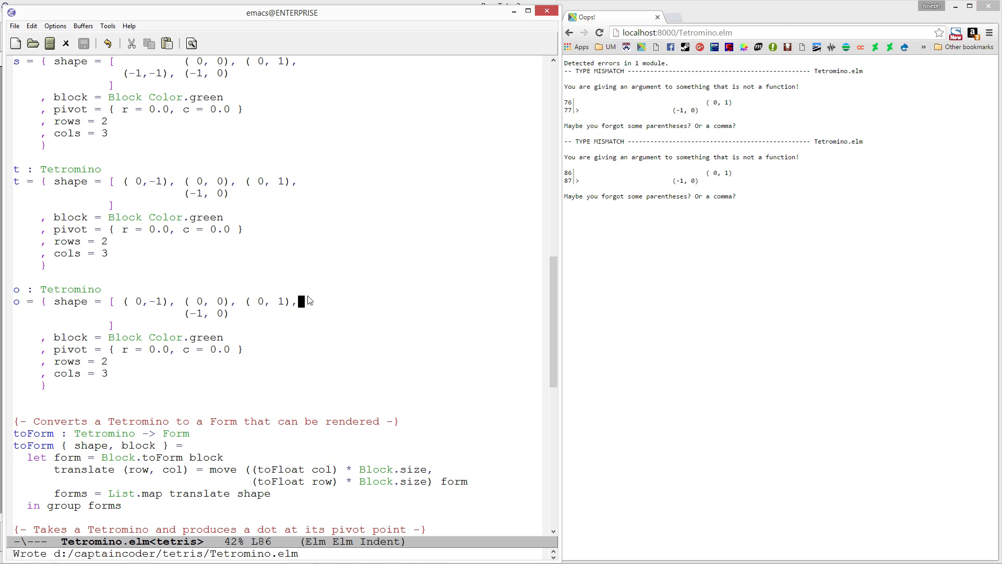
{"action": "left_click", "coordinate": [598, 32]}
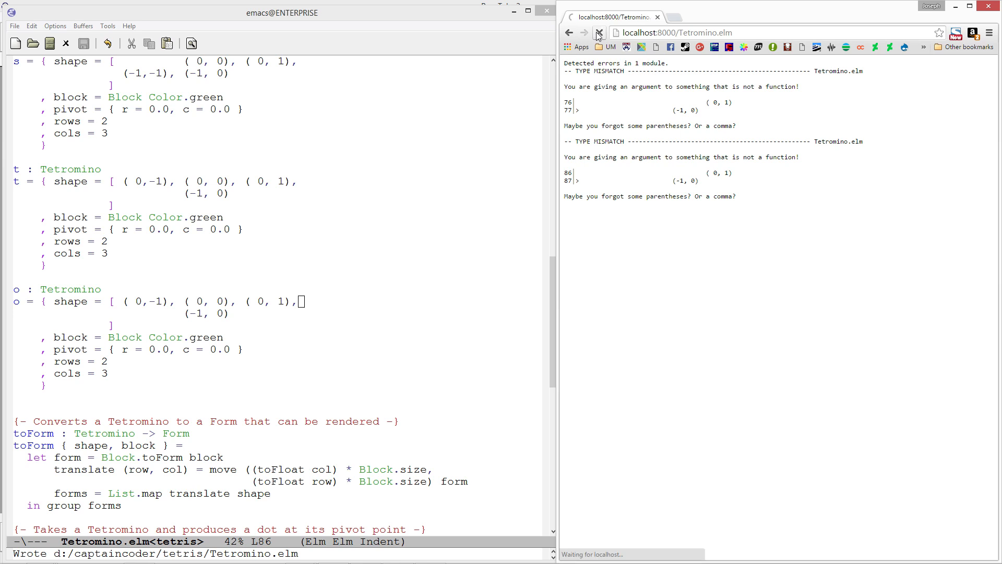
{"action": "left_click", "coordinate": [598, 33]}
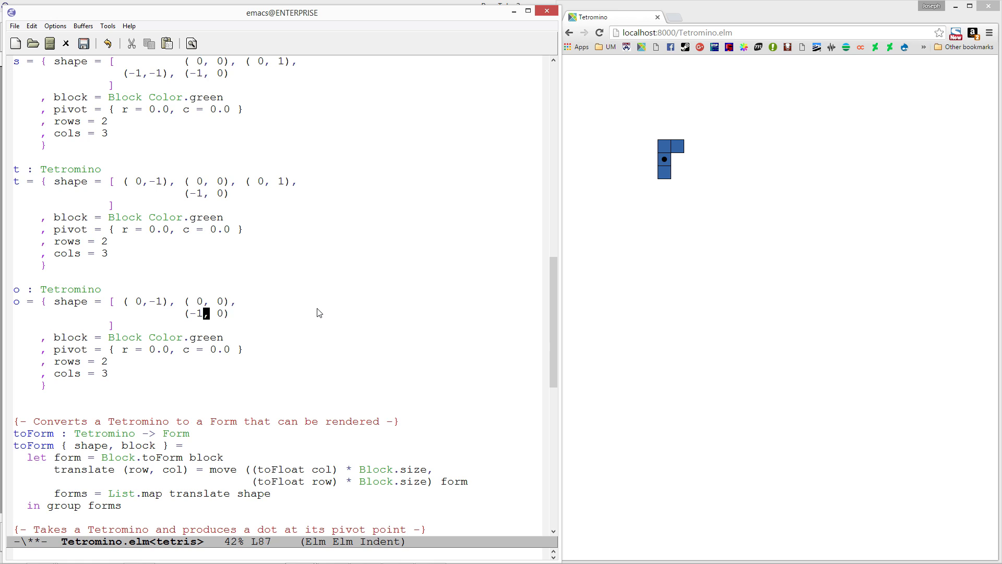
- Make o a yellow square (0,0), (0,1), (-1,0), (-1,1) with pivot -0.5/0.5; make t purple
{"action": "key", "text": "Insert"}
{"action": "type", "text": "( 0, 0), "}
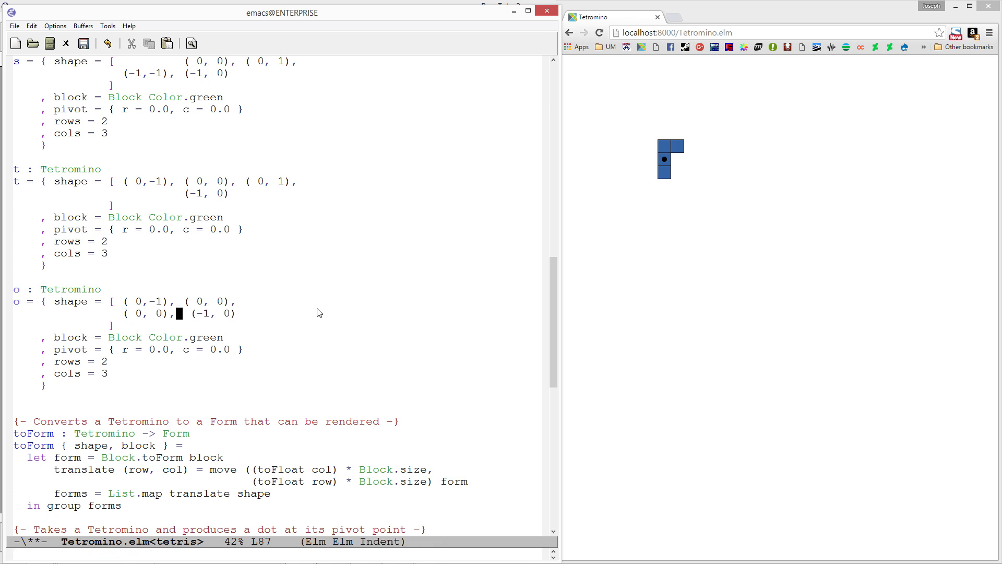
{"action": "key", "text": "up"}
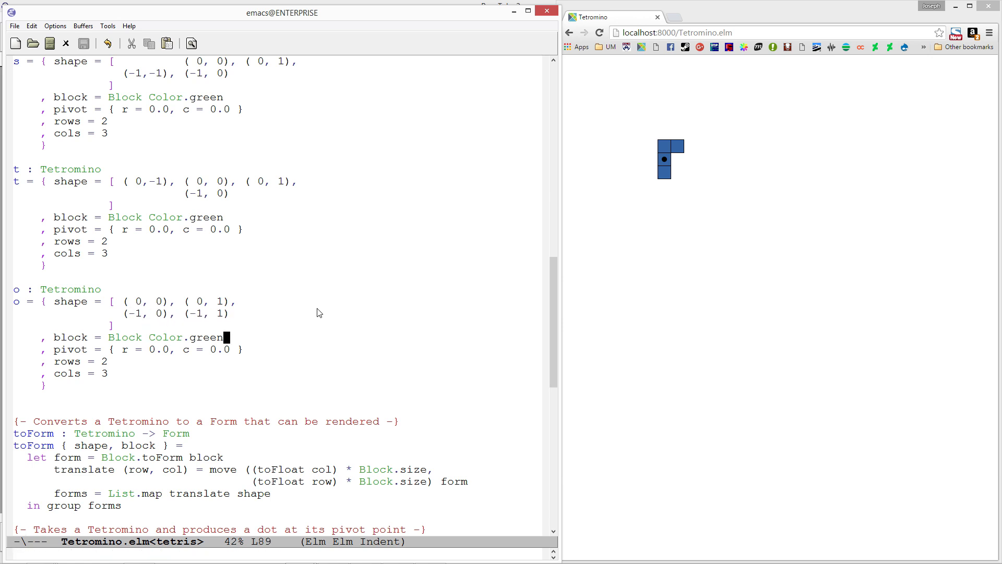
{"action": "type", "text": "y"}
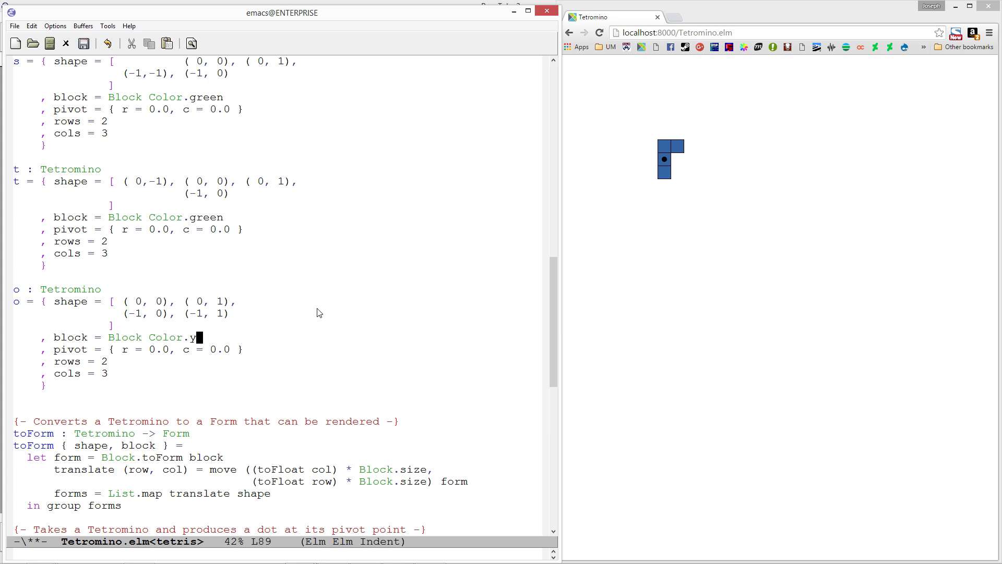
{"action": "type", "text": "ellow"}
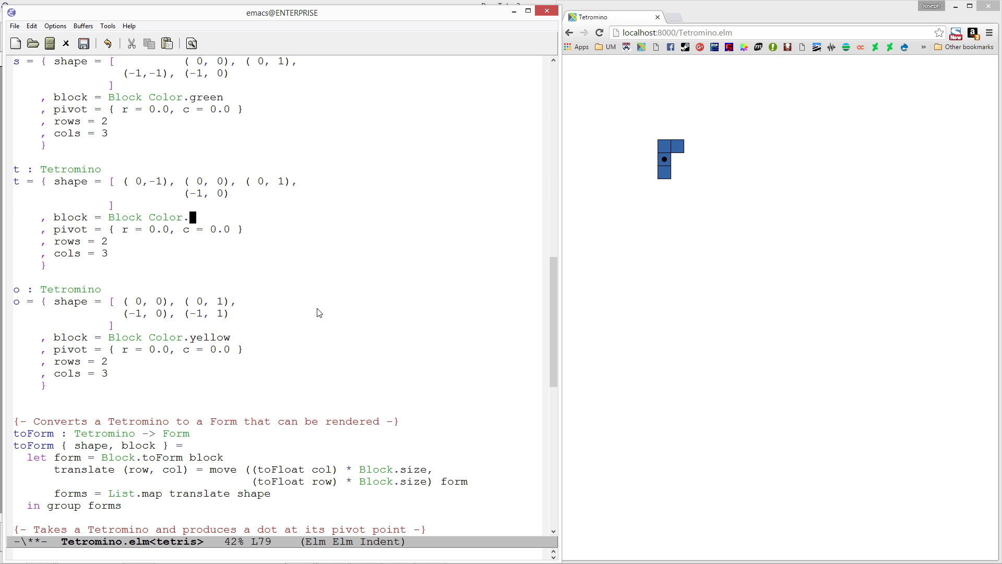
{"action": "type", "text": "purple"}
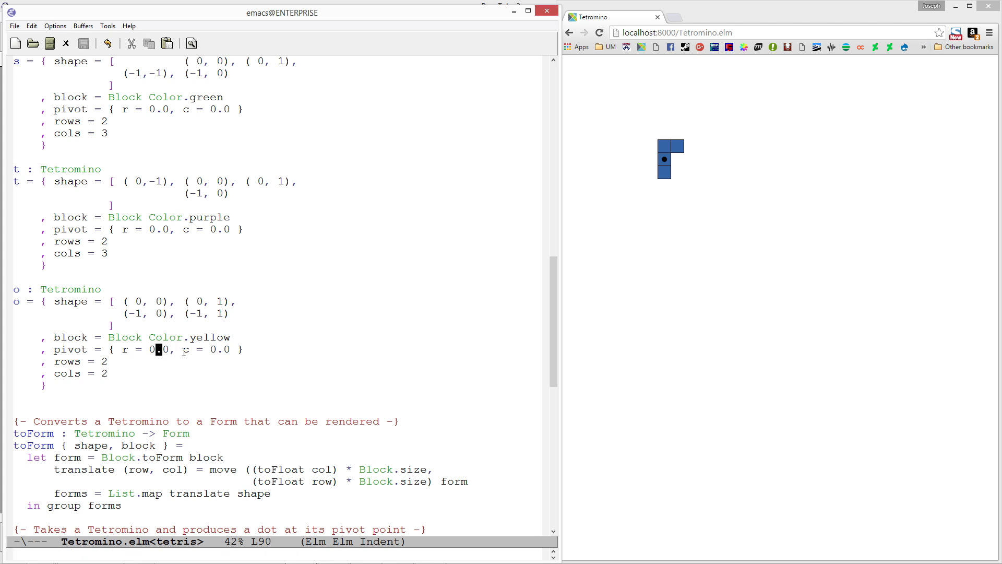
{"action": "type", "text": "-0.5"}
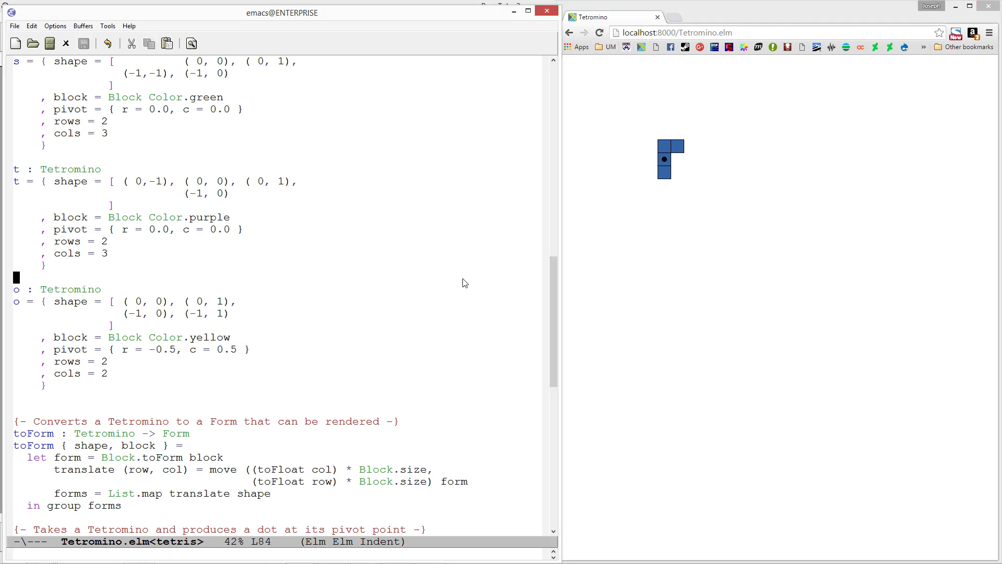
- Preview each piece by setting tetromino to l, t, s and z, reloading after each
{"action": "scroll", "scroll_direction": "down", "scroll_amount": 3}
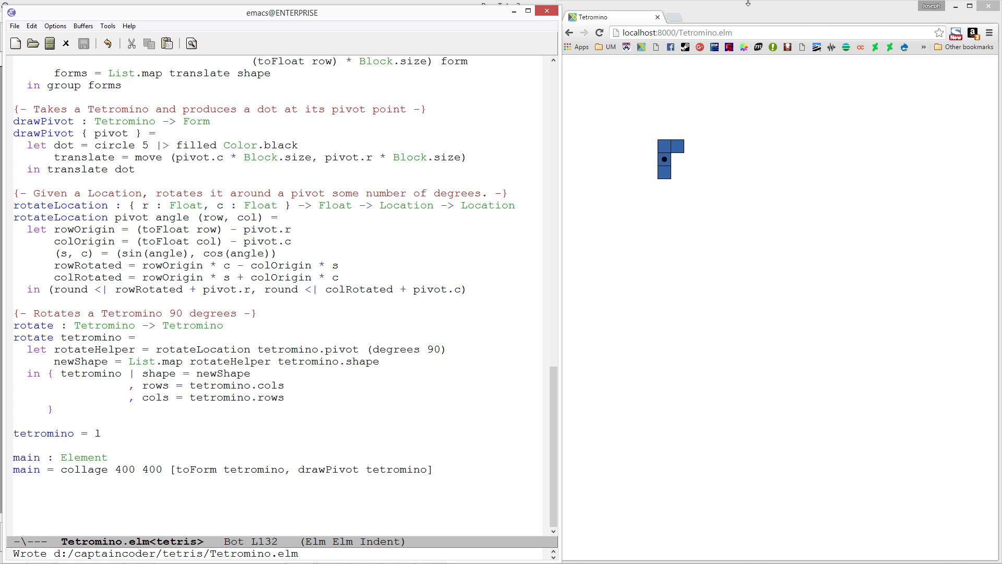
{"action": "left_click", "coordinate": [598, 33]}
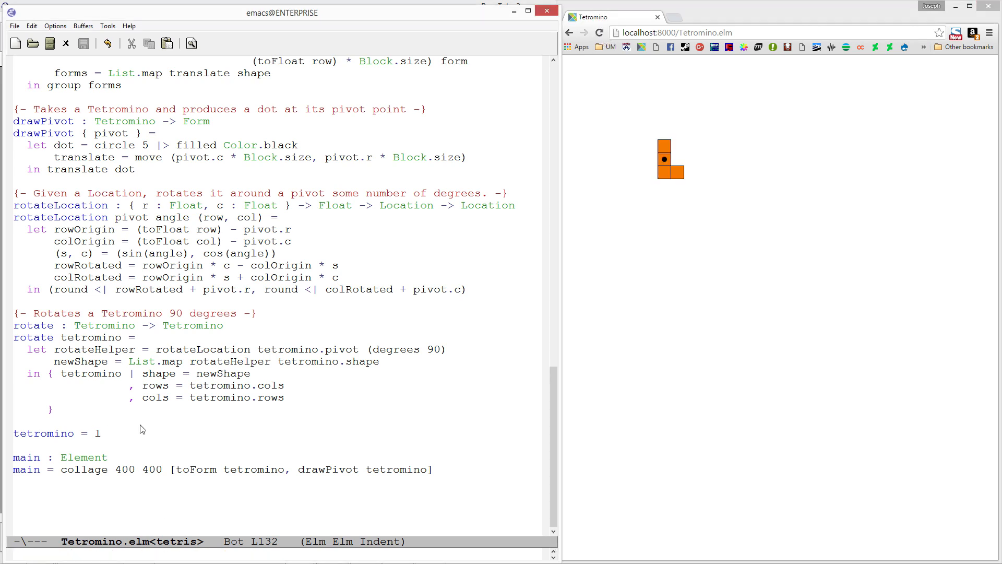
{"action": "type", "text": "t"}
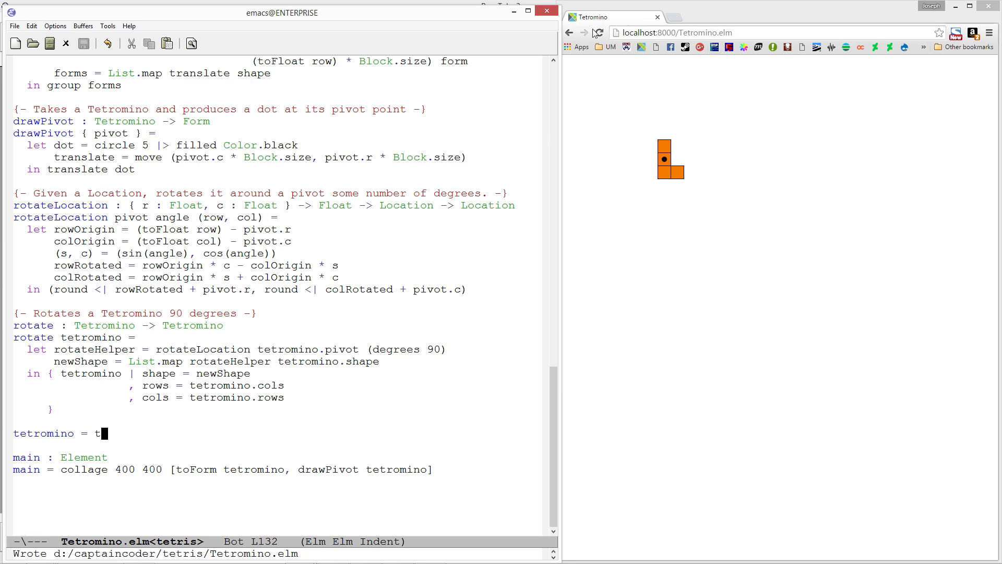
{"action": "left_click", "coordinate": [598, 32]}
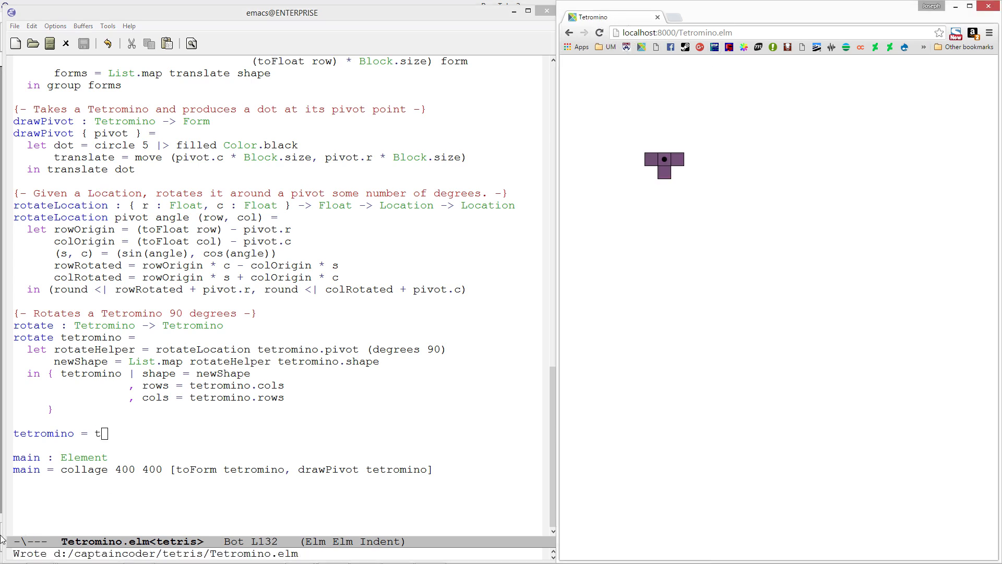
{"action": "type", "text": "s"}
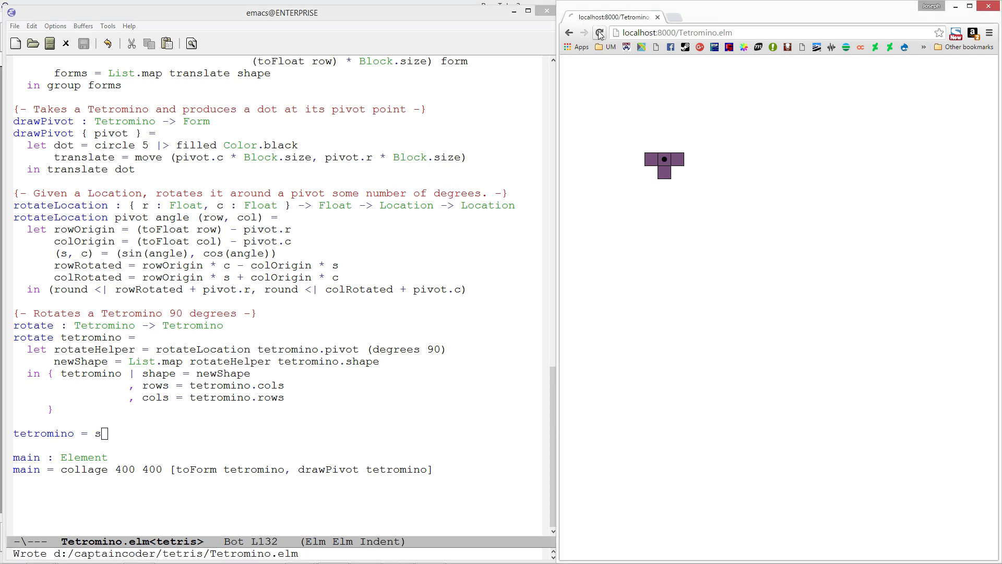
{"action": "left_click", "coordinate": [599, 33]}
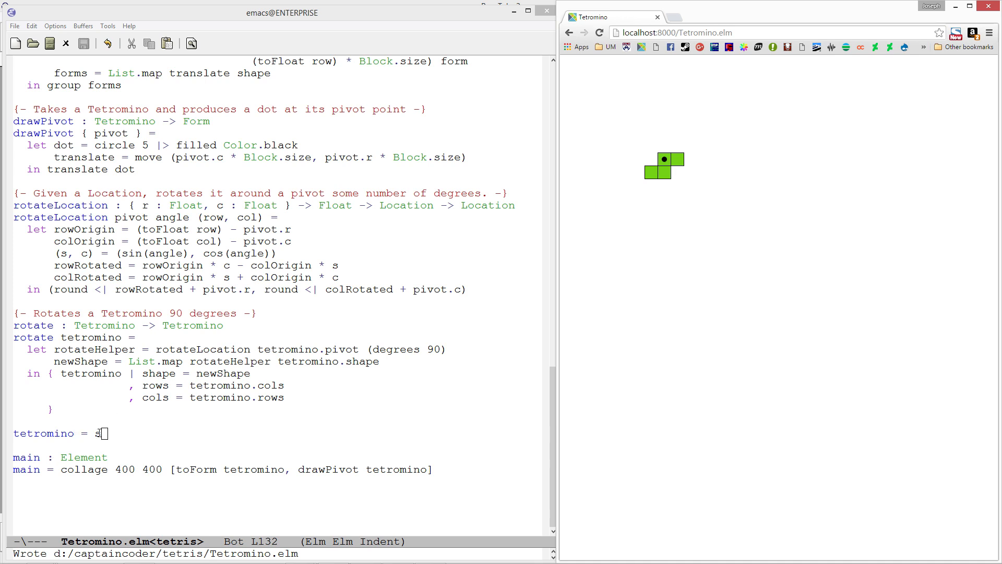
{"action": "type", "text": "z"}
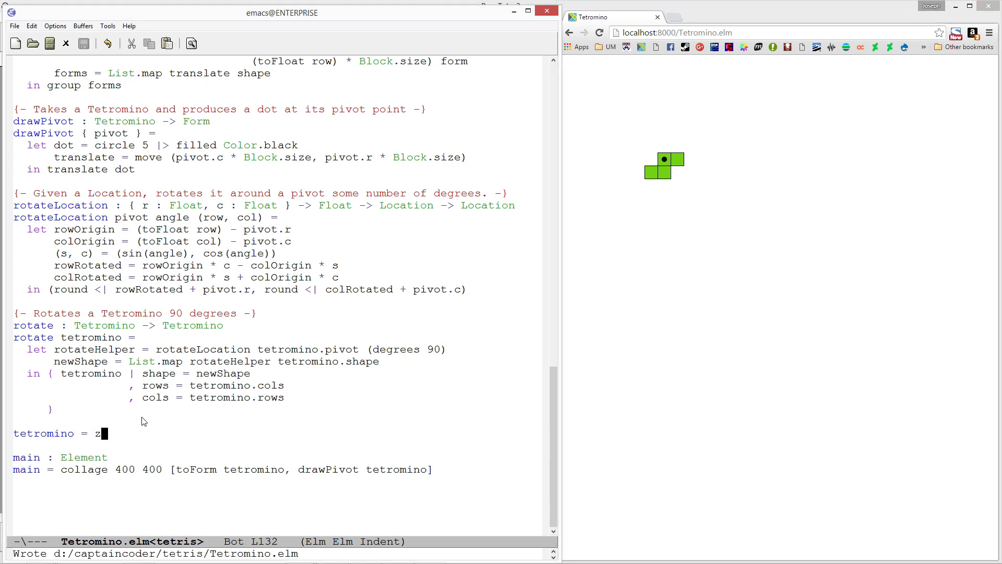
{"action": "left_click", "coordinate": [598, 32]}
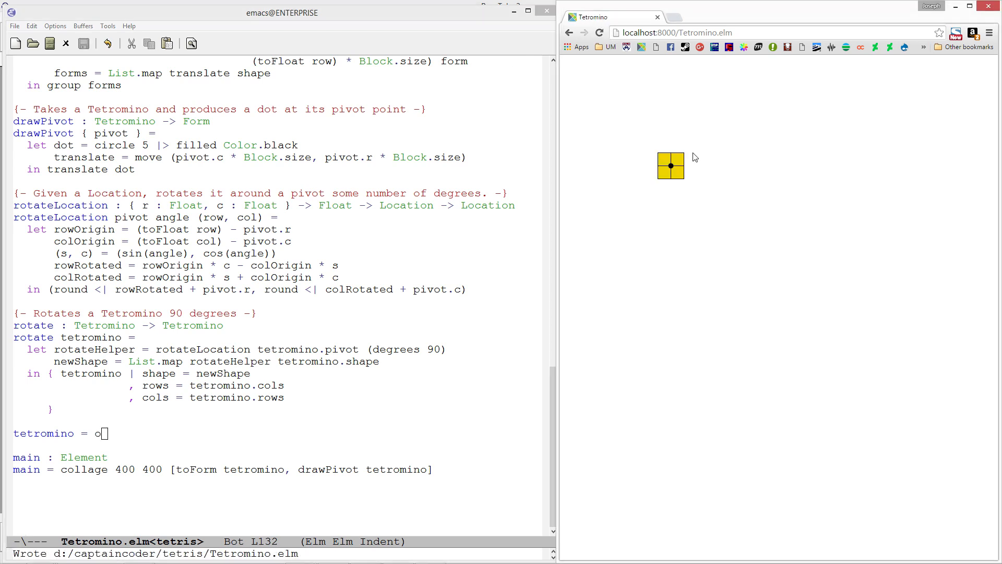
{"action": "mouse_move", "coordinate": [776, 238]}
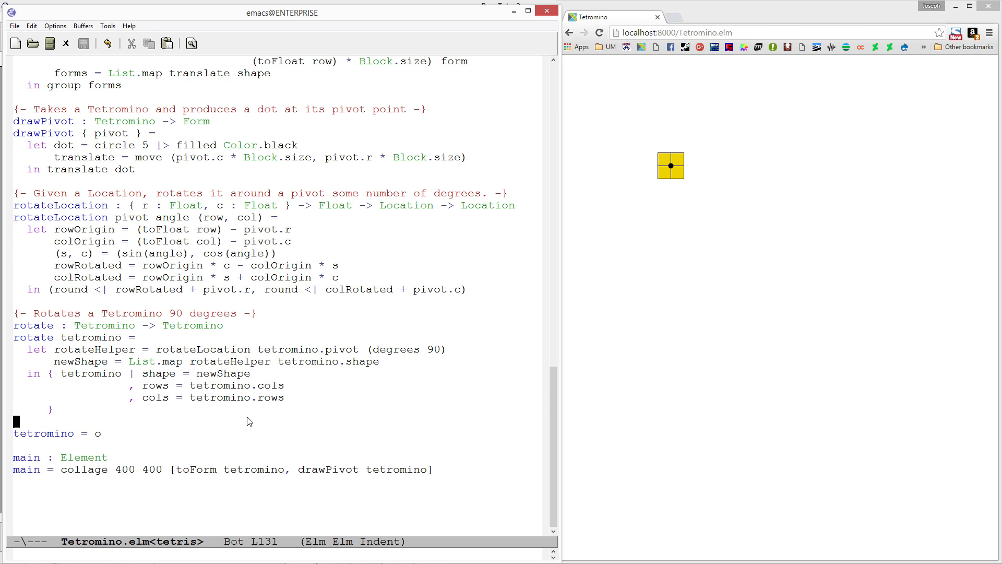
- Write the shift signature (Int, Int) -> Tetromino -> Tetromino and header 'shift (rows, cols) tetromino ='
{"action": "type", "text": "s"}
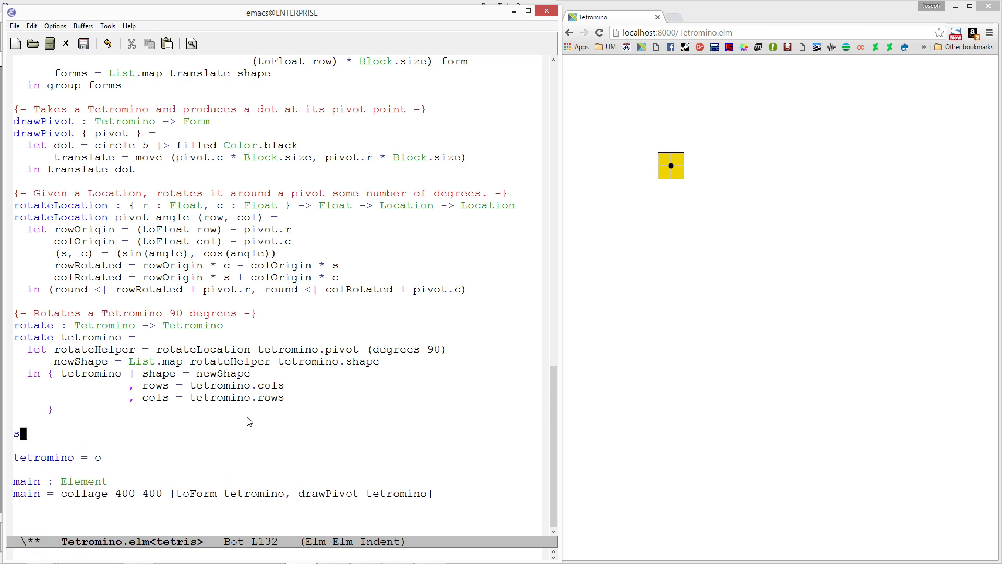
{"action": "type", "text": "hift :"}
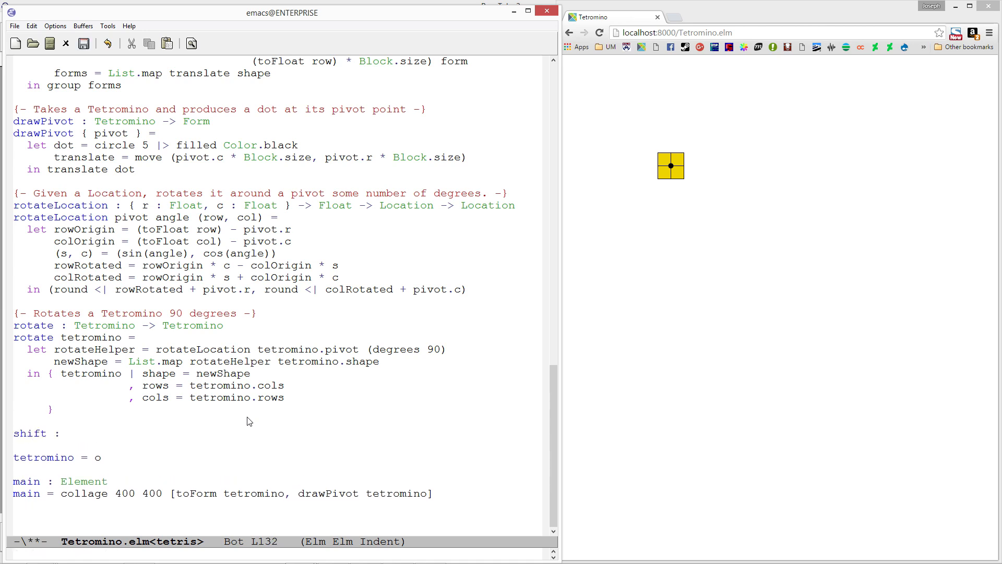
{"action": "type", "text": "Tetr"}
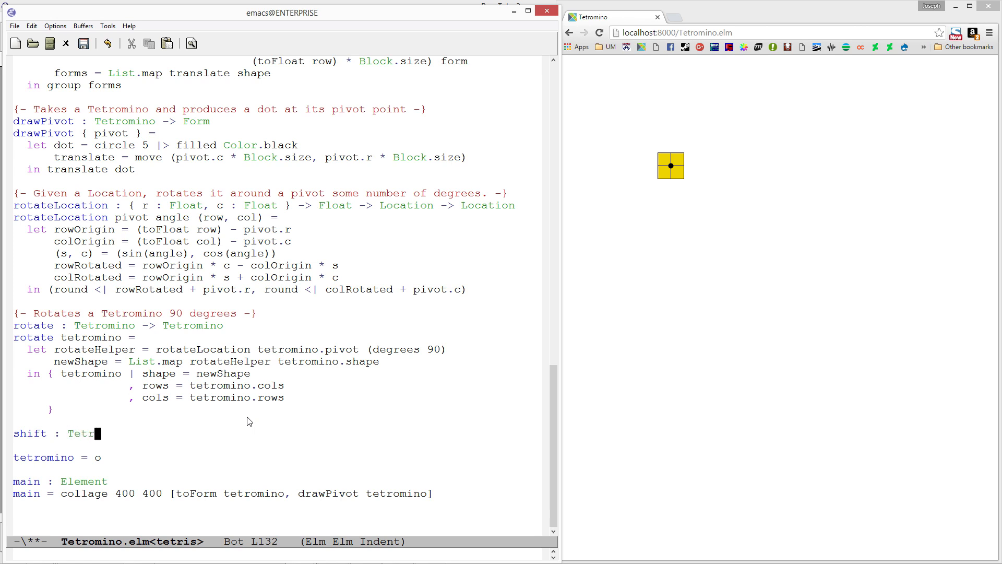
{"action": "type", "text": "(Int, Int"}
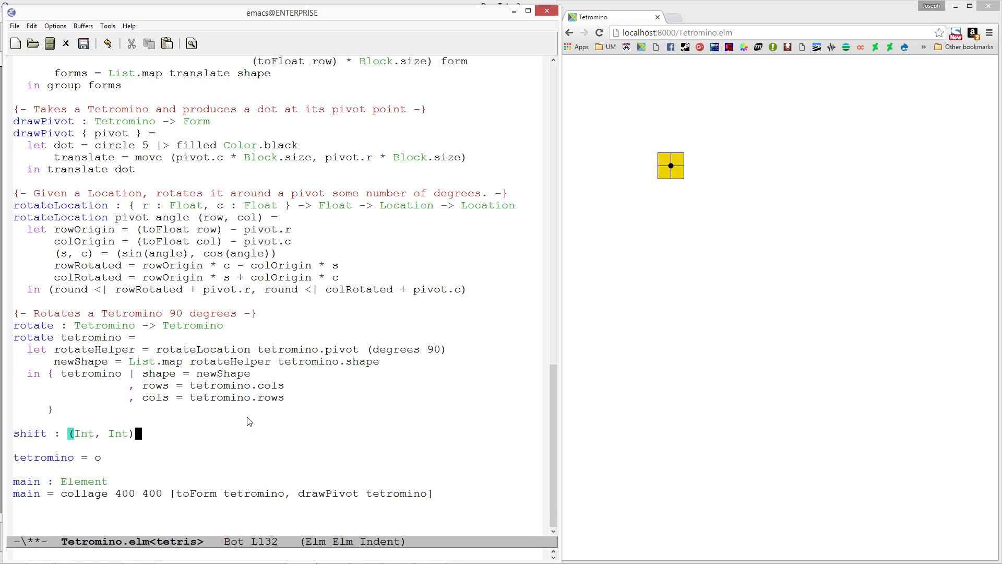
{"action": "type", "text": "-> Tetr"}
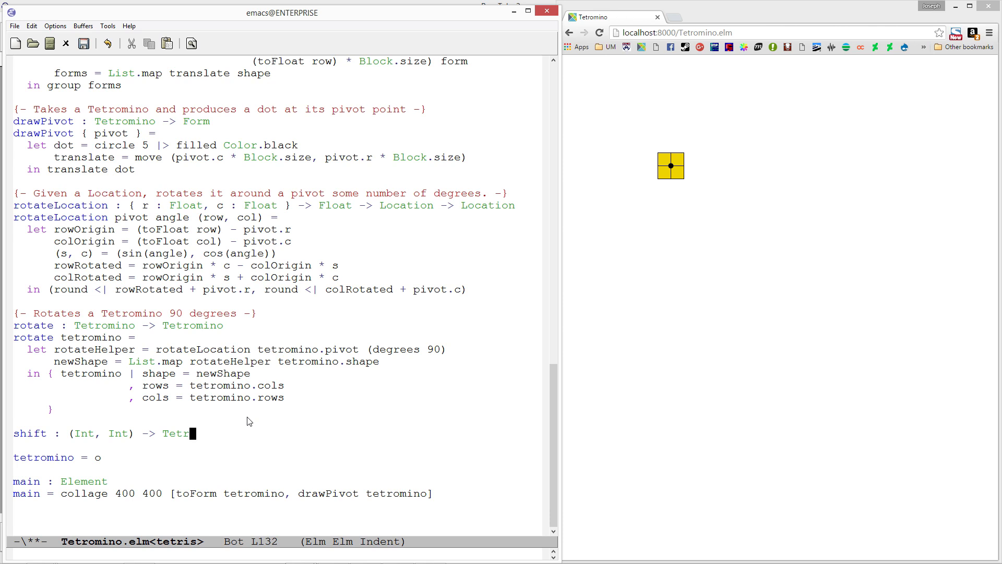
{"action": "type", "text": "omino ->"}
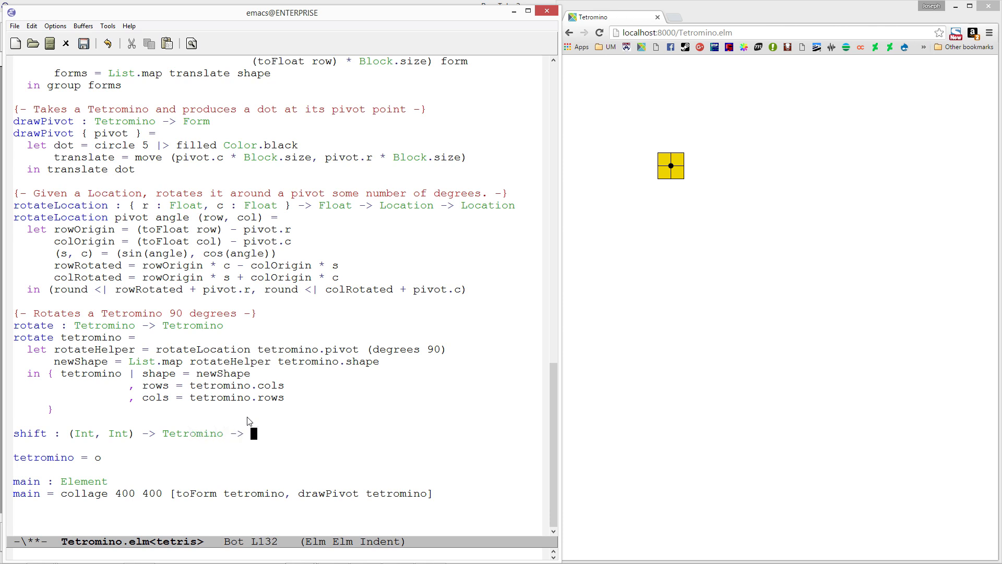
{"action": "type", "text": "Tetromino"}
{"action": "type", "text": "shif"}
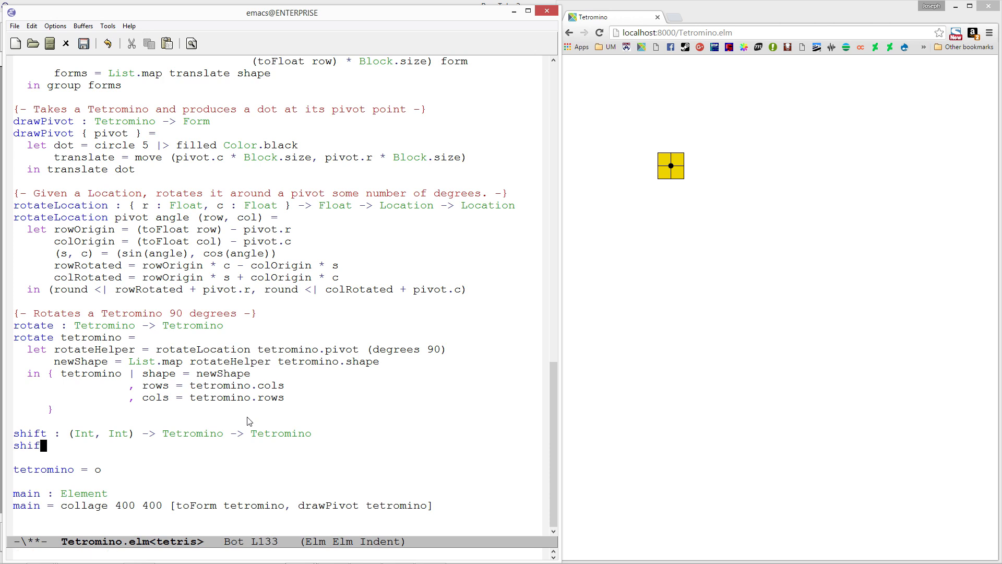
{"action": "type", "text": "(ro"}
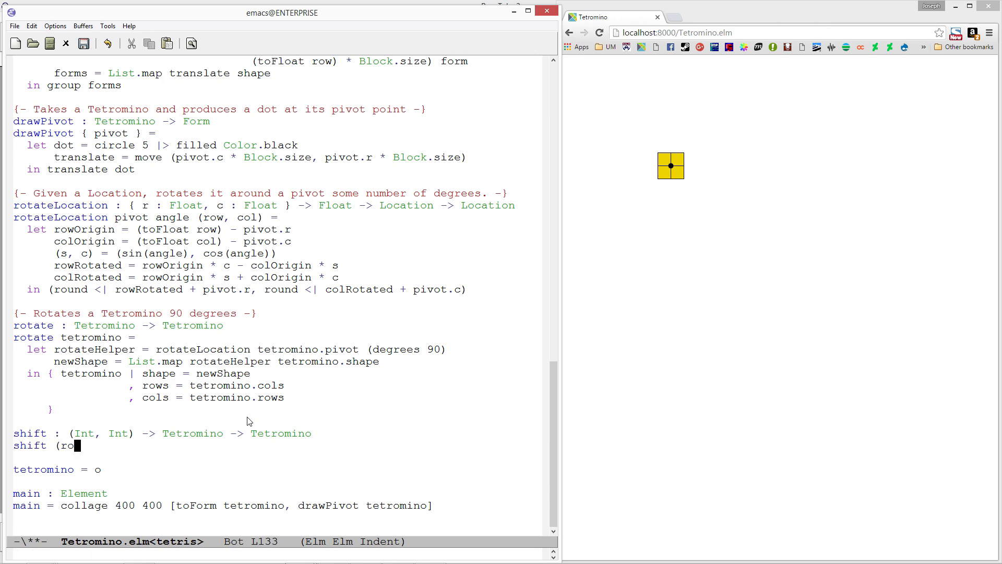
{"action": "type", "text": "ws, cols)"}
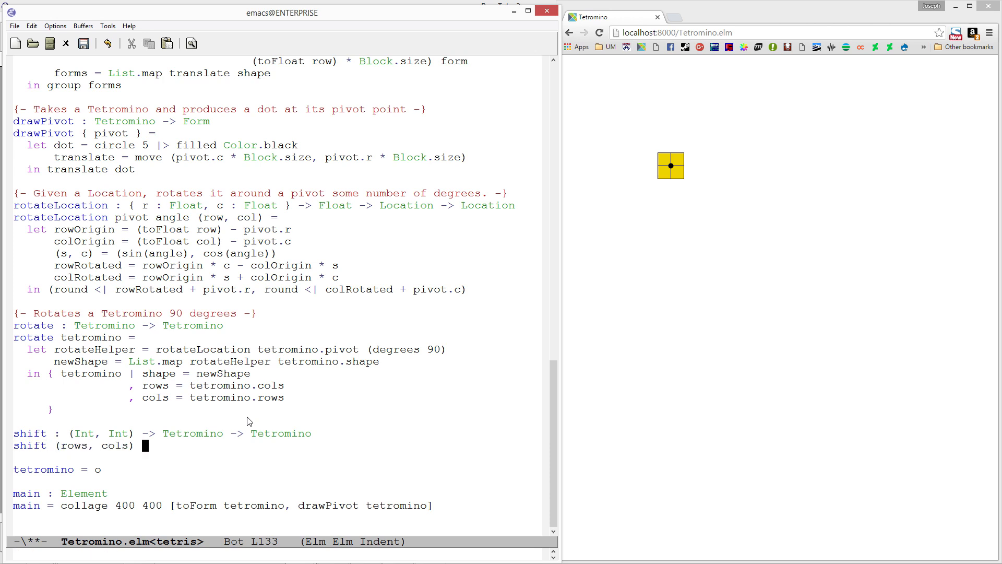
{"action": "type", "text": "tetr"}
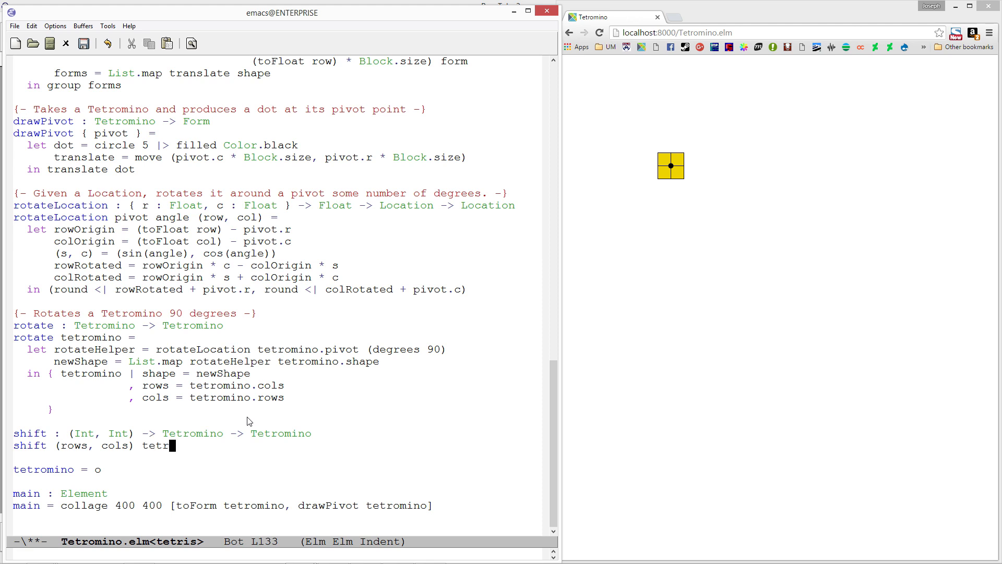
{"action": "type", "text": "omino ="}
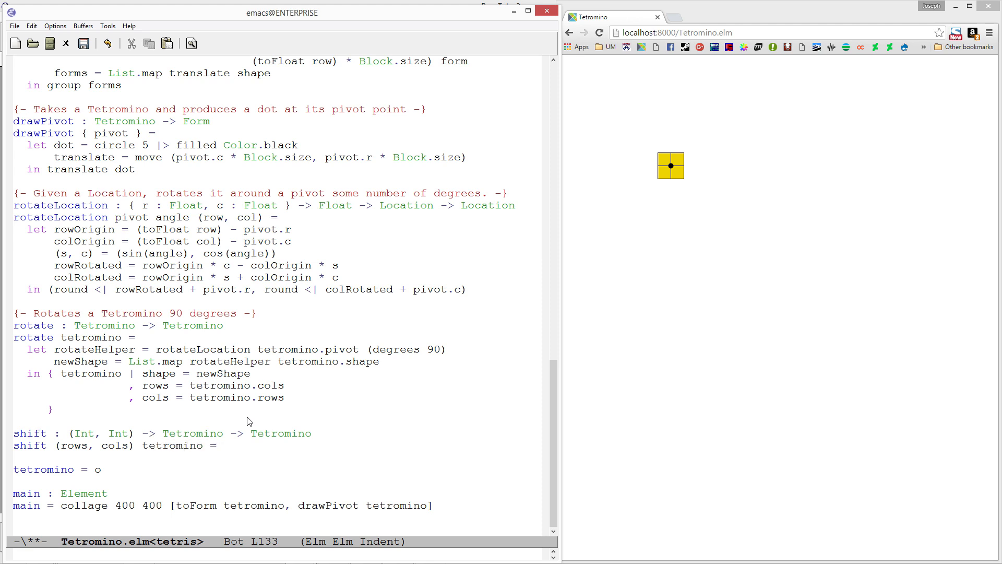
{"action": "key", "text": "Return"}
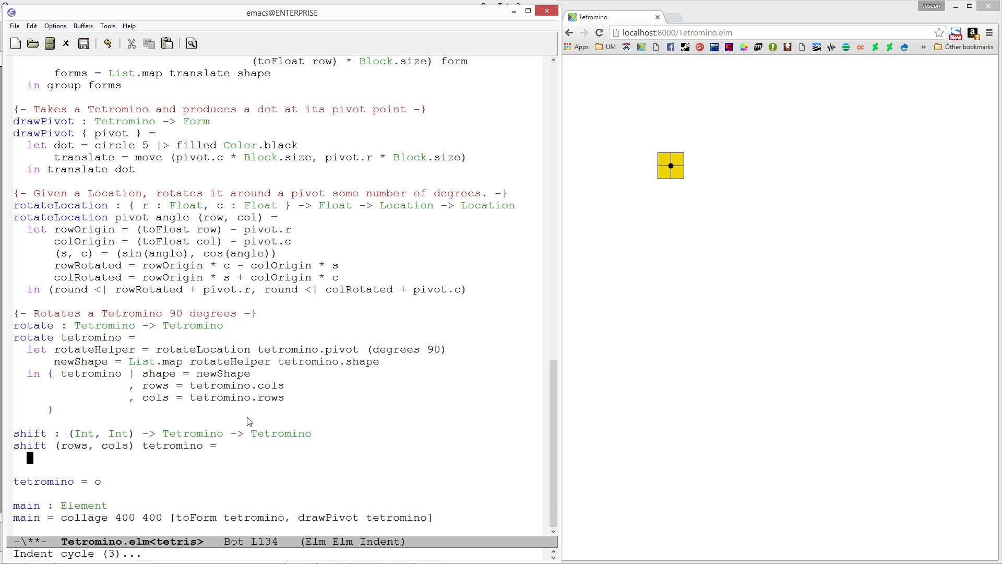
- Open a let block with the placeholder binding 'newShape = ???'
{"action": "type", "text": "let"}
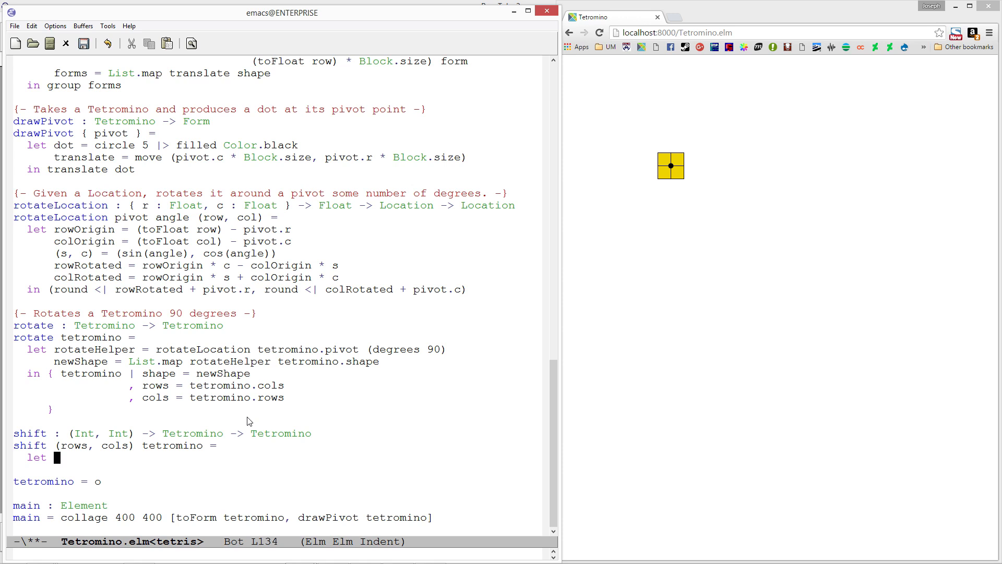
{"action": "type", "text": "new"}
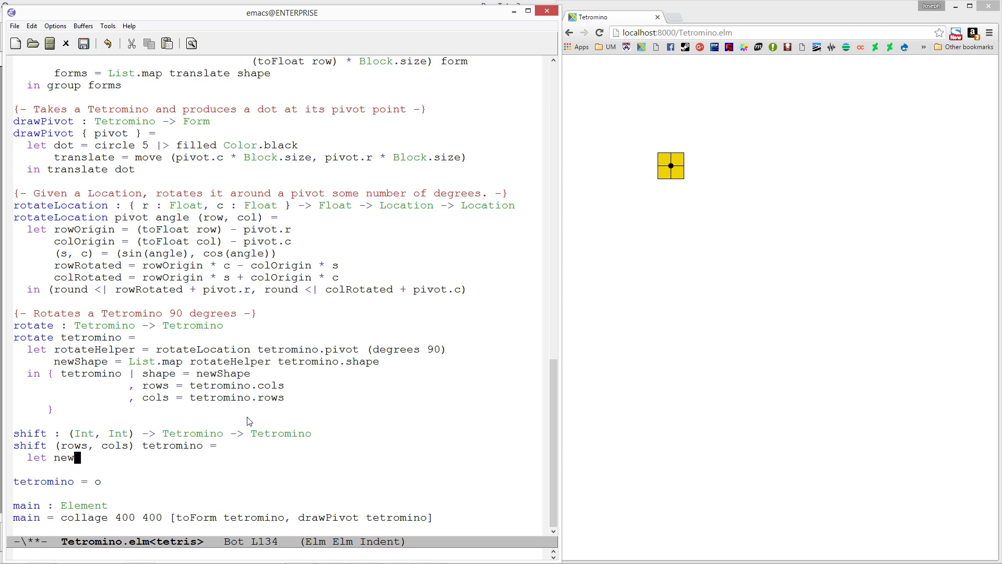
{"action": "type", "text": "Shape ="}
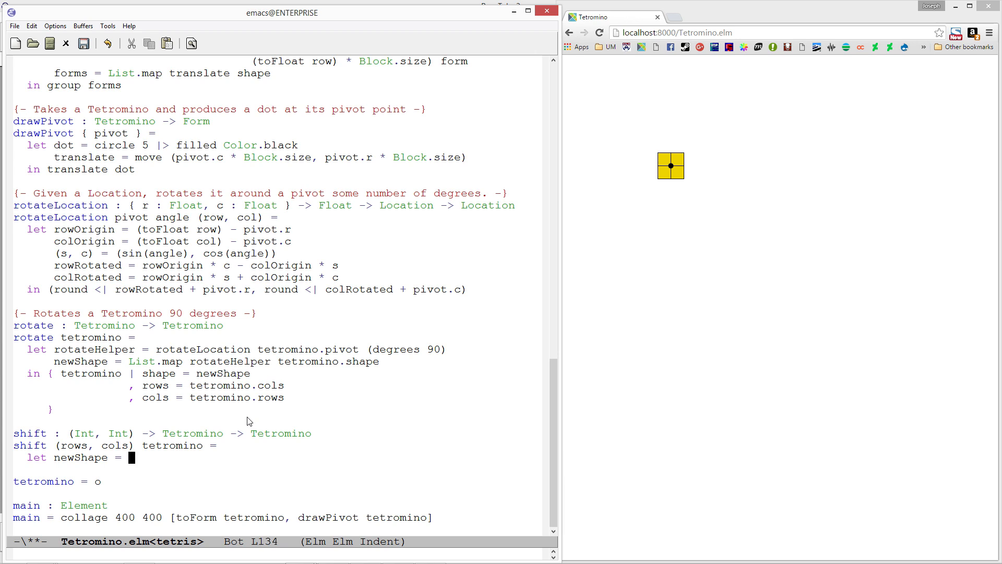
{"action": "type", "text": "tetri"}
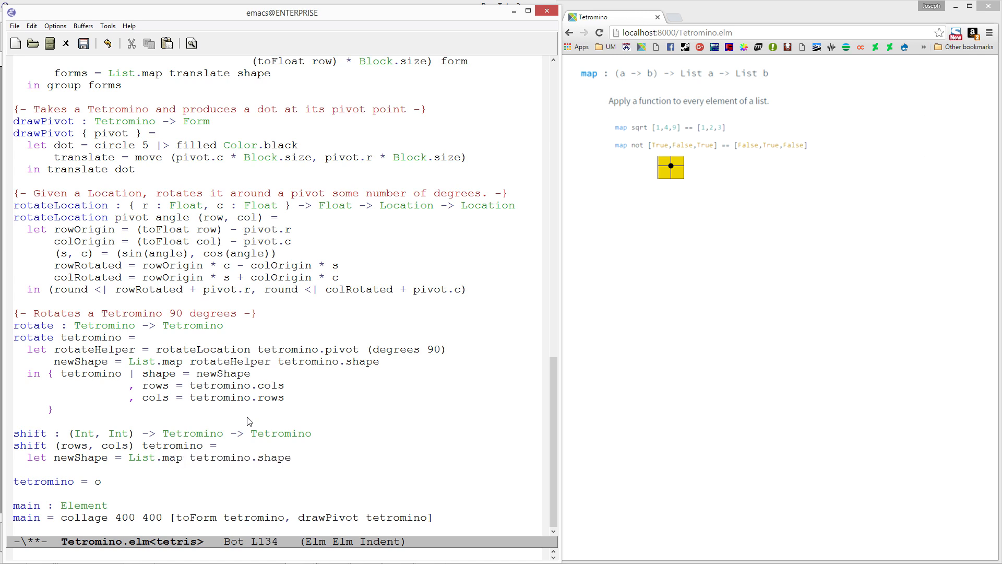
{"action": "type", "text": "???"}
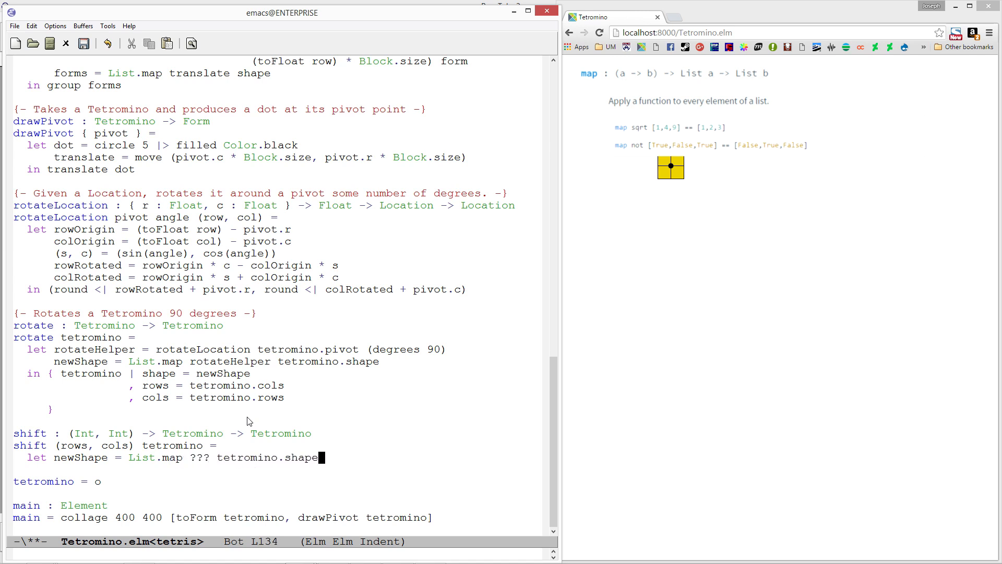
{"action": "key", "text": "Return"}
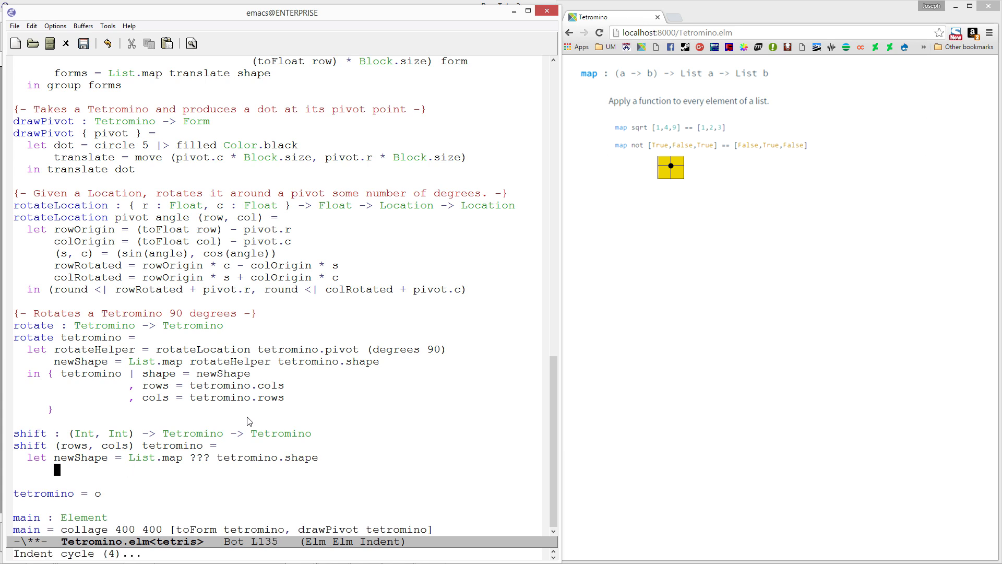
- Define pivot' as tetromino.pivot offset by toFloat rows and cols
{"action": "type", "text": "pivot'"}
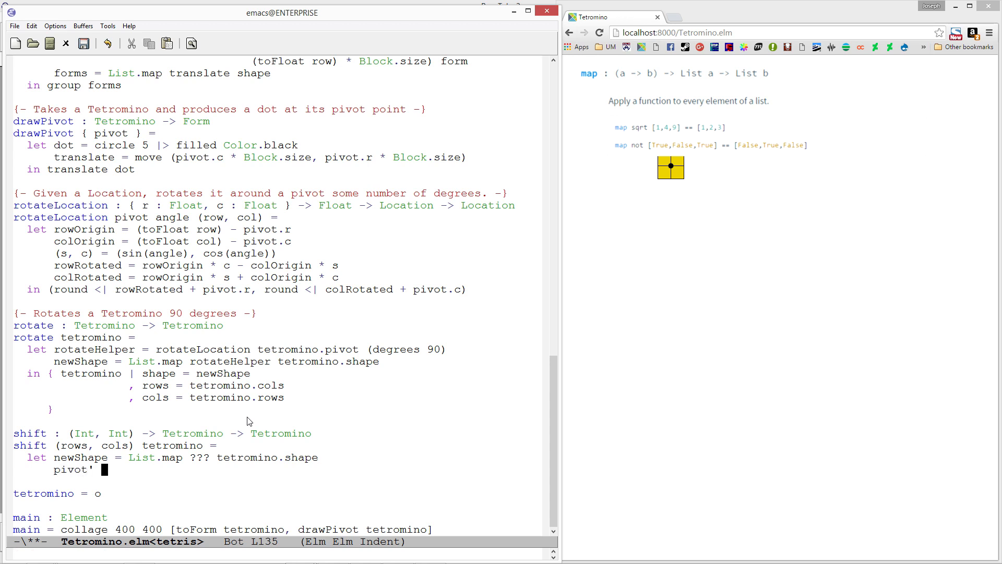
{"action": "type", "text": "="}
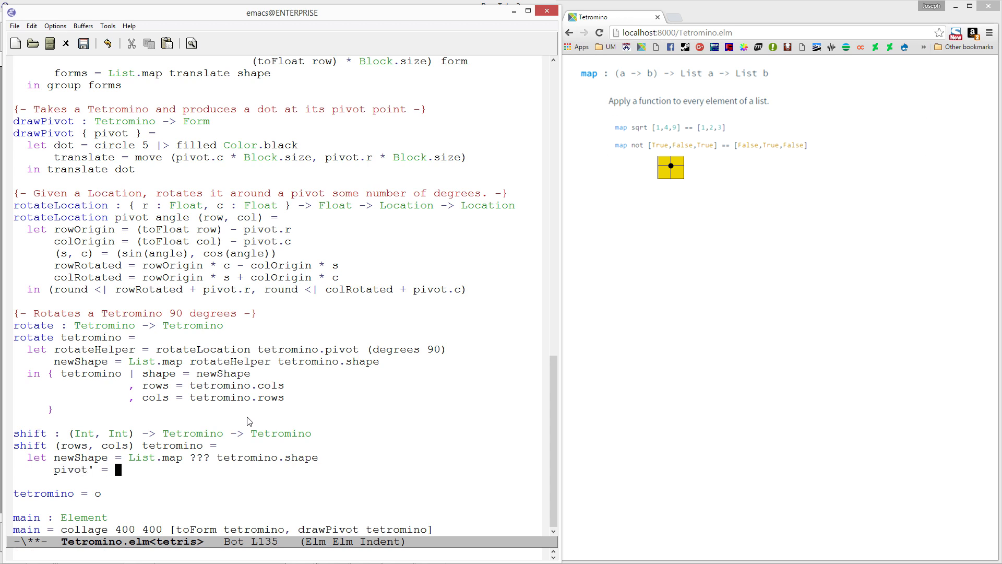
{"action": "type", "text": "{ r = tetr"}
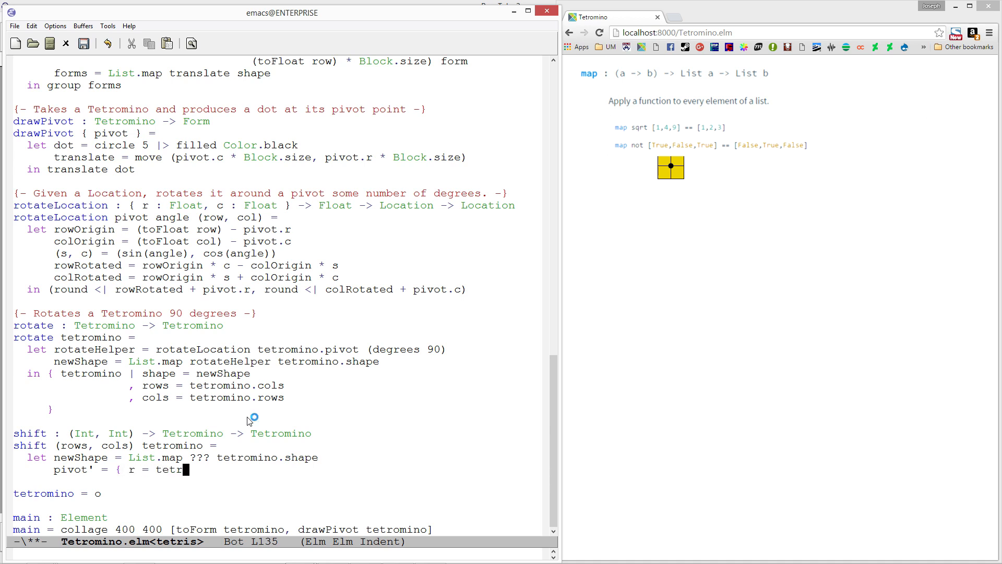
{"action": "type", "text": "mino.pivot.r"}
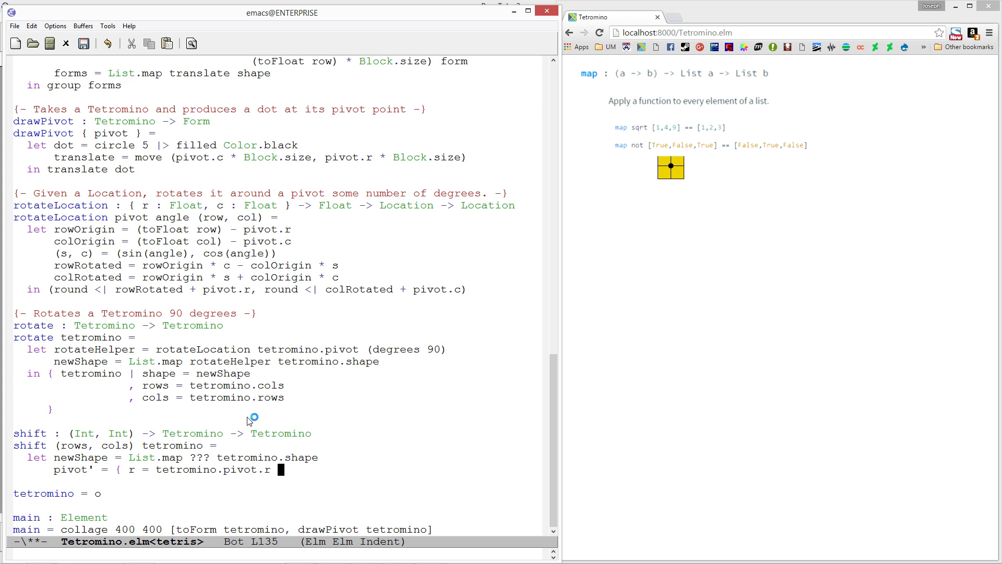
{"action": "type", "text": "+ rows"}
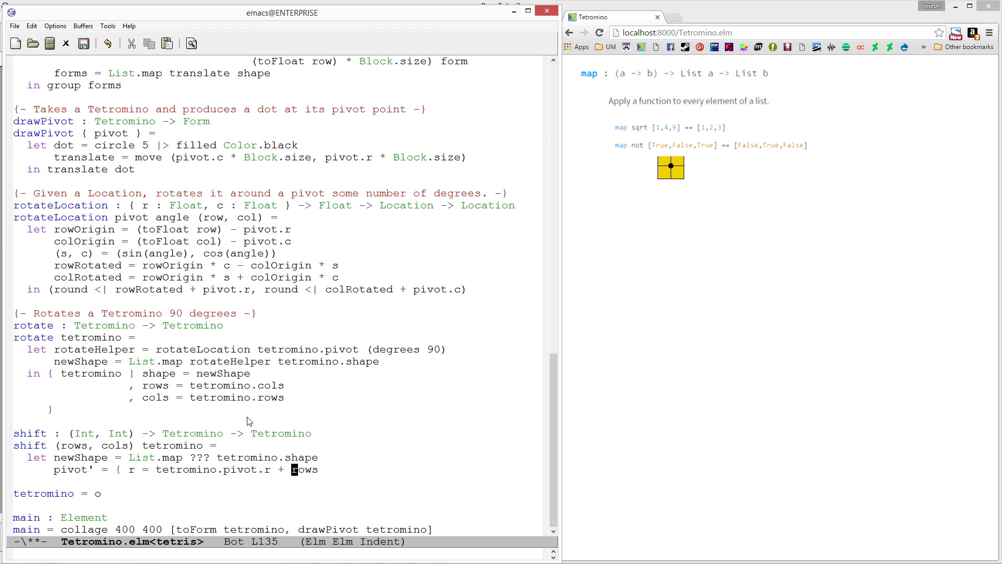
{"action": "type", "text": "(toFloat"}
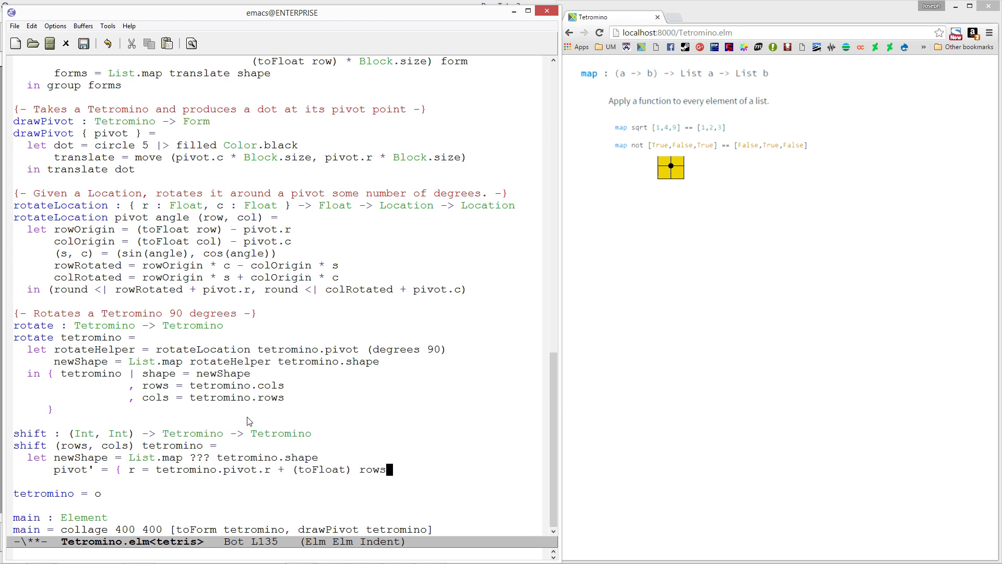
{"action": "key", "text": "Return"}
{"action": "type", "text": ", c ="}
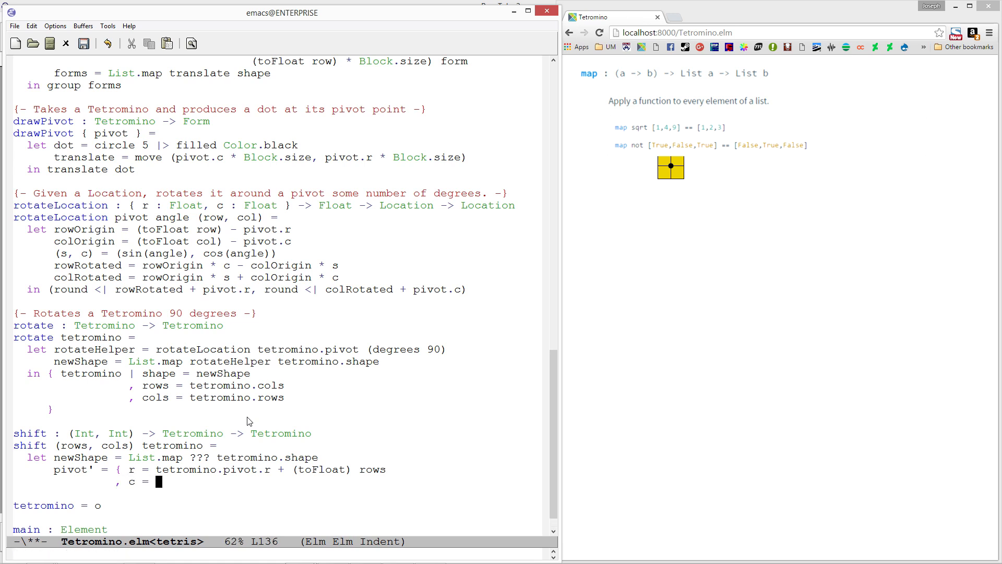
{"action": "type", "text": "tetrom"}
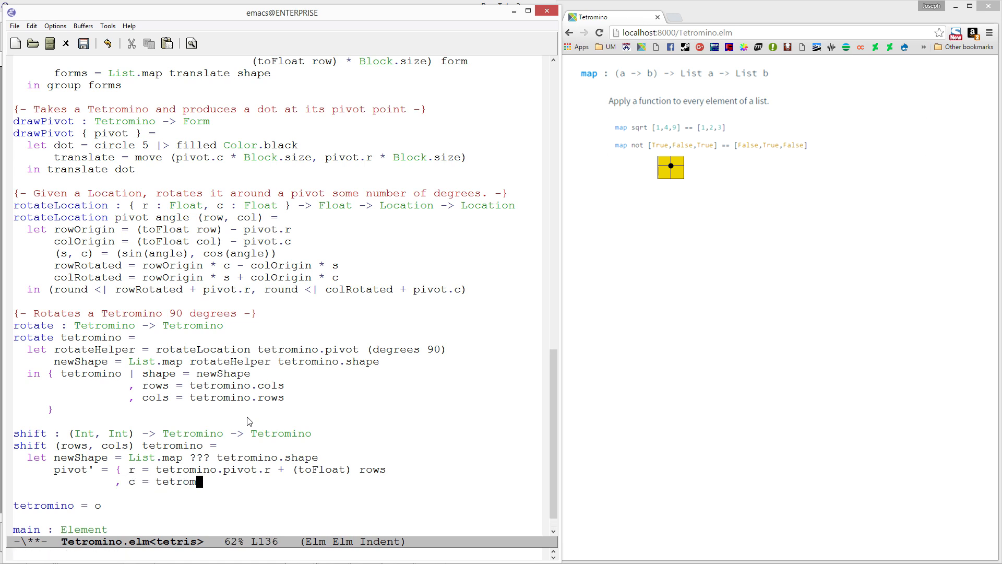
{"action": "type", "text": "ino.pivot.c + (toFloat cols"}
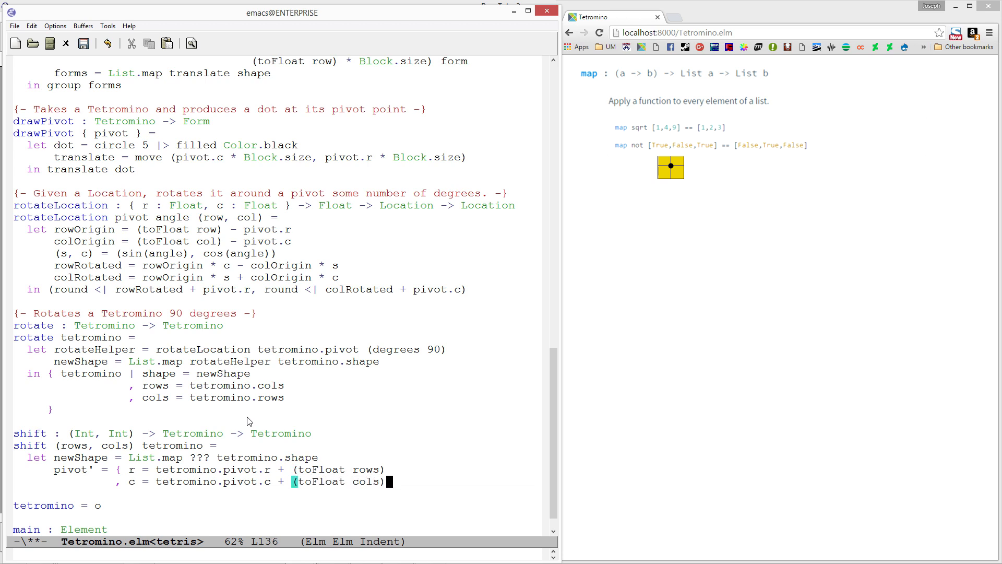
{"action": "key", "text": "Return"}
{"action": "type", "text": "}"}
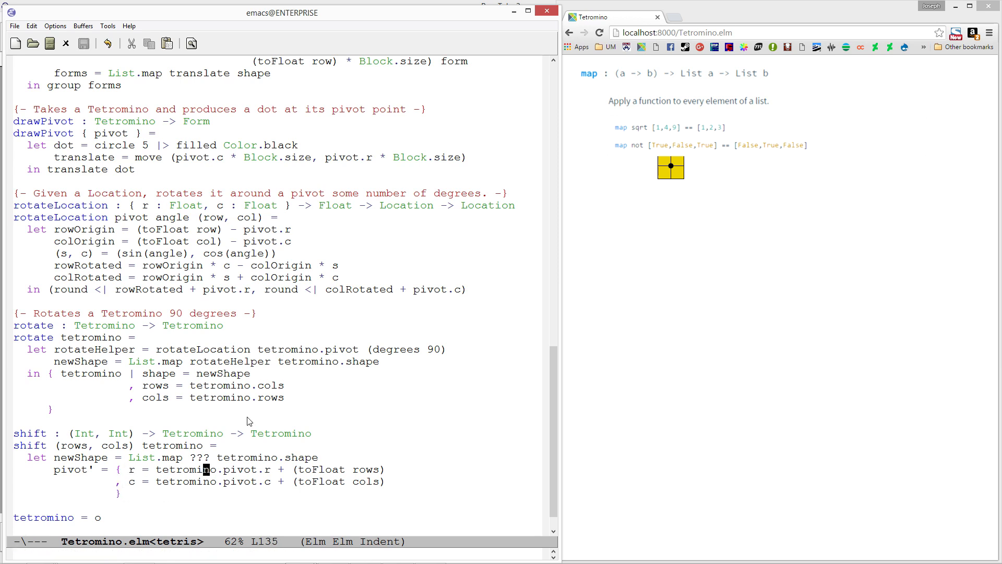
{"action": "key", "text": "down"}
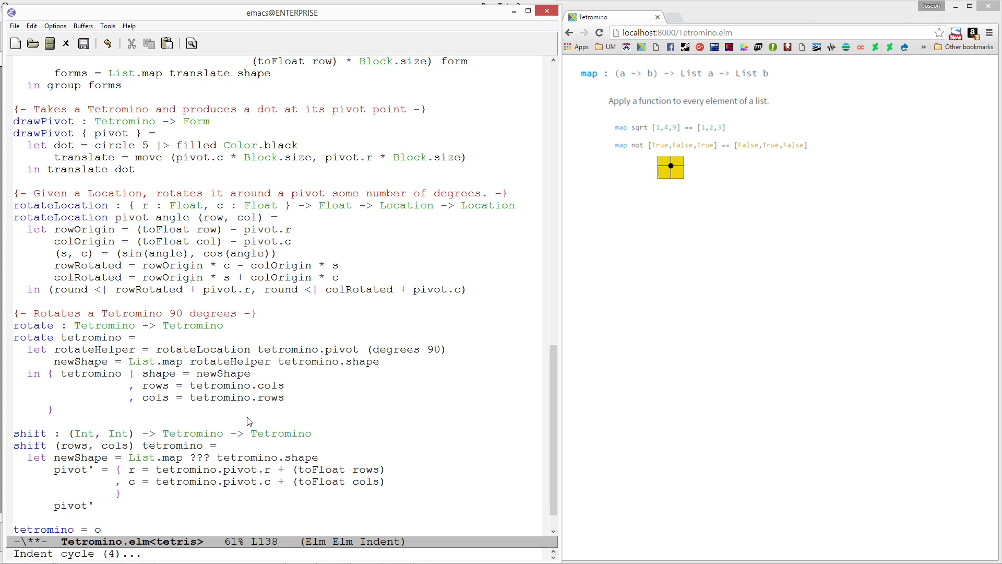
- Finish with 'in { tetromino | shape = newShape, pivot = pivot' }'
{"action": "type", "text": "in"}
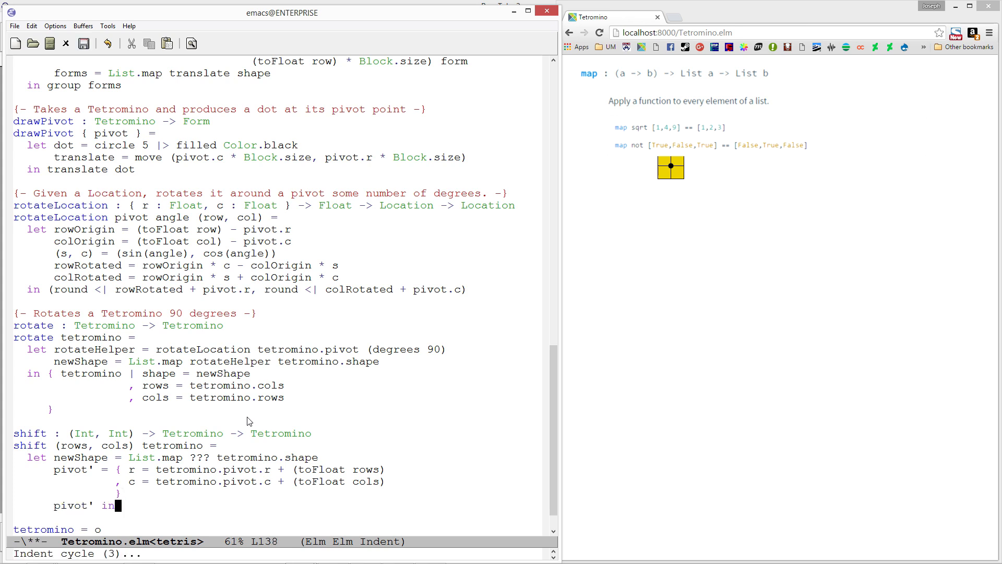
{"action": "key", "text": "Tab"}
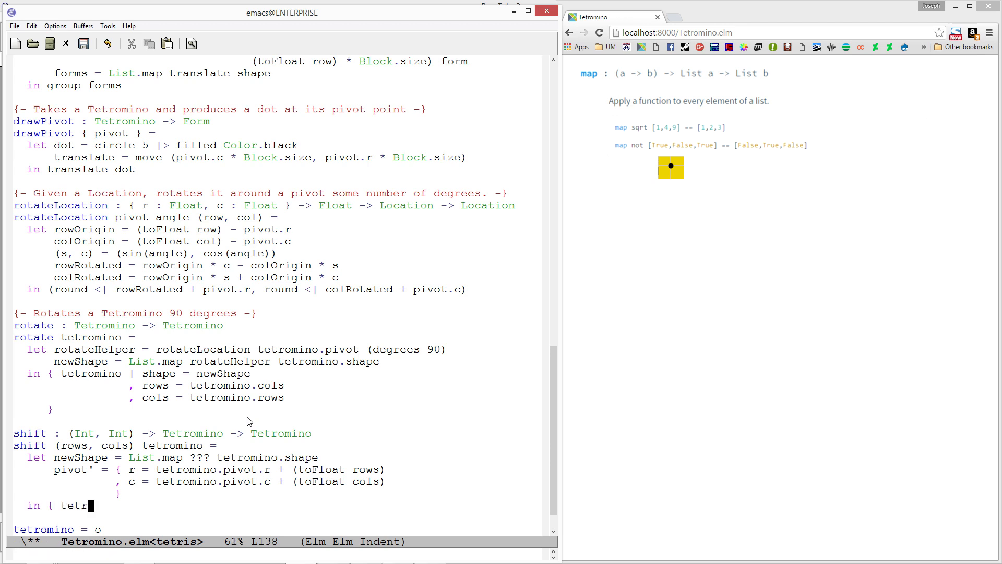
{"action": "type", "text": "omino |"}
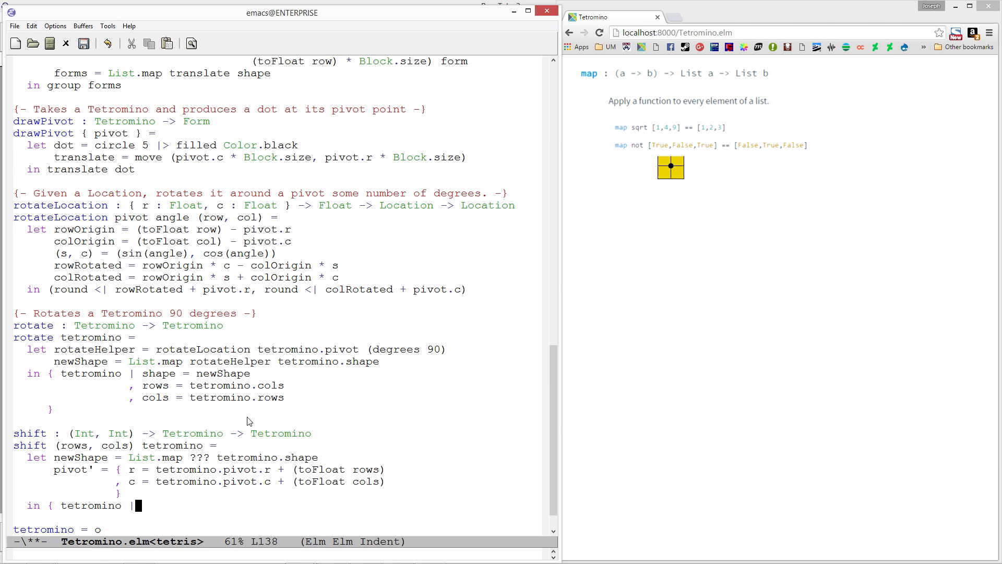
{"action": "type", "text": "shape = newShape"}
{"action": "type", "text": ", piv"}
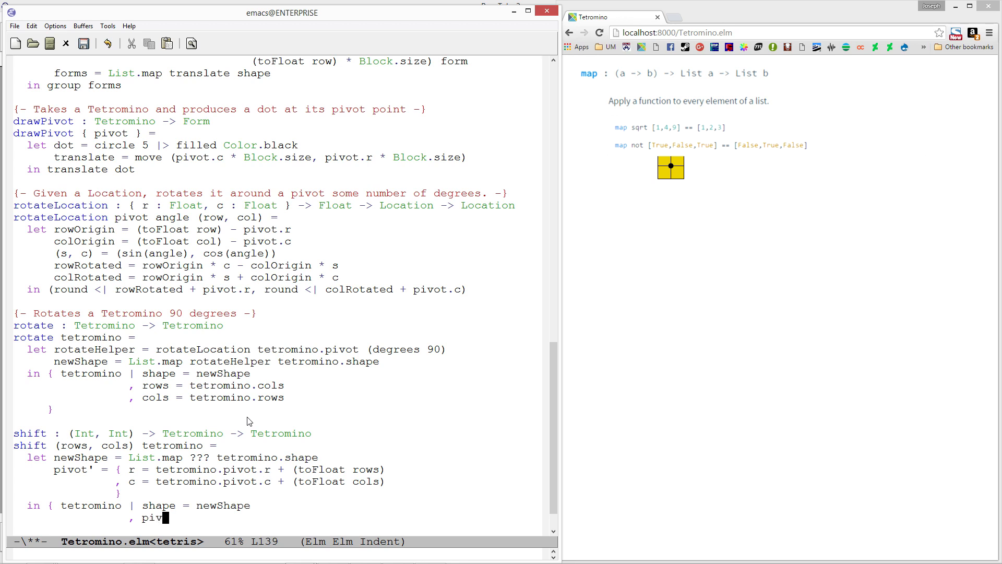
{"action": "type", "text": "ot = pivot'"}
{"action": "left_click", "coordinate": [276, 529]}
{"action": "type", "text": "}"}
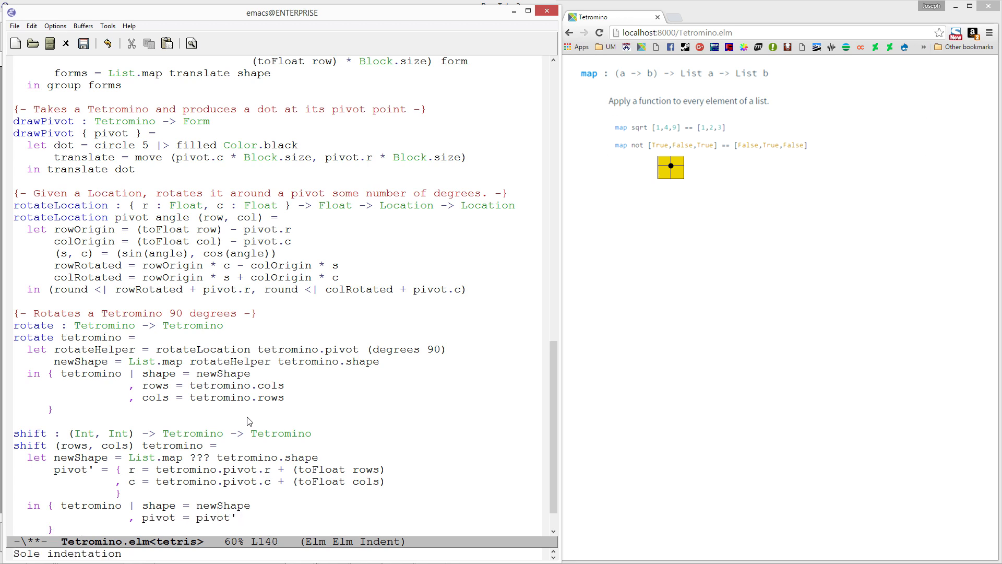
{"action": "left_click", "coordinate": [320, 458]}
{"action": "type", "text": "shiftHelper"}
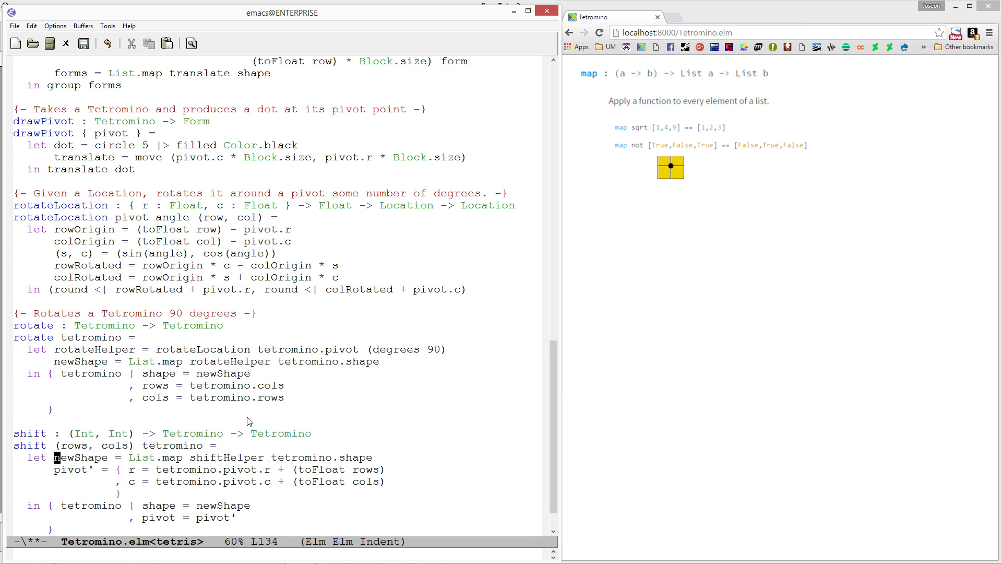
- Realign shift's let block and begin a shiftHelper (row, col) binding
{"action": "key", "text": "Tab"}
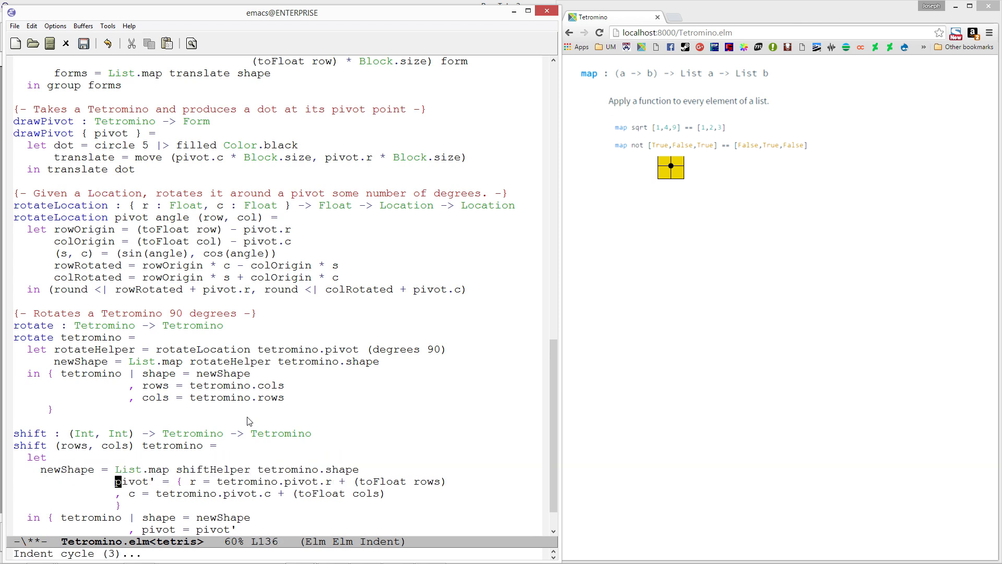
{"action": "key", "text": "TAB"}
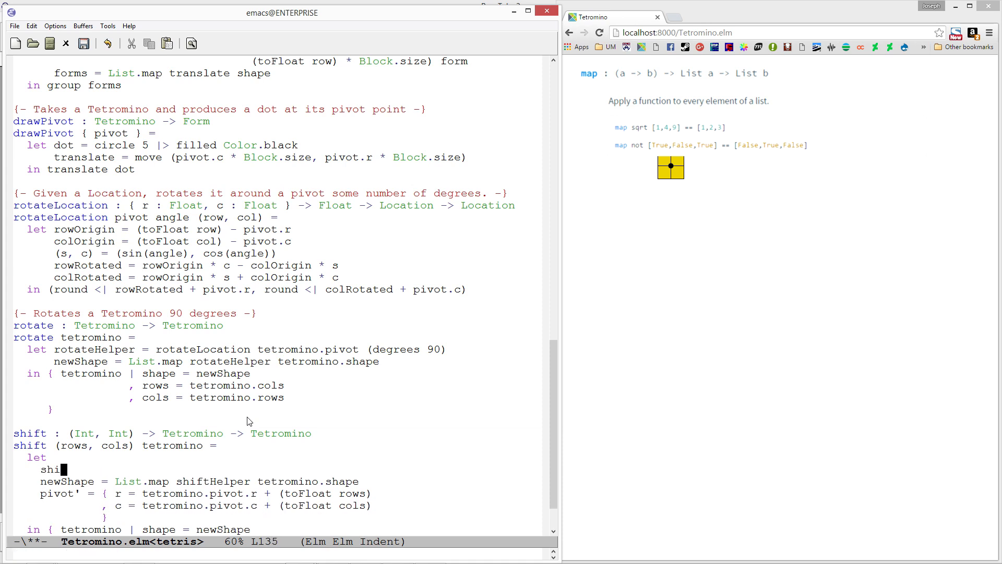
{"action": "type", "text": "ftHelper"}
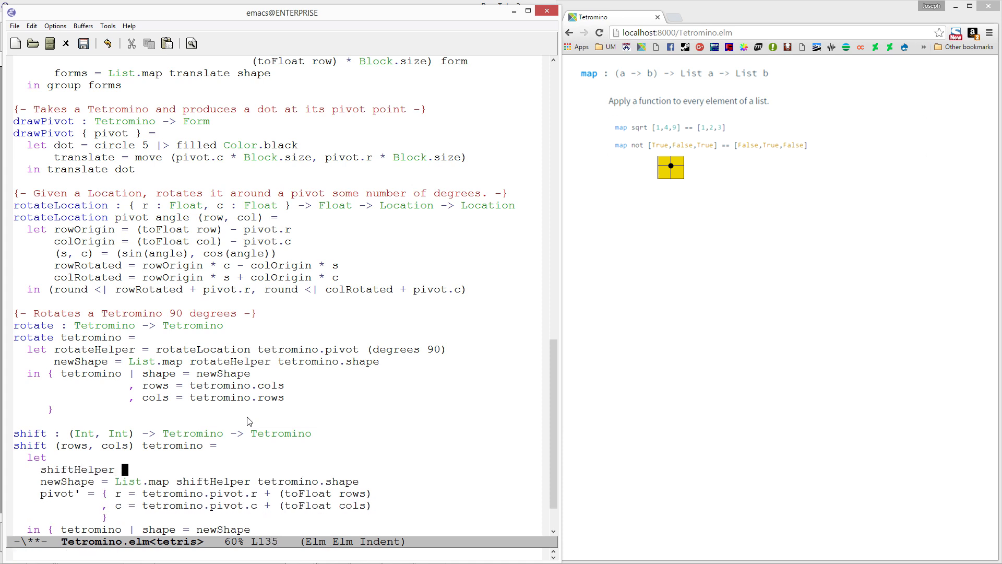
{"action": "type", "text": "()"}
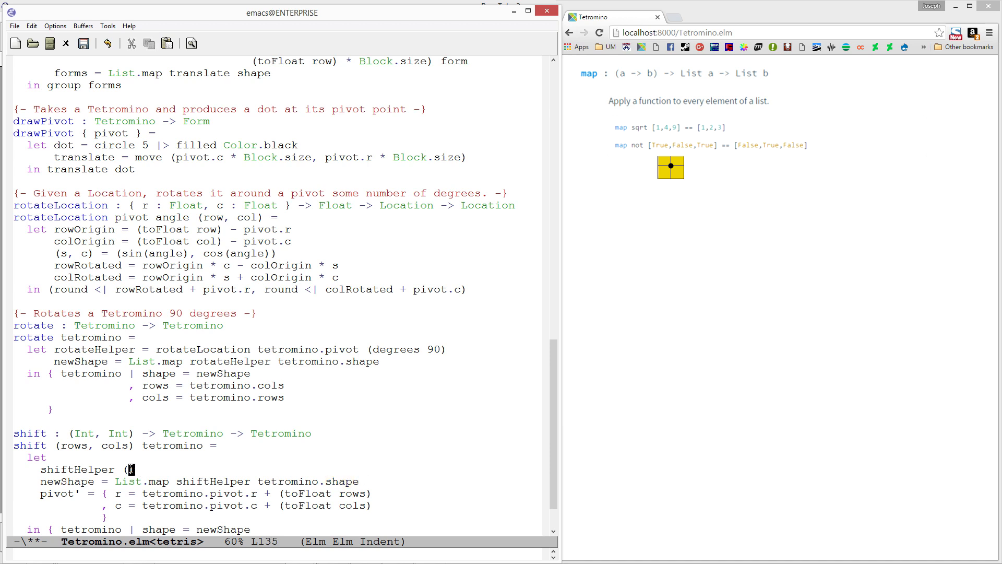
{"action": "type", "text": "row,"}
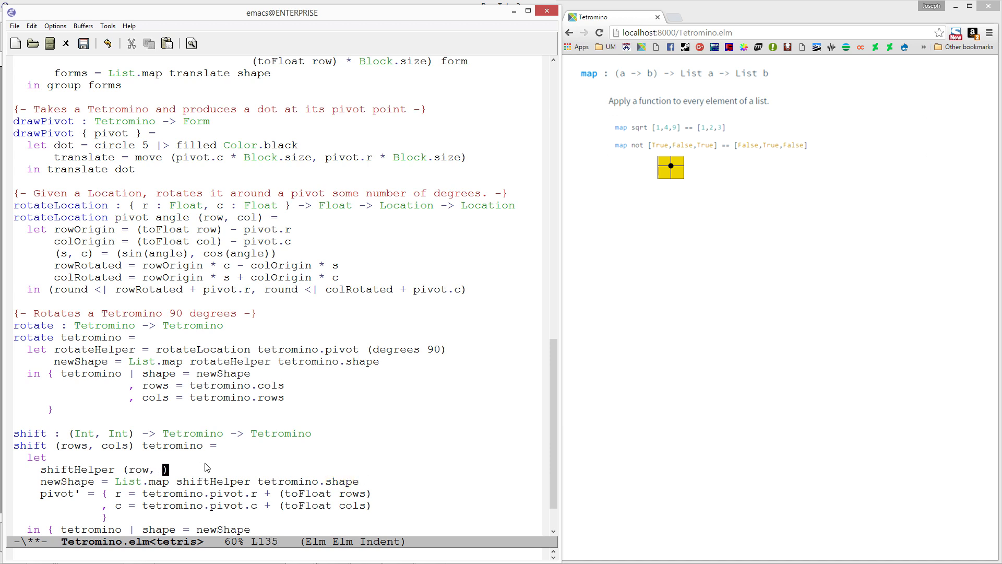
{"action": "type", "text": "col"}
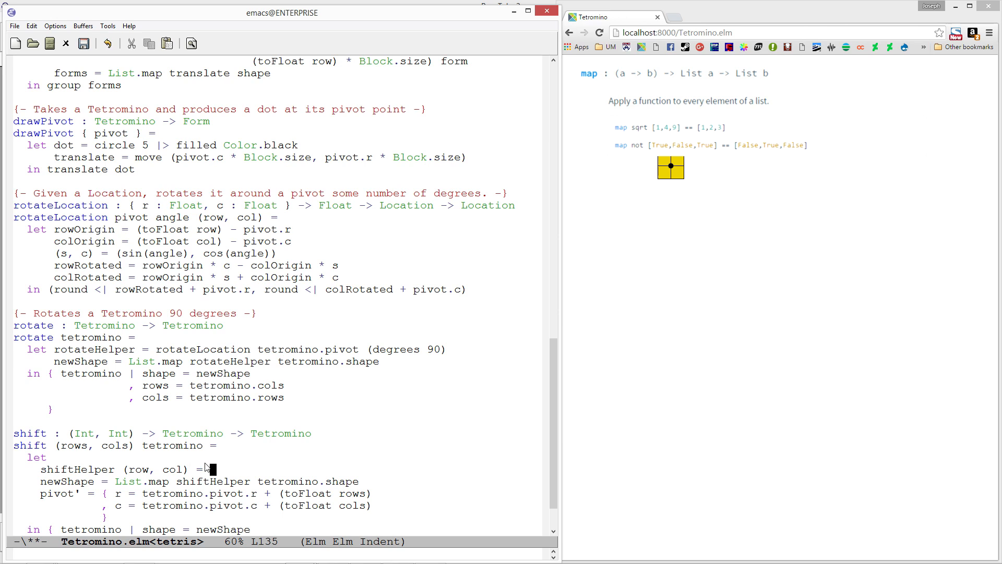
- Finish the helper body as (row + rows, col + cols) and save Tetromino.elm
{"action": "type", "text": "("}
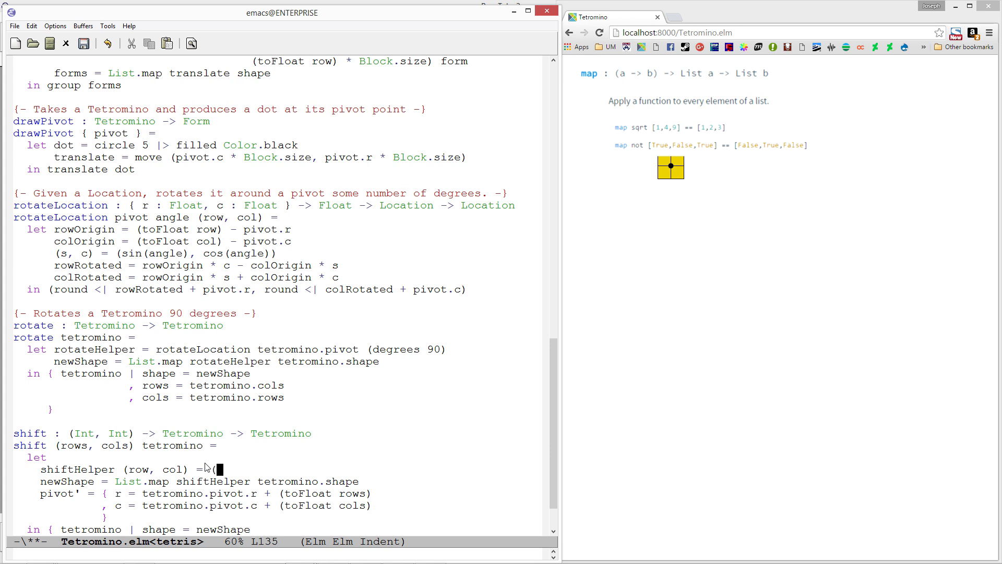
{"action": "type", "text": "row +"}
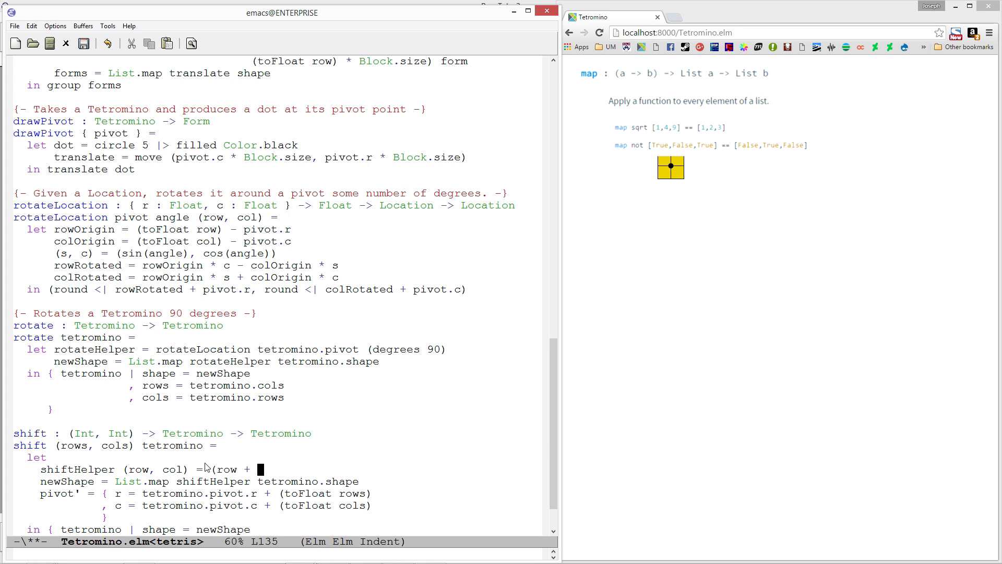
{"action": "type", "text": "rows,"}
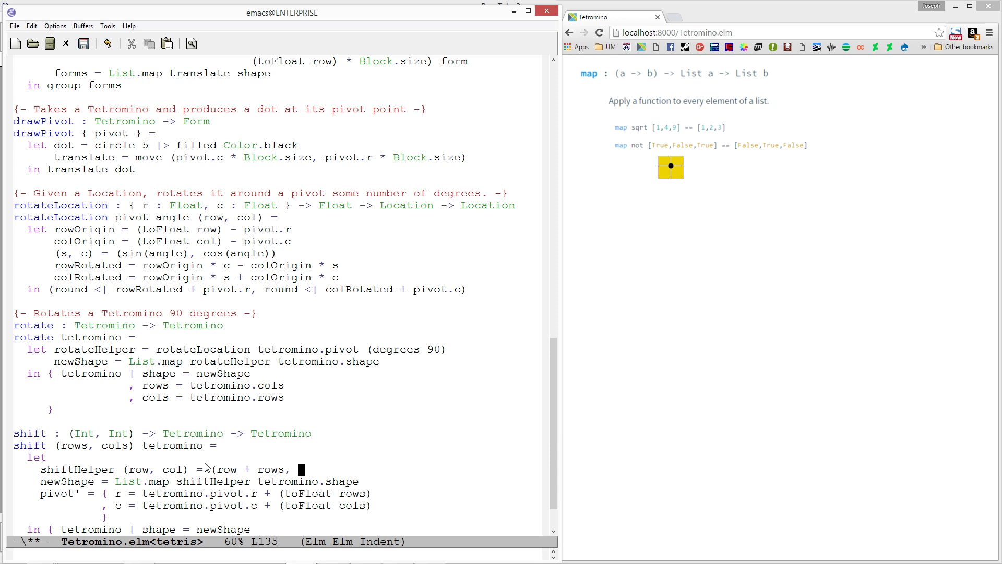
{"action": "type", "text": "col + co"}
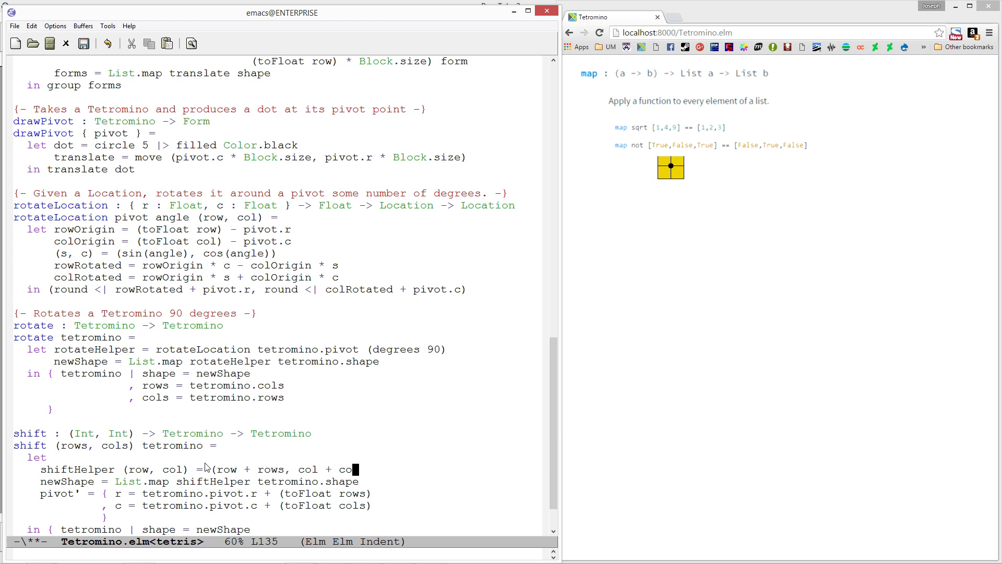
{"action": "type", "text": "ls)"}
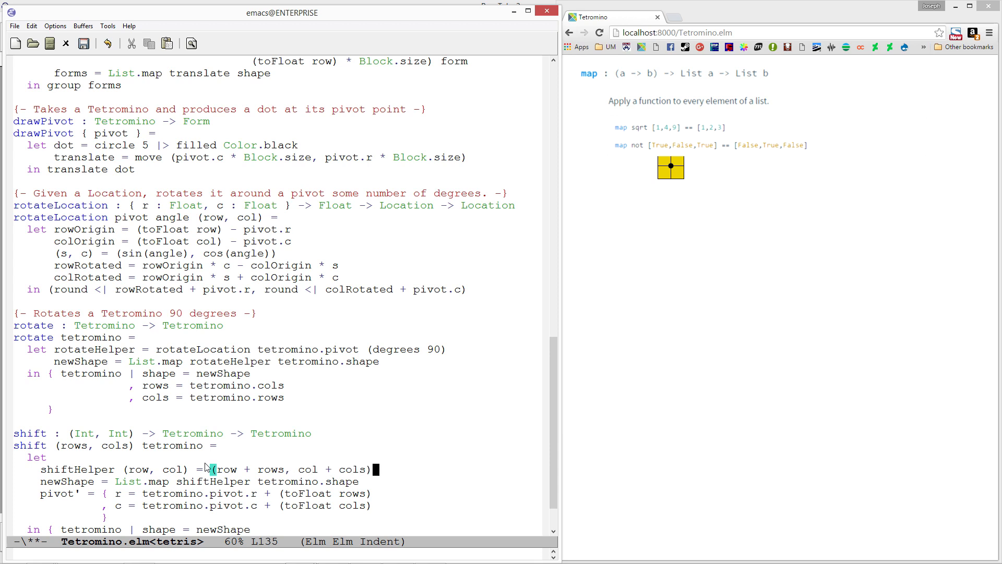
{"action": "key", "text": "ctrl+s"}
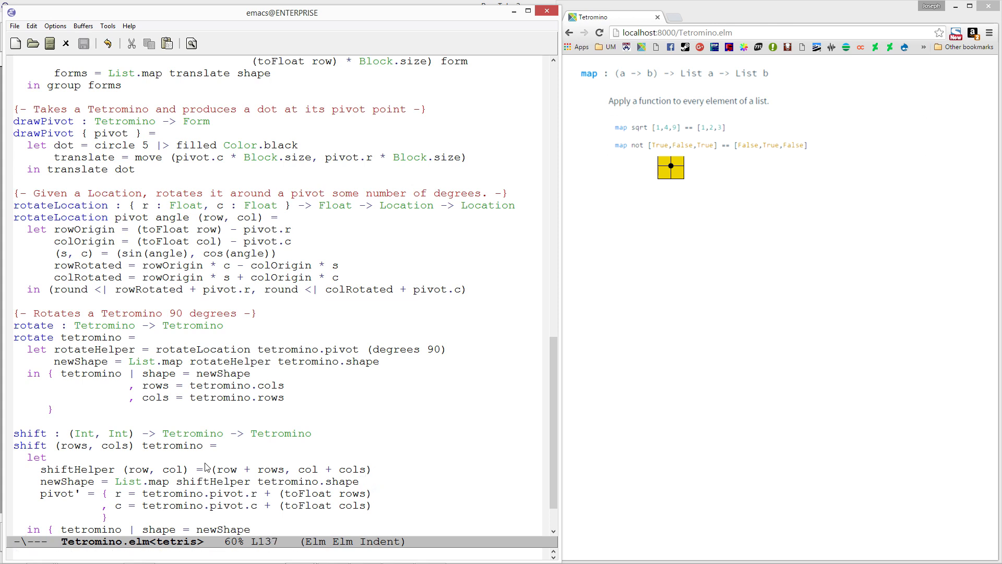
- Highlight tetromino.shape in Emacs, then reload the localhost:8000/Tetromino.elm preview in Chrome
{"action": "scroll", "scroll_direction": "down", "scroll_amount": 3}
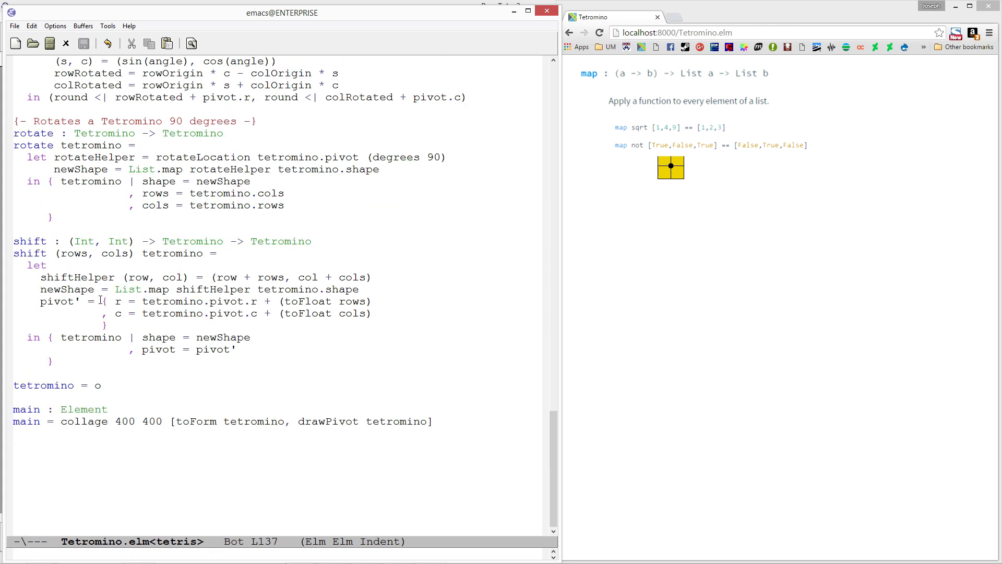
{"action": "double_click", "coordinate": [291, 288]}
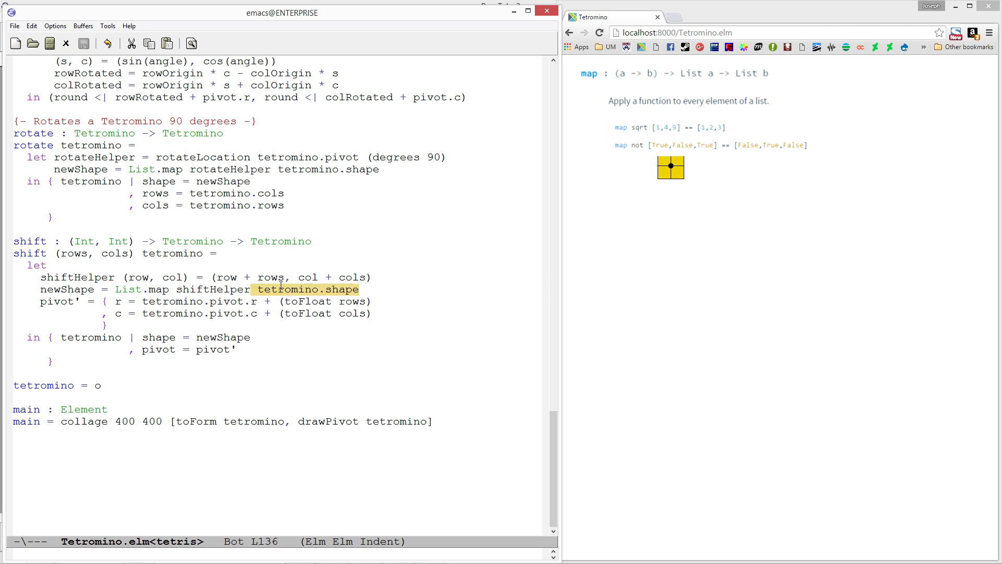
{"action": "left_click", "coordinate": [335, 276]}
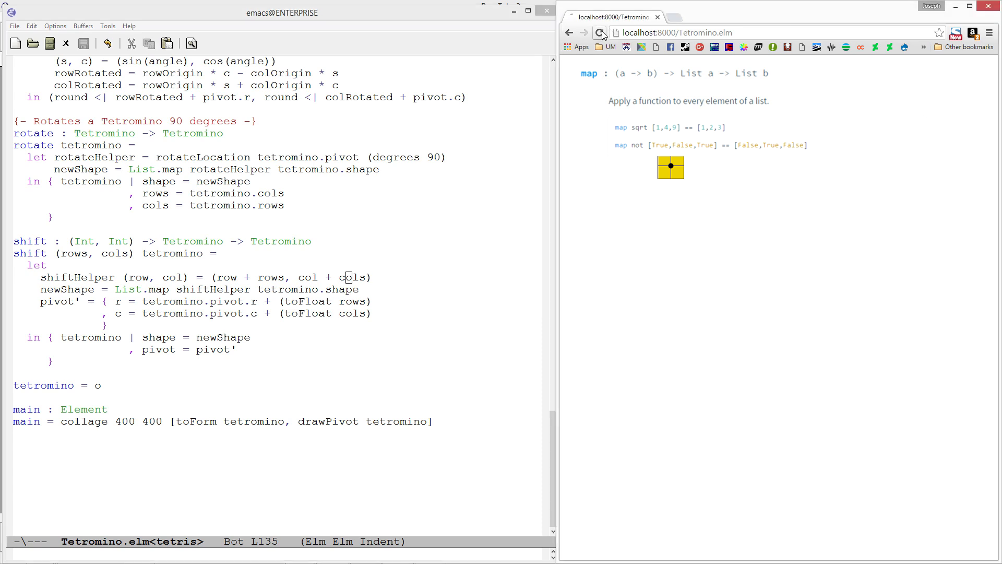
{"action": "left_click", "coordinate": [598, 32]}
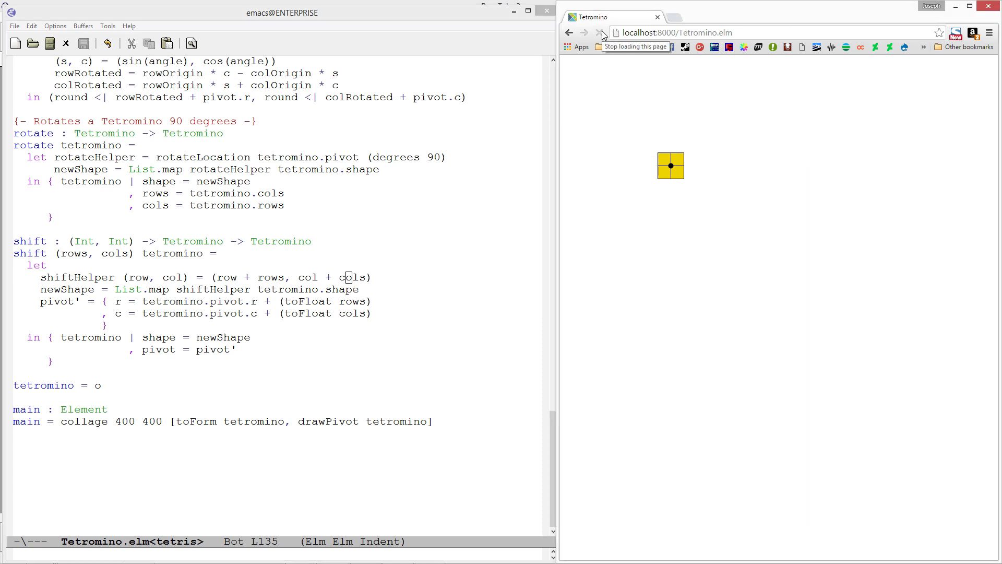
{"action": "left_click", "coordinate": [599, 32]}
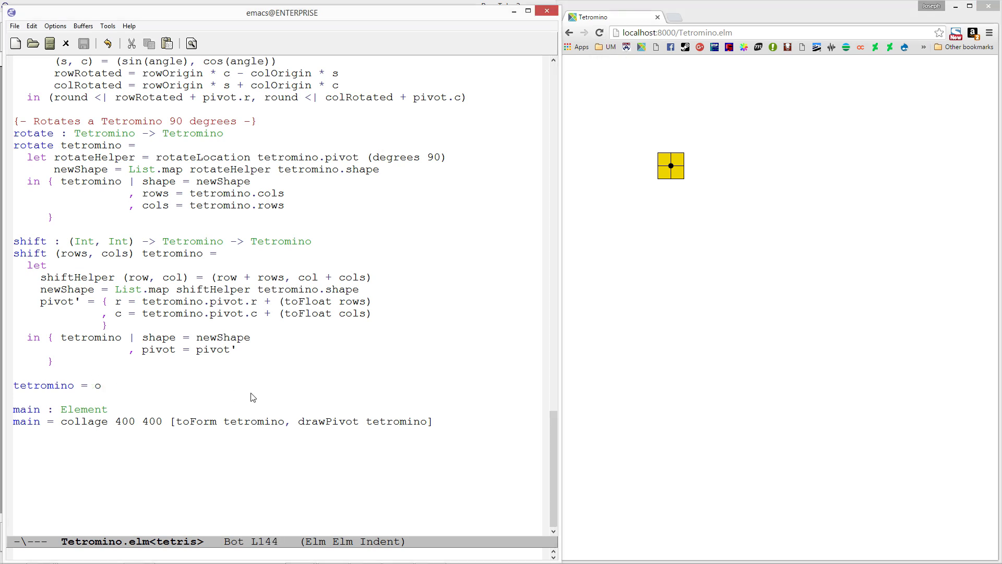
- Change tetromino to shift (1, 5) o and save the file
{"action": "type", "text": "shift ("}
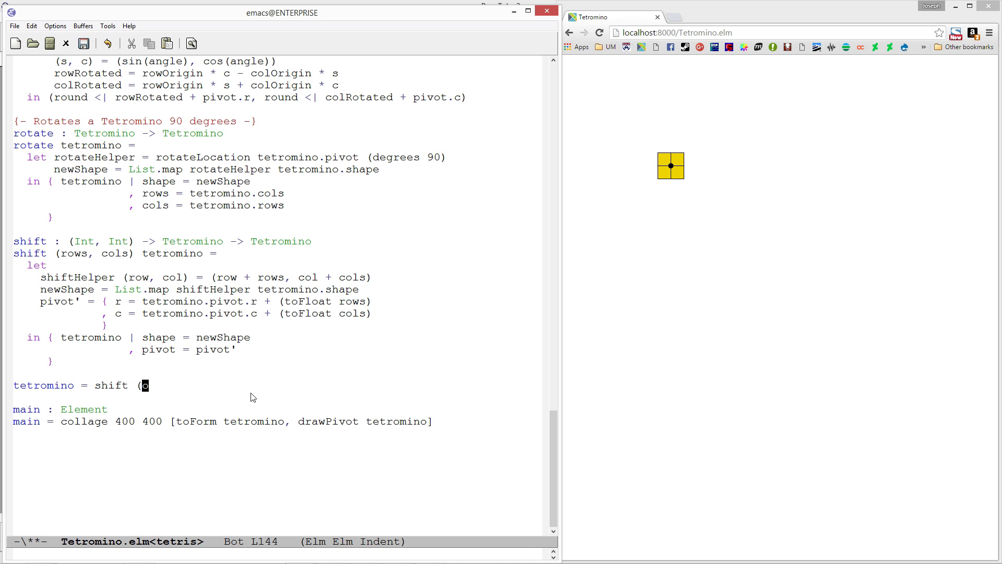
{"action": "type", "text": "(1, 0)"}
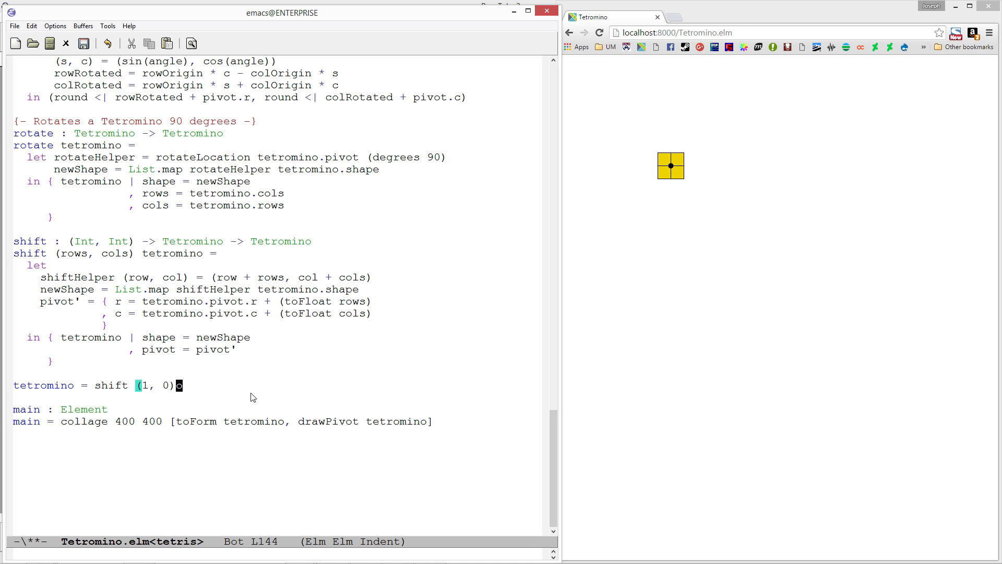
{"action": "key", "text": "ctrl+s"}
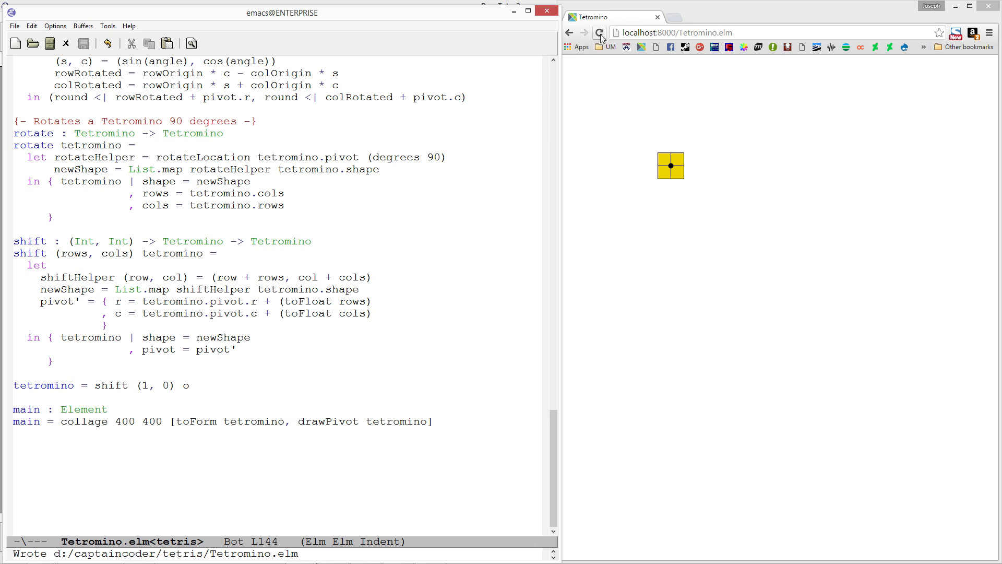
- Reload the Chrome preview to show the O piece moved up and right
{"action": "left_click", "coordinate": [599, 33]}
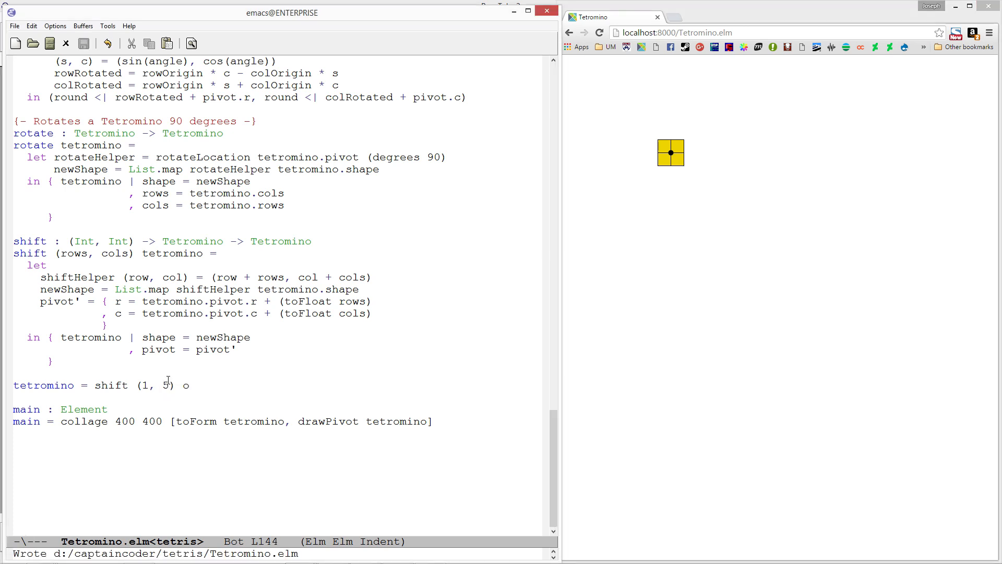
{"action": "left_click", "coordinate": [599, 33]}
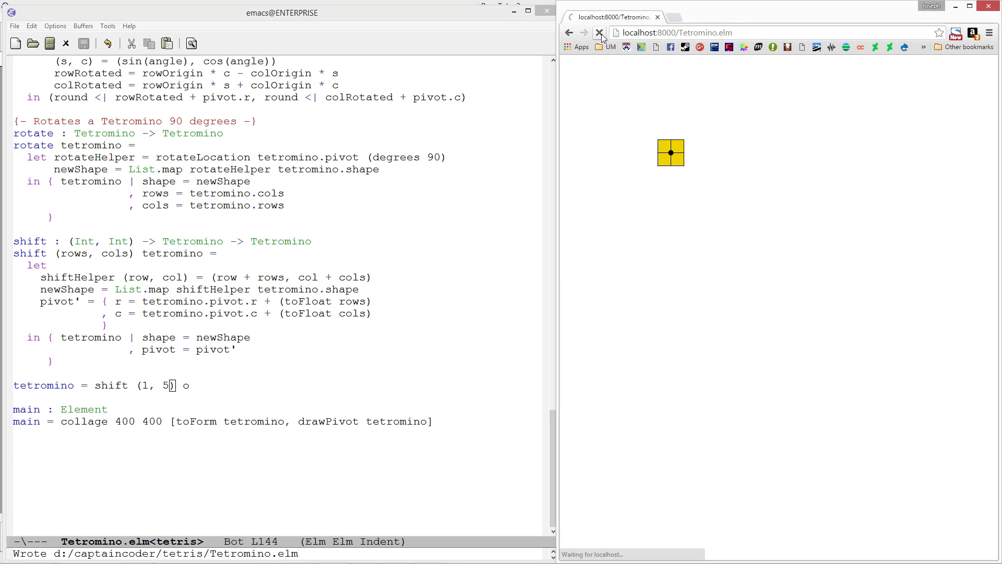
{"action": "left_click", "coordinate": [599, 33]}
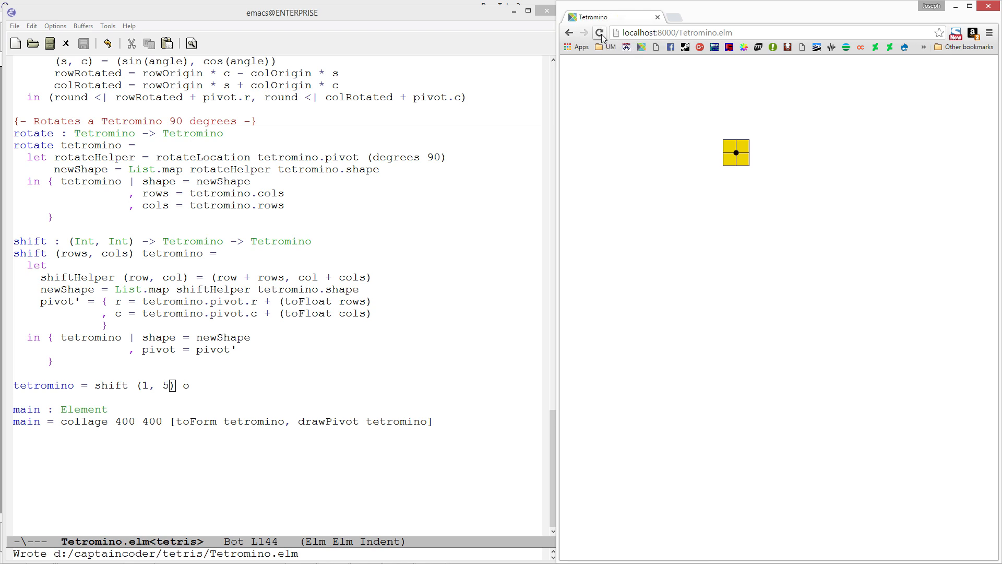
{"action": "mouse_move", "coordinate": [600, 32]}
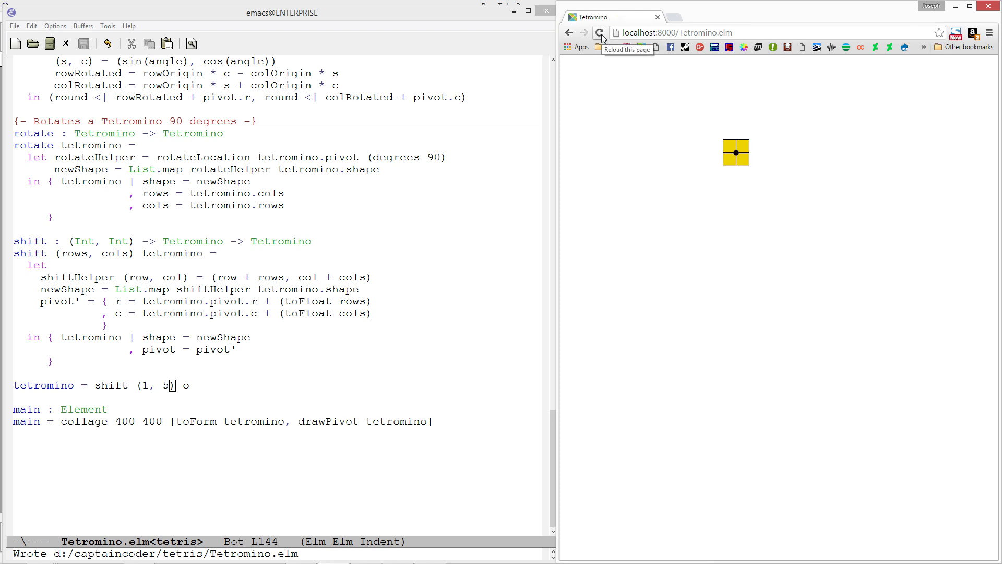